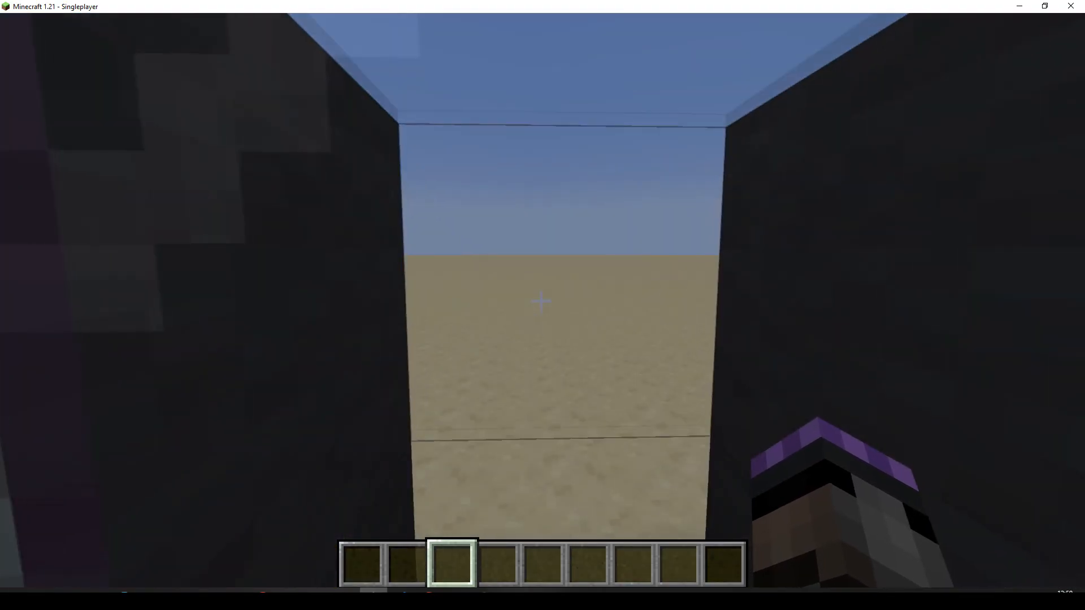
pyautogui.moveTo(541, 301)
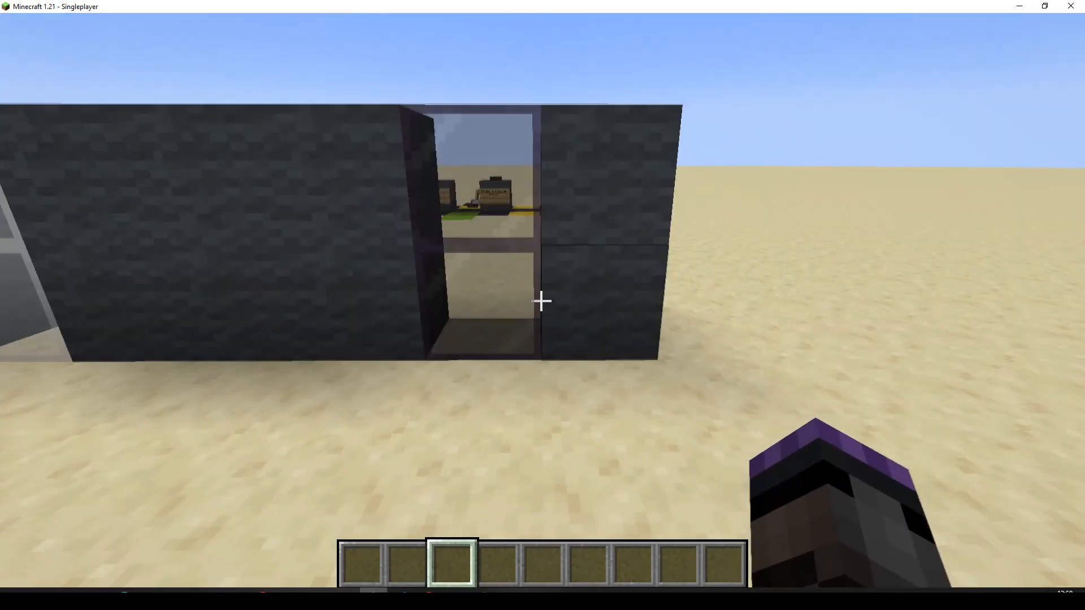
pyautogui.moveTo(542, 300)
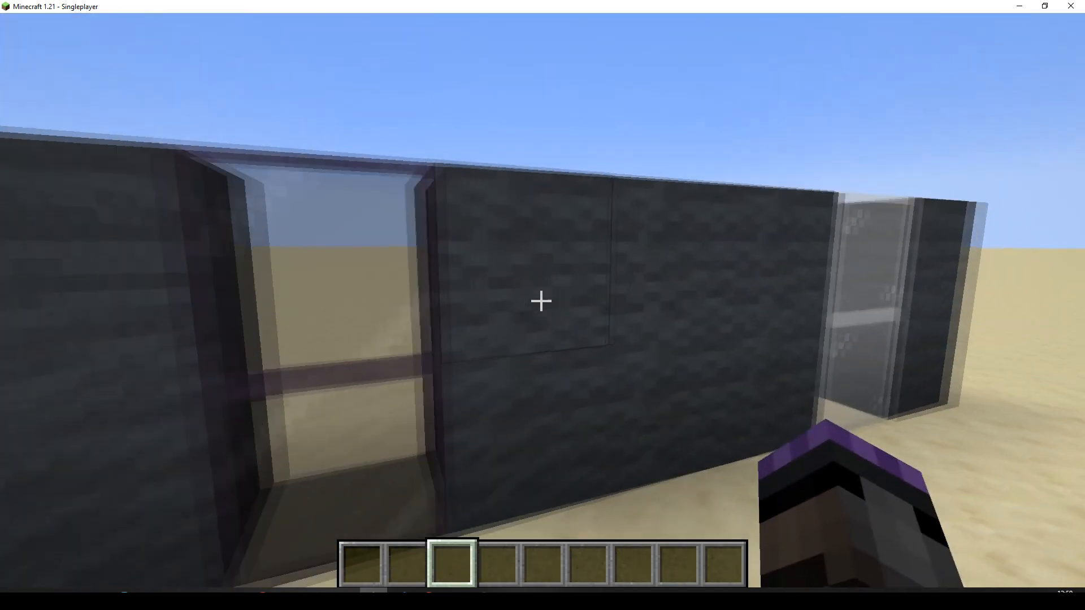
pyautogui.moveTo(542, 300)
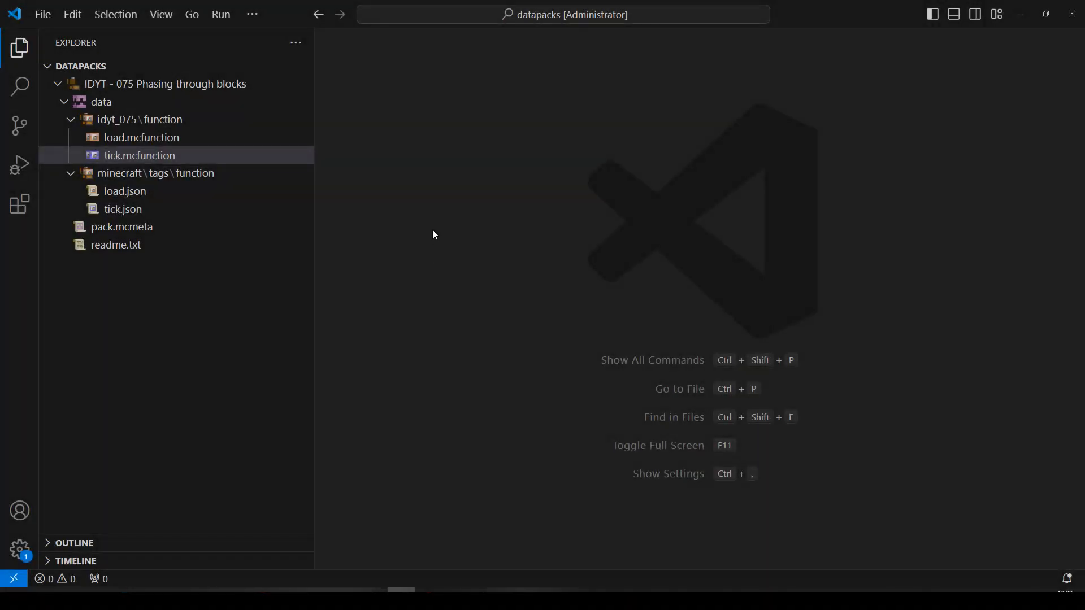
pyautogui.moveTo(141, 137)
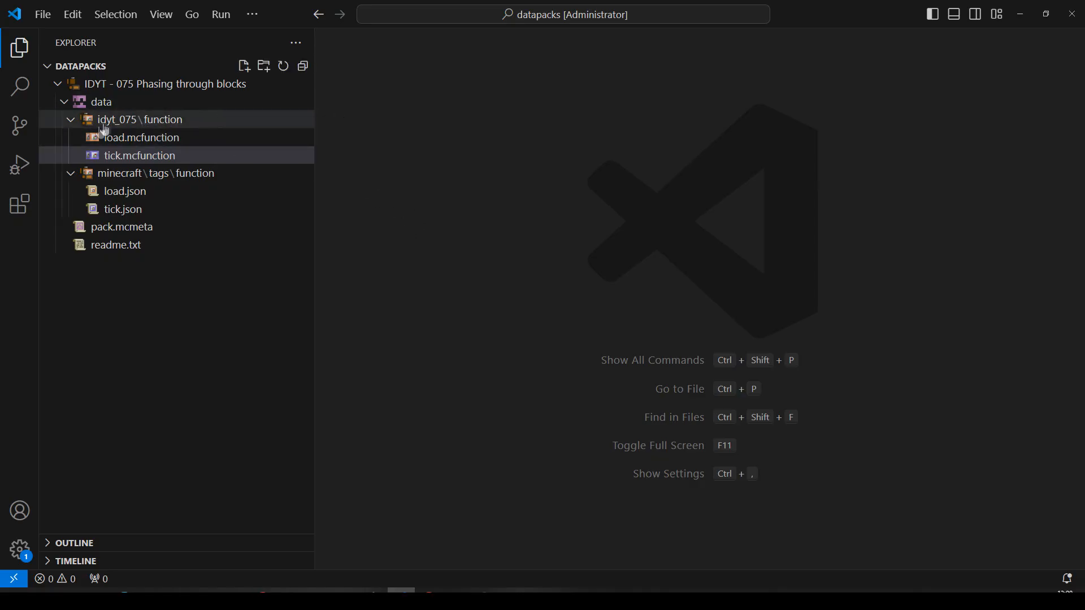
# Create a predicate folder in idyt_075 holding an empty is_sneaking.json
pyautogui.rightClick(124, 119)
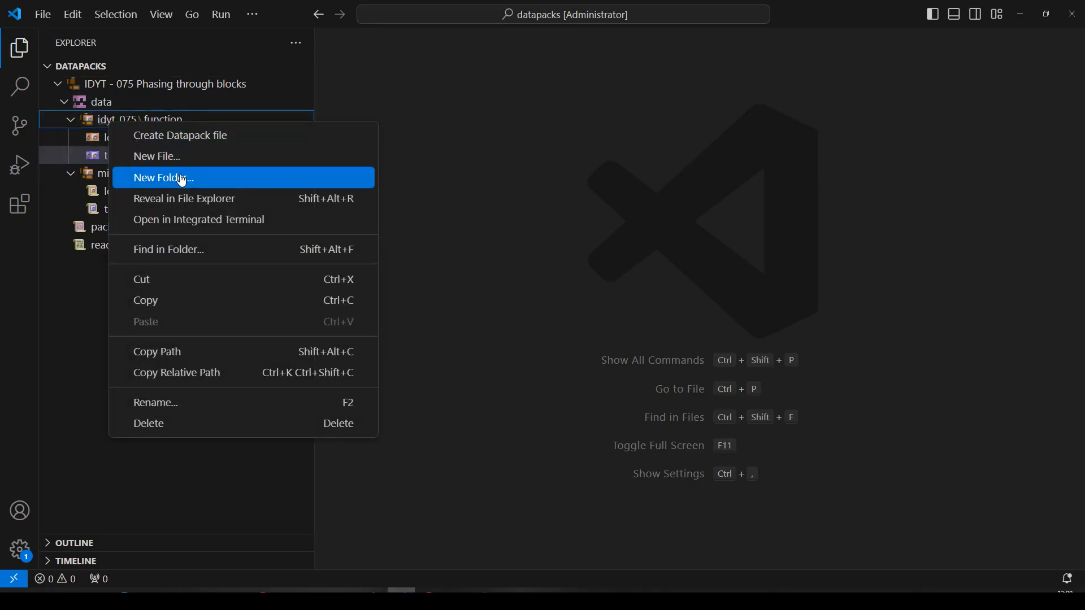
pyautogui.click(162, 177)
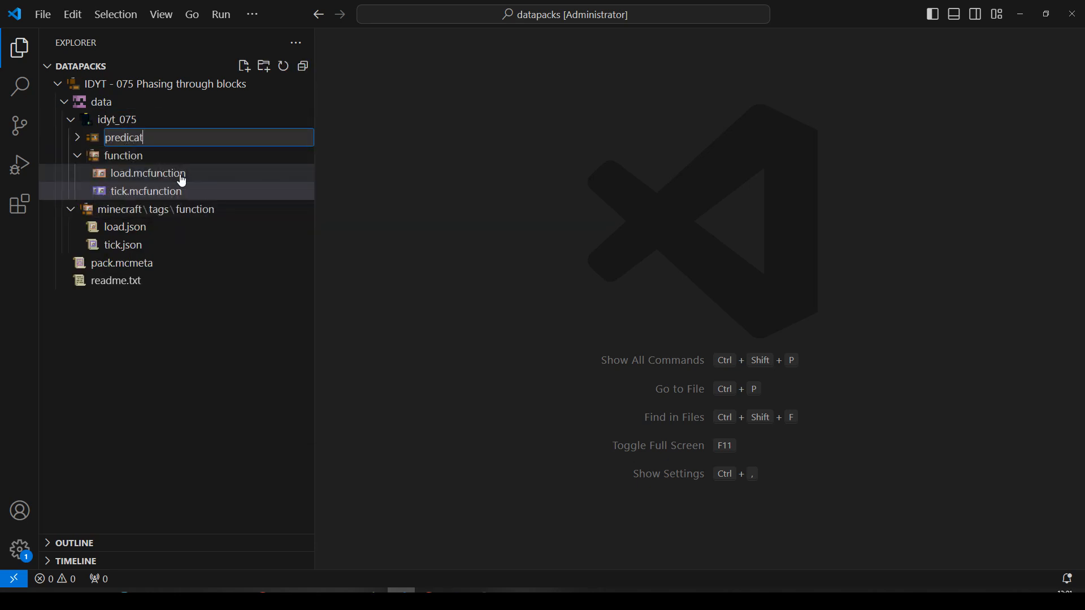
pyautogui.press('Enter')
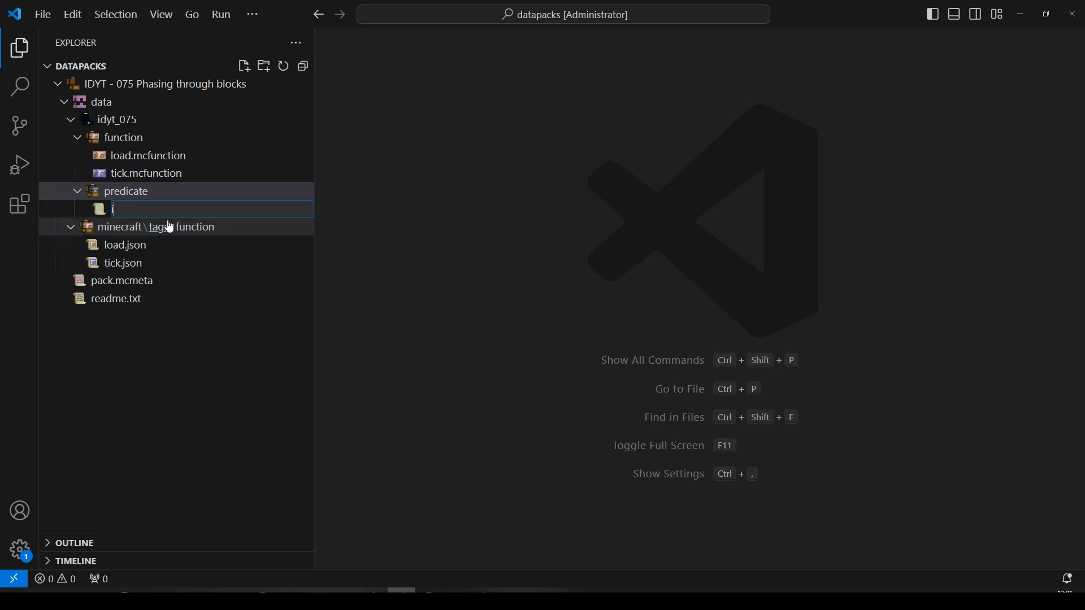
pyautogui.write('is_sneaking.json')
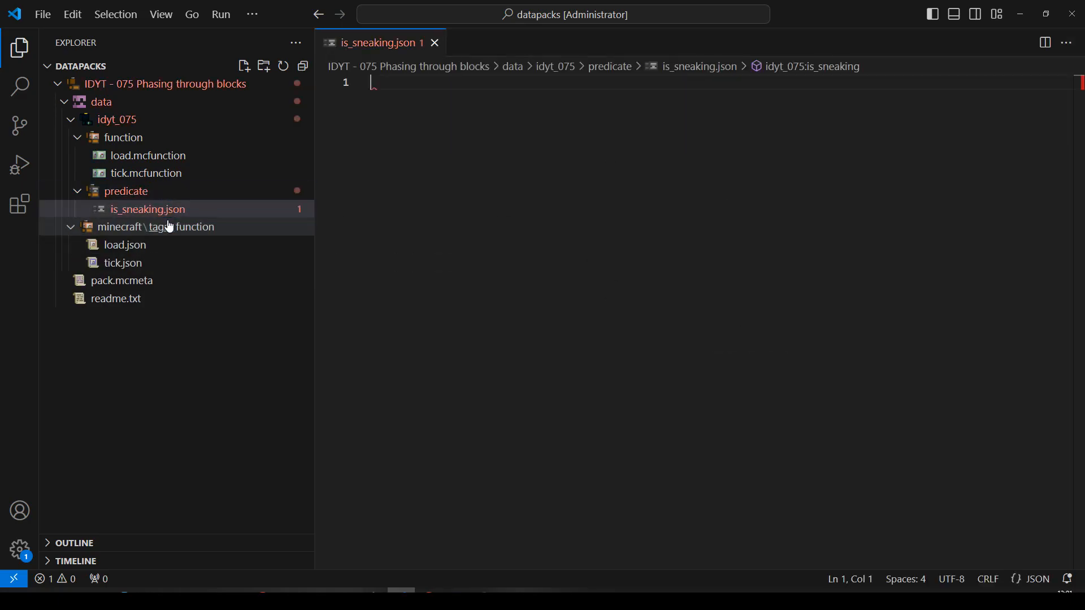
pyautogui.moveTo(407, 133)
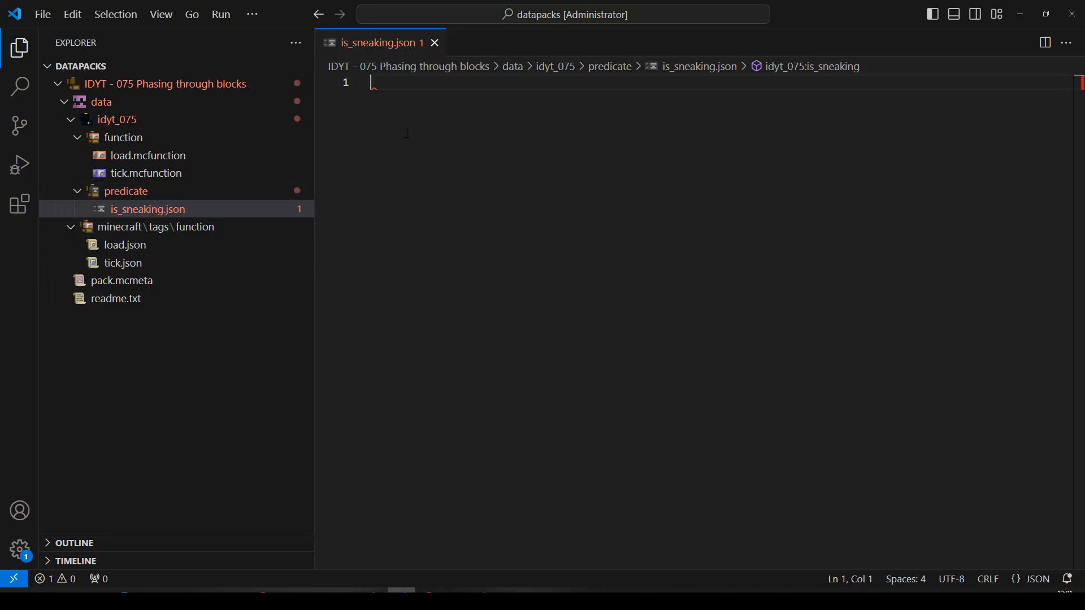
pyautogui.moveTo(405, 131)
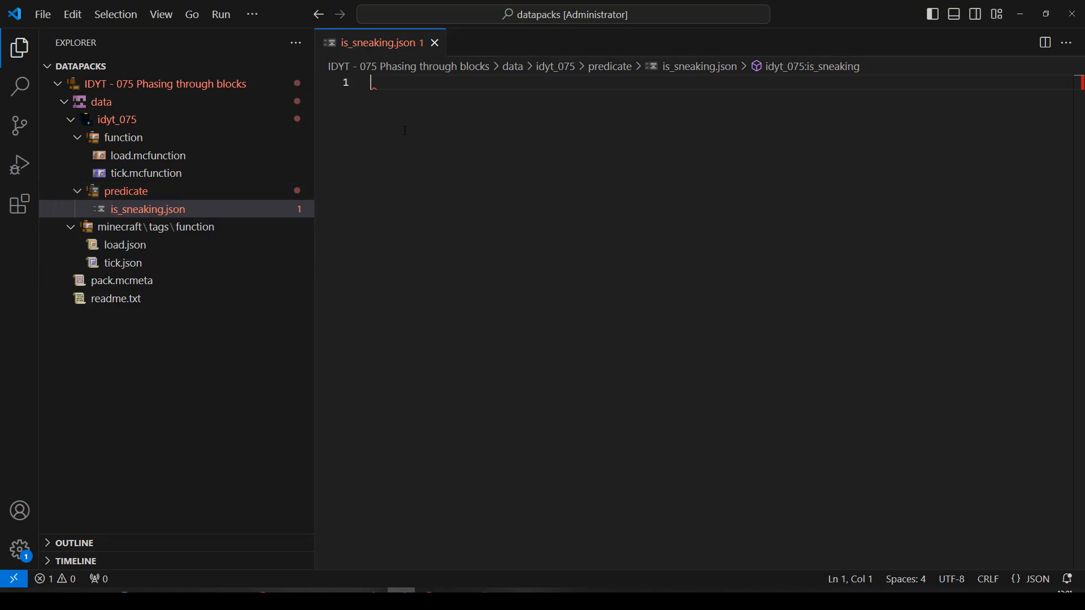
pyautogui.moveTo(136, 125)
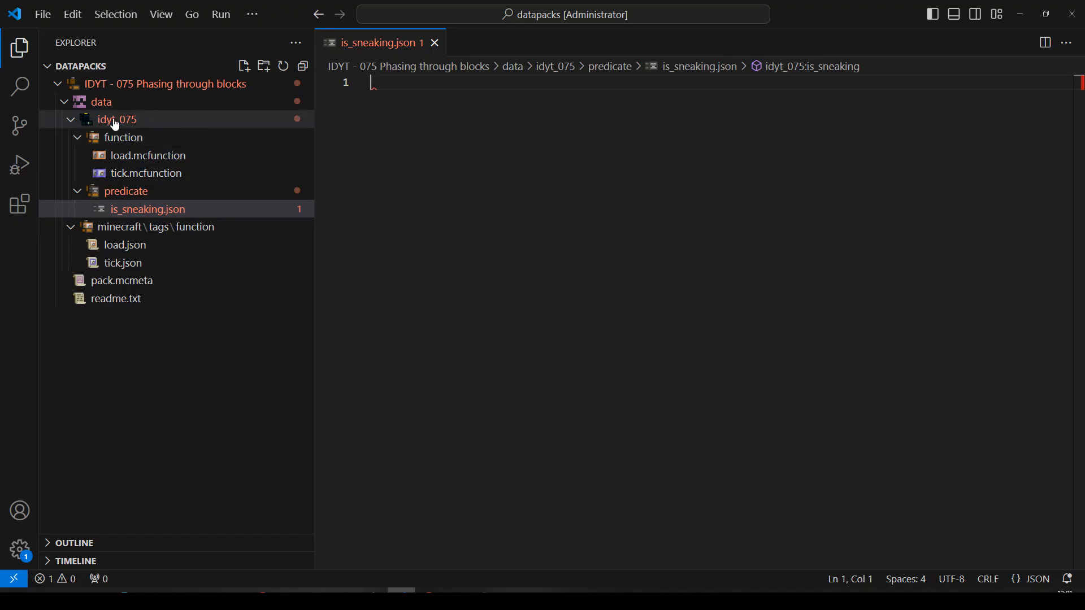
# Create a tags\block folder in idyt_075 holding an empty can_phase.json
pyautogui.click(264, 65)
pyautogui.write('tags')
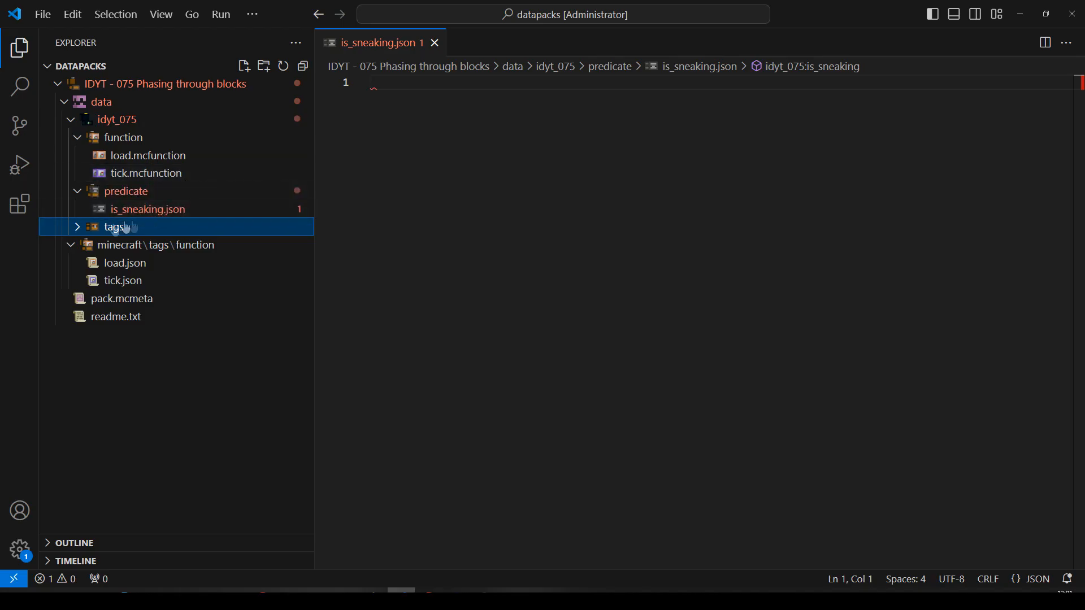
pyautogui.click(243, 65)
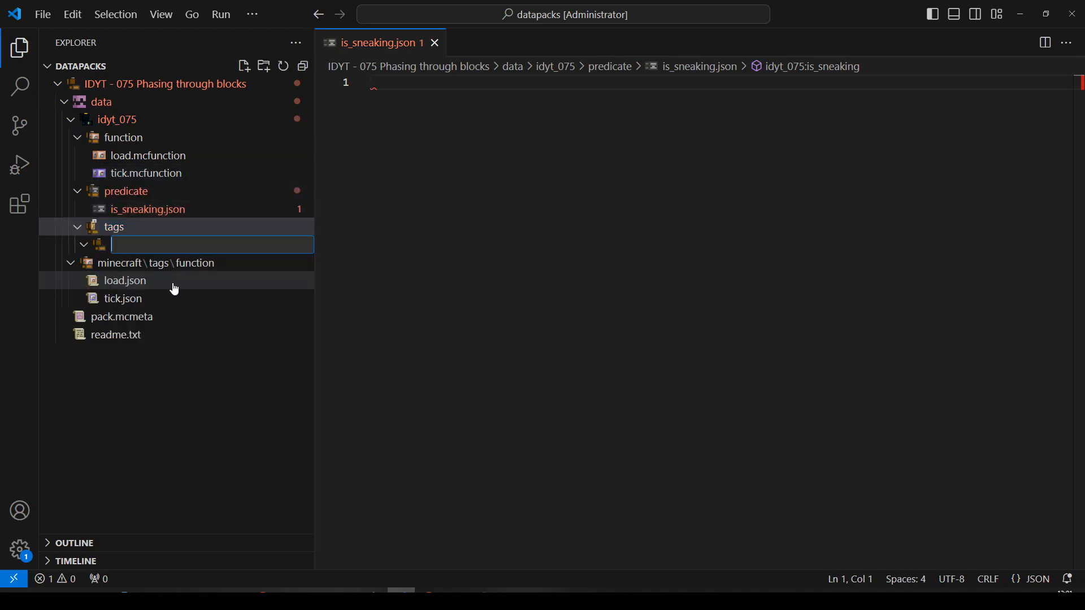
pyautogui.write('block')
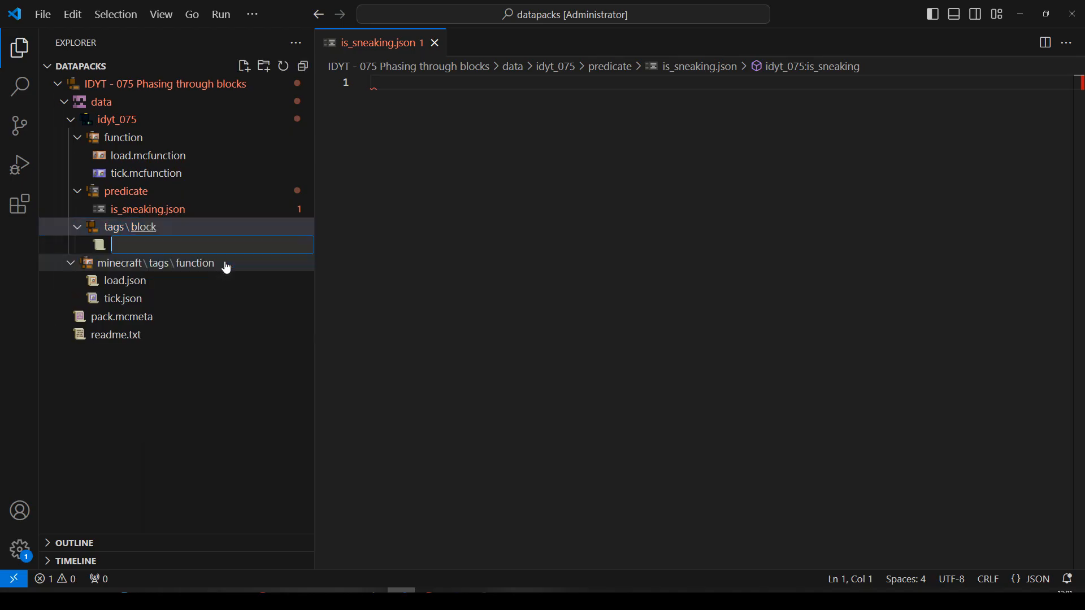
pyautogui.write('can_phase.json')
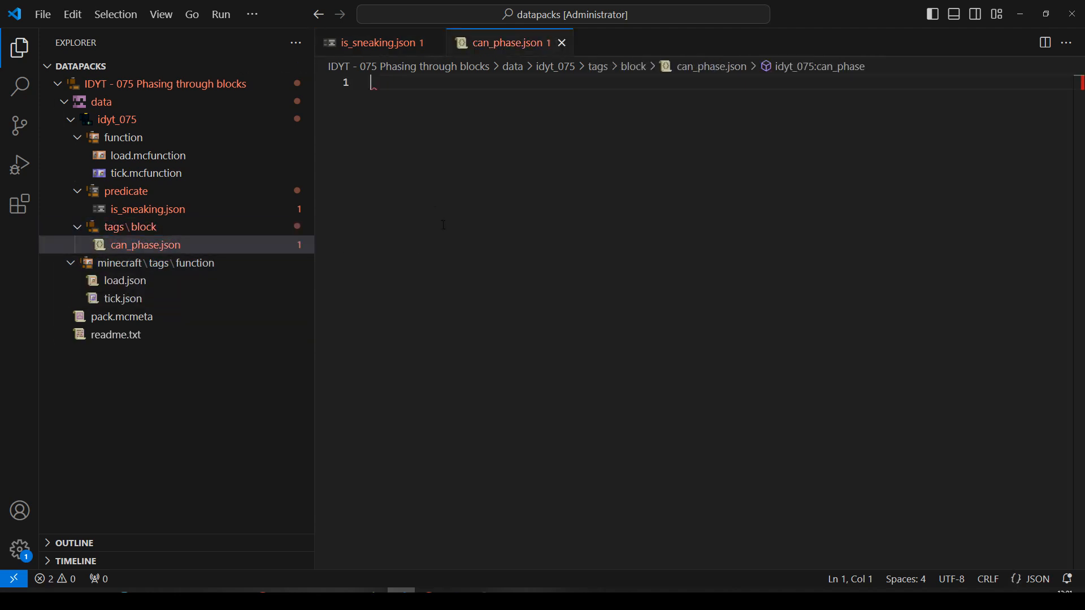
pyautogui.moveTo(431, 185)
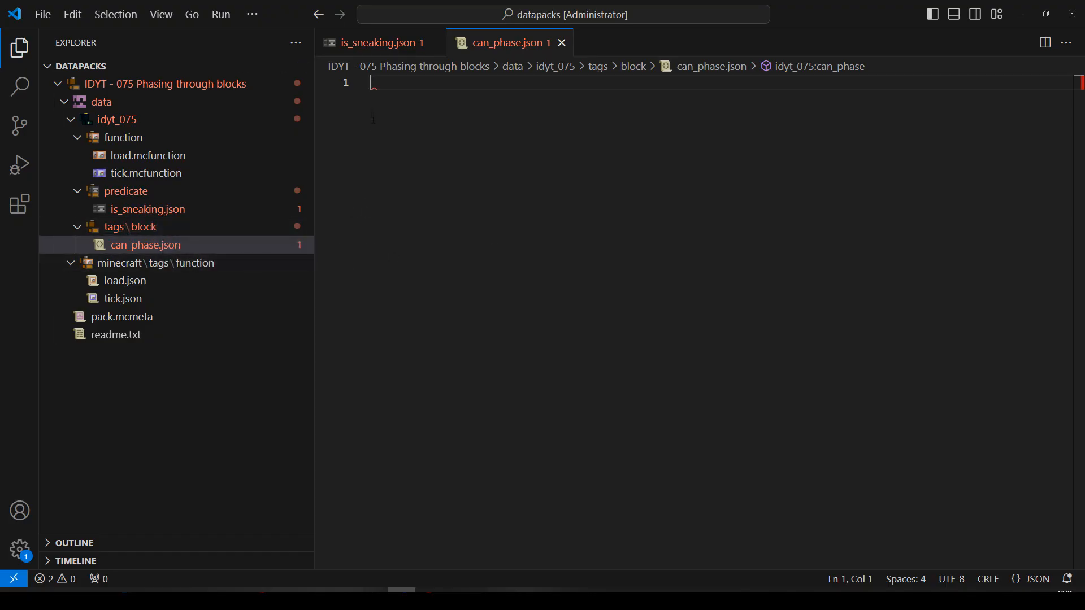
# Start the can_phase tag with a values array listing minecraft:tinted_glass
pyautogui.write('{}')
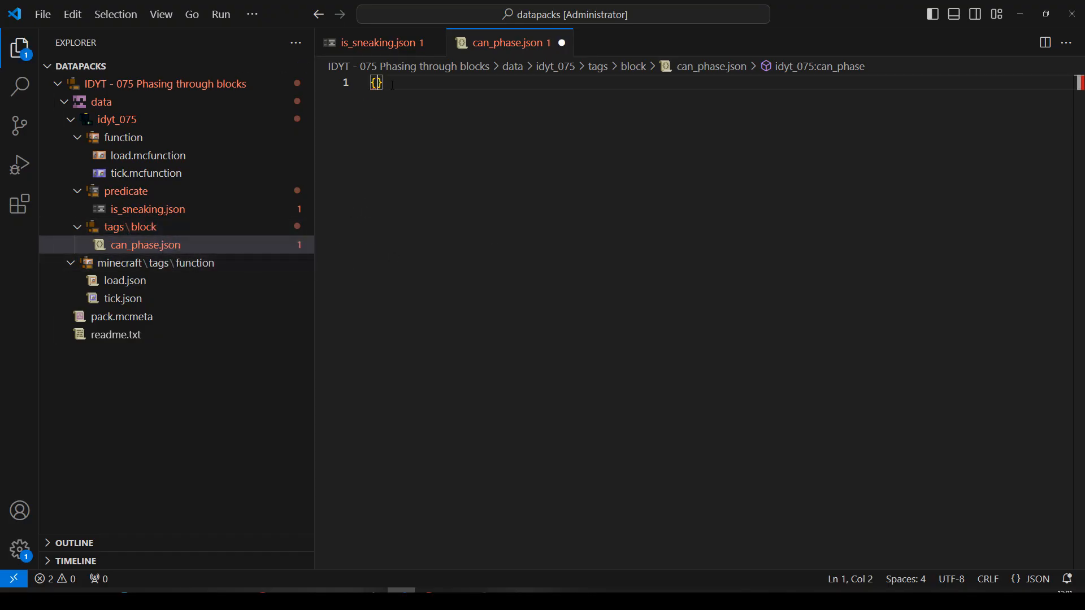
pyautogui.press('Enter')
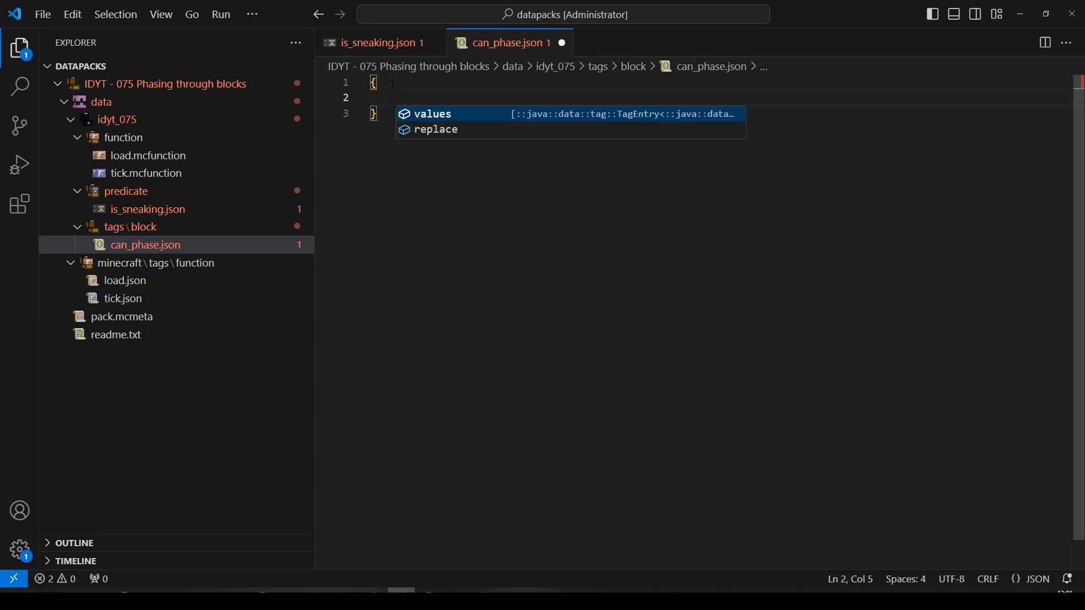
pyautogui.click(432, 113)
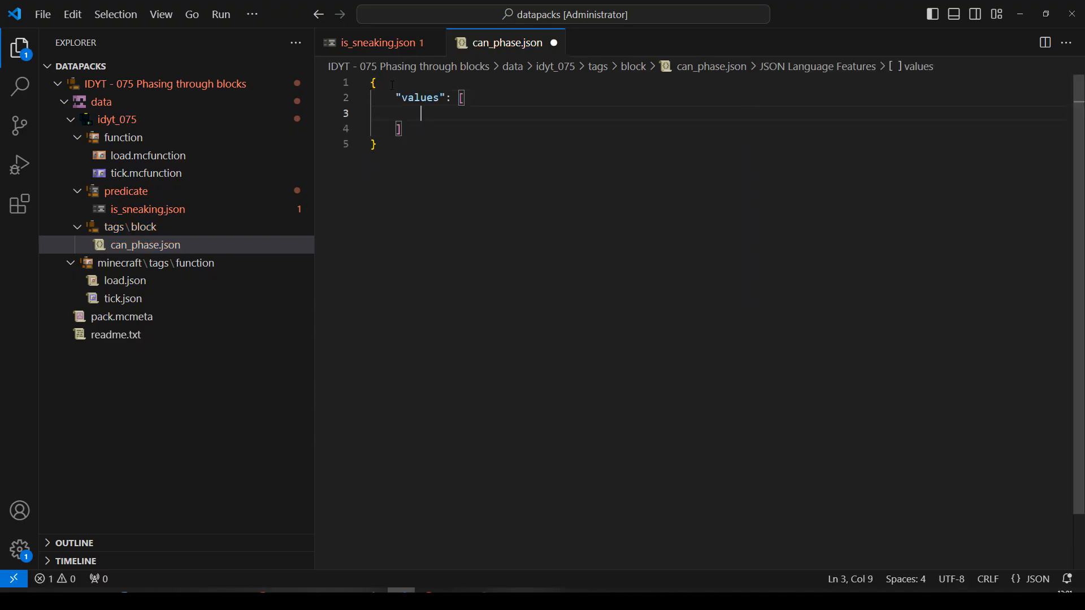
pyautogui.write('"')
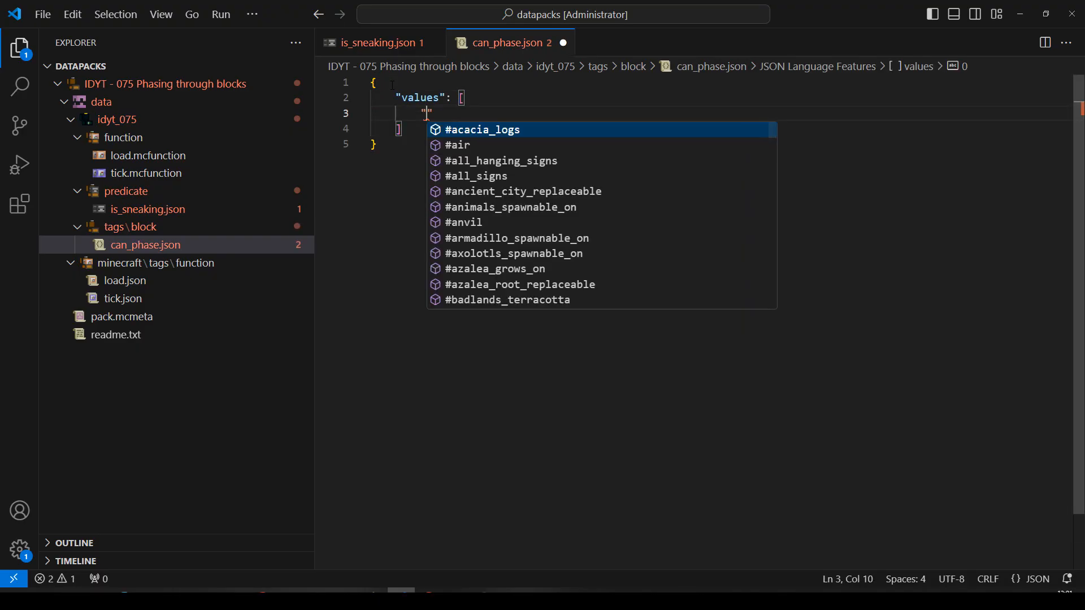
pyautogui.write('minecraft:ti')
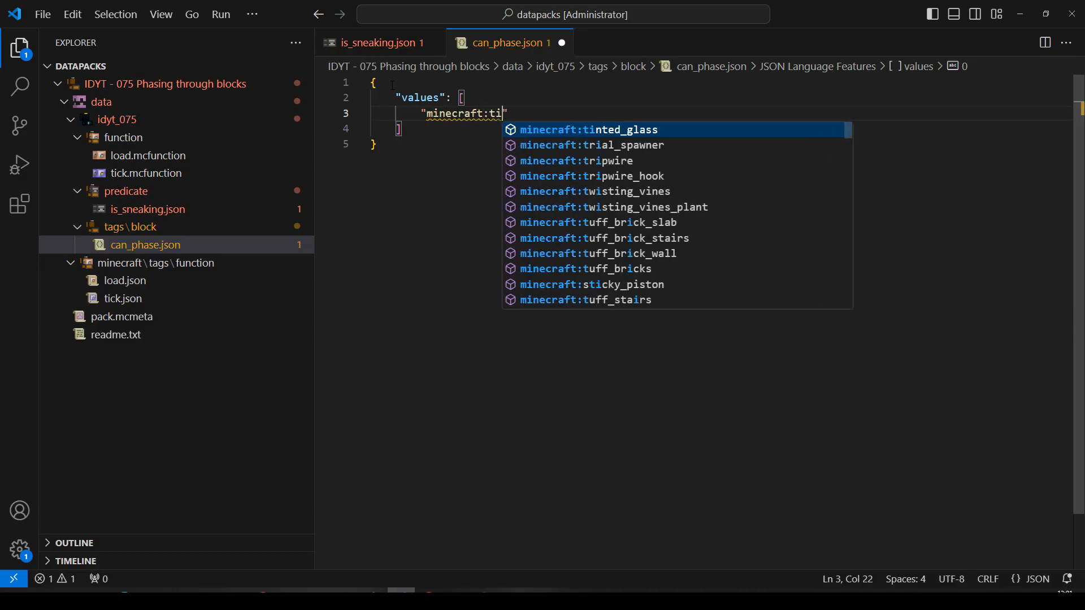
pyautogui.click(588, 130)
pyautogui.write('"')
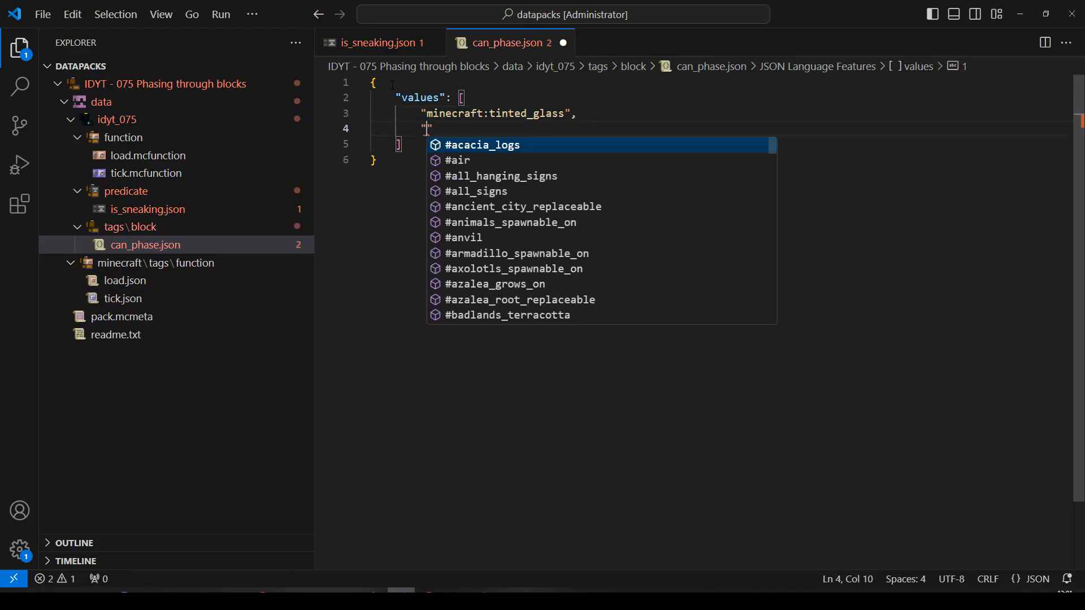
# Add white_stained_glass and light_gray_wool to the values array and save the tag
pyautogui.write('minecraft:white_stained_glass')
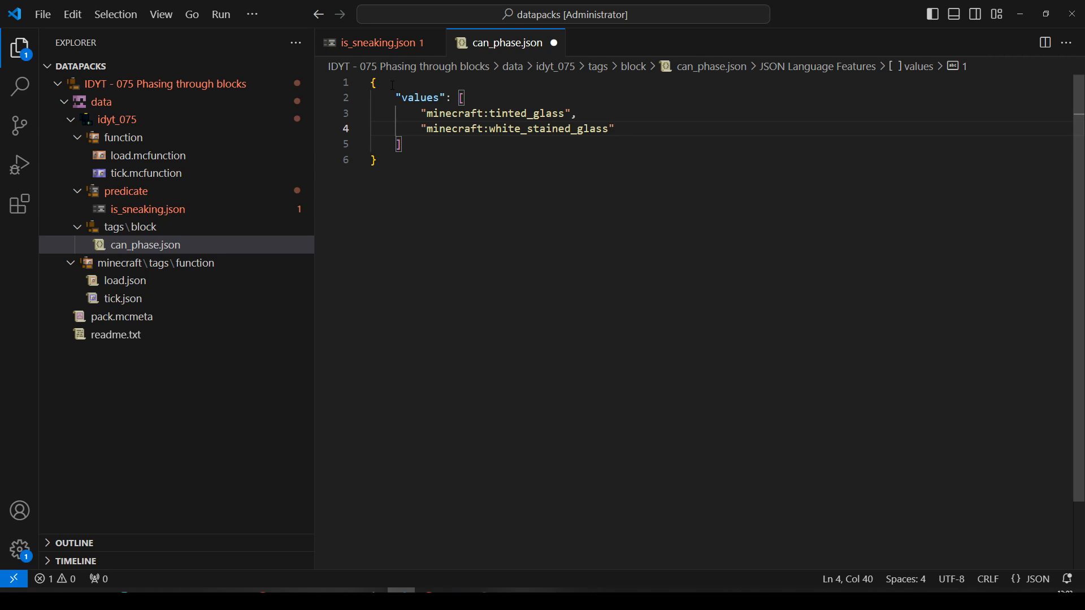
pyautogui.press('Enter')
pyautogui.write('"minecraft:light_gray')
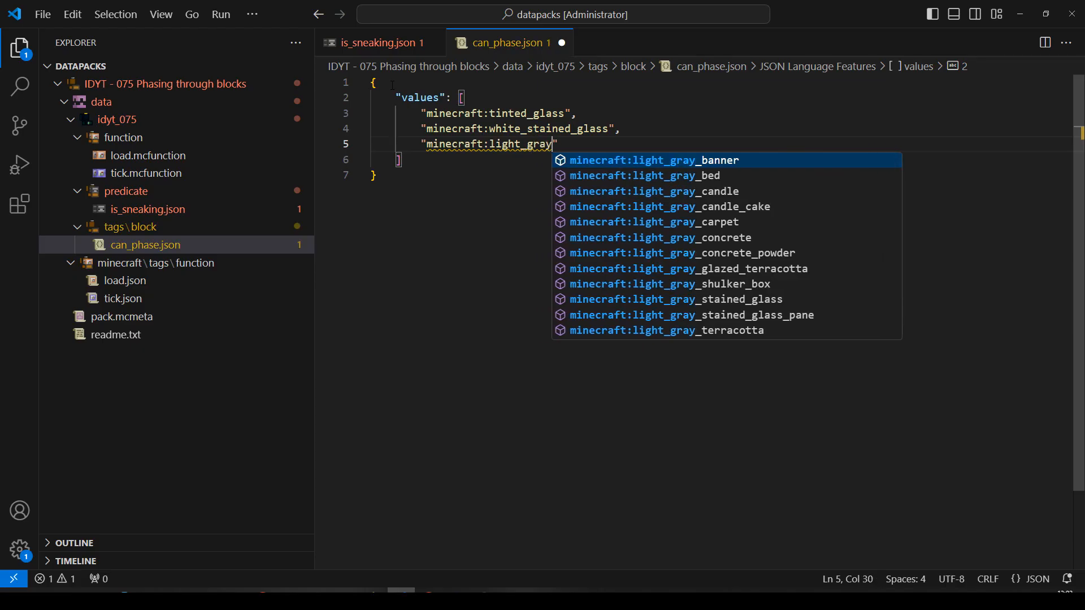
pyautogui.write('_wool')
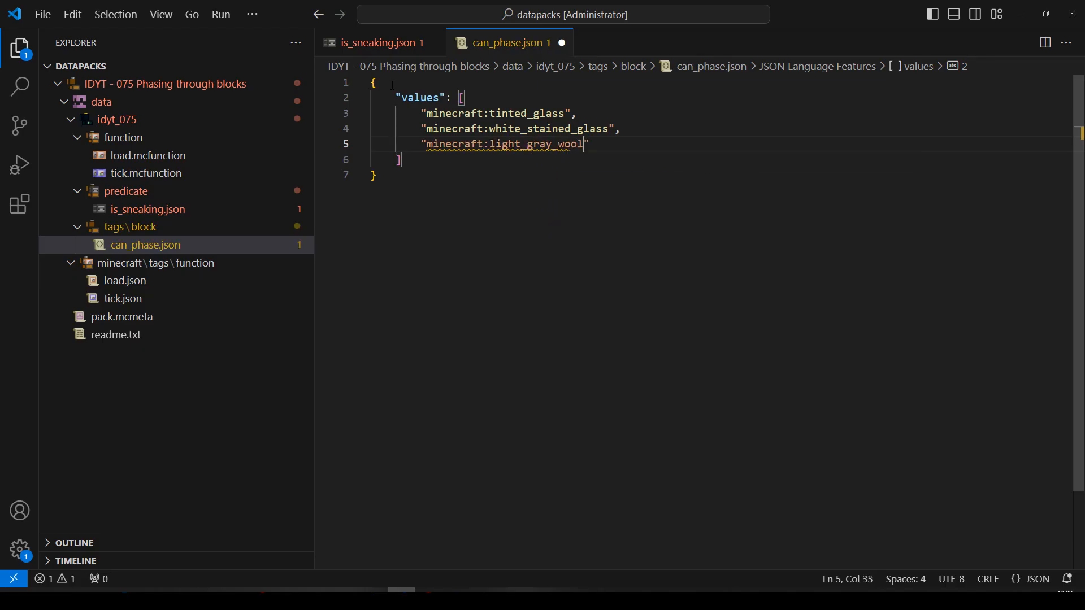
pyautogui.press('ctrl+s')
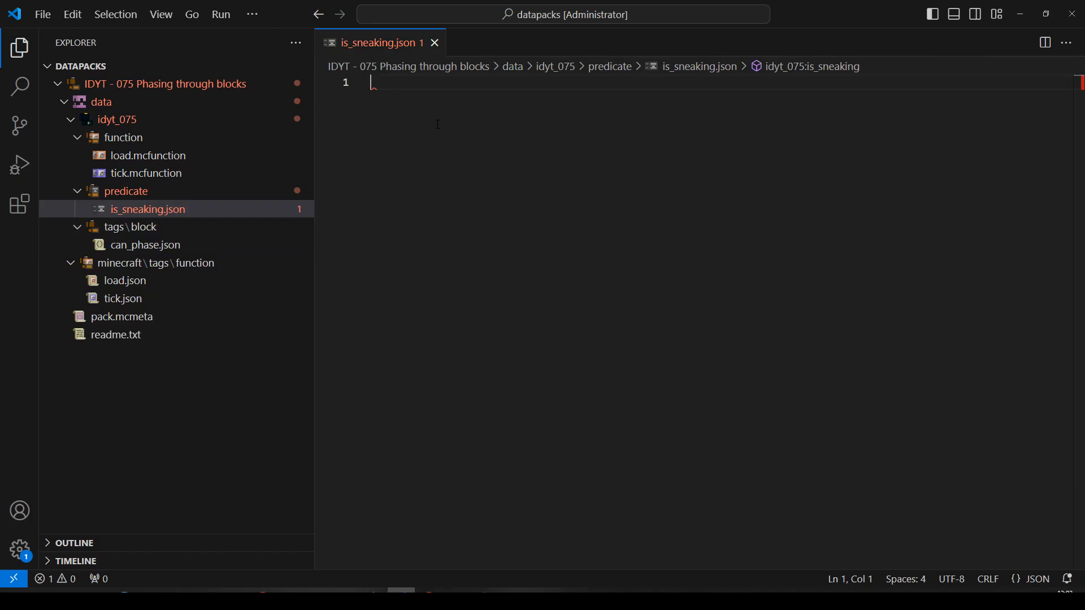
pyautogui.moveTo(434, 544)
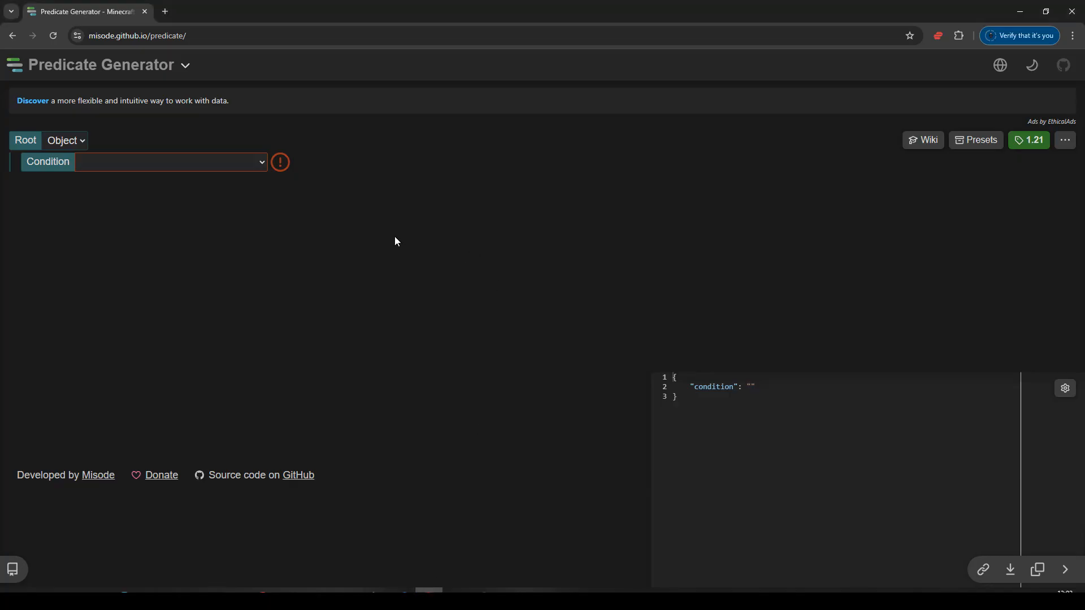
pyautogui.moveTo(387, 233)
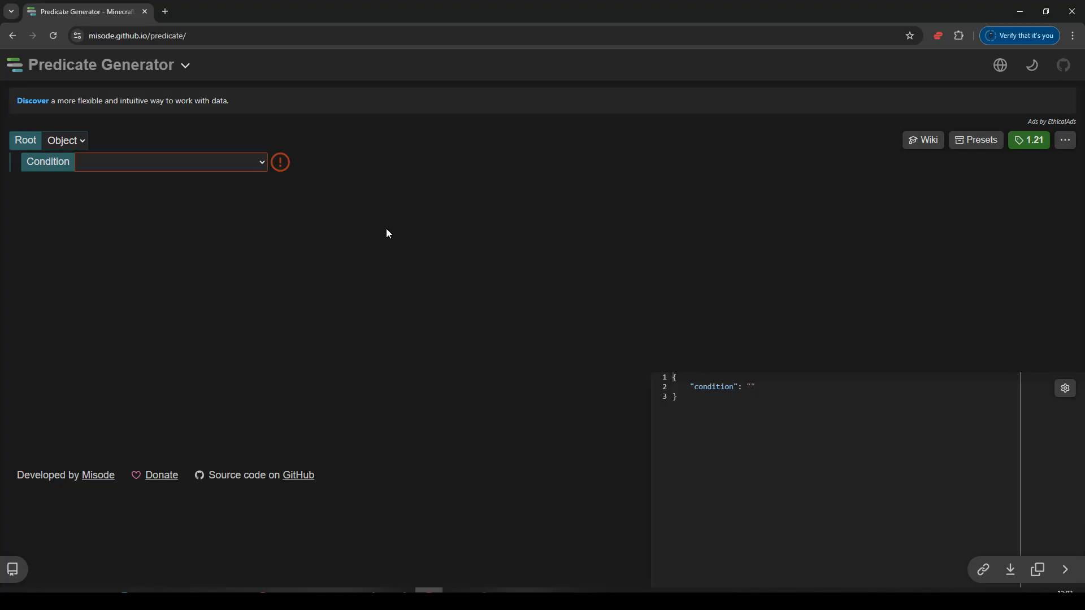
# Choose the Entity properties condition for this entity with the Is sneaking flag set to True
pyautogui.click(170, 161)
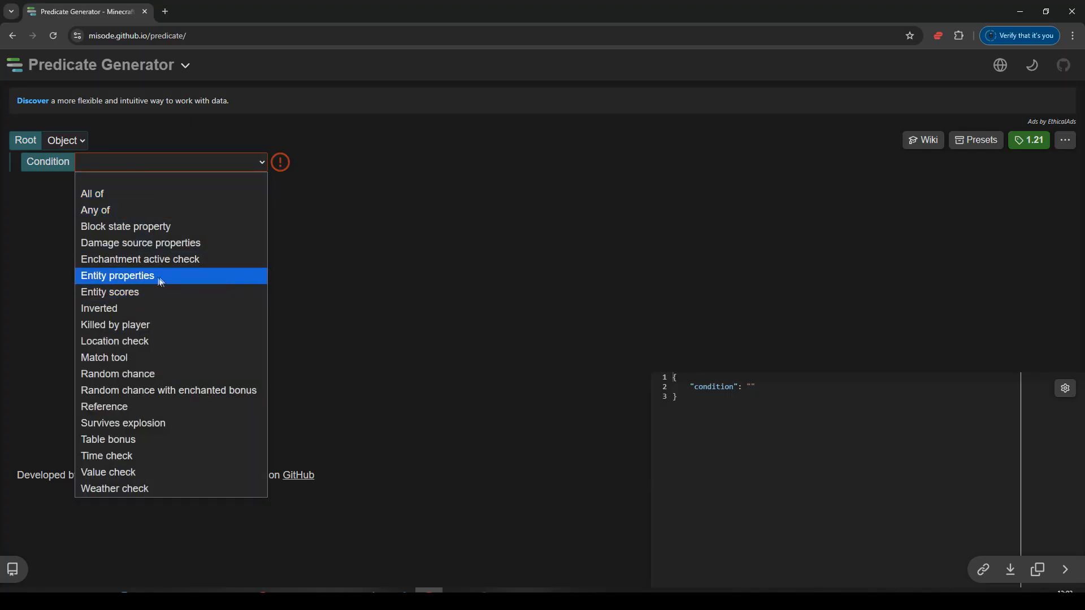
pyautogui.click(116, 275)
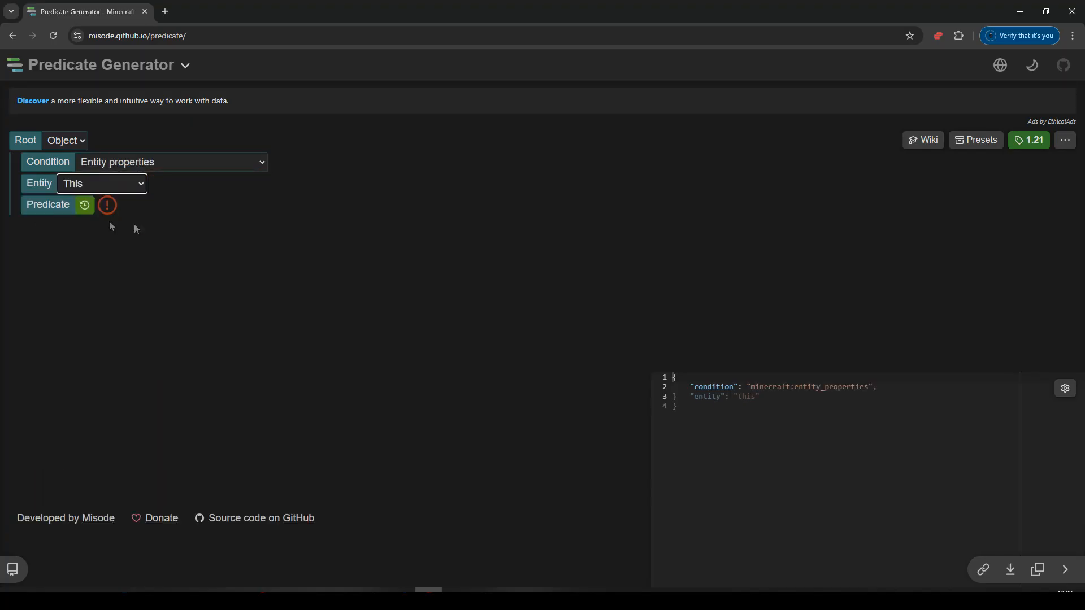
pyautogui.click(83, 205)
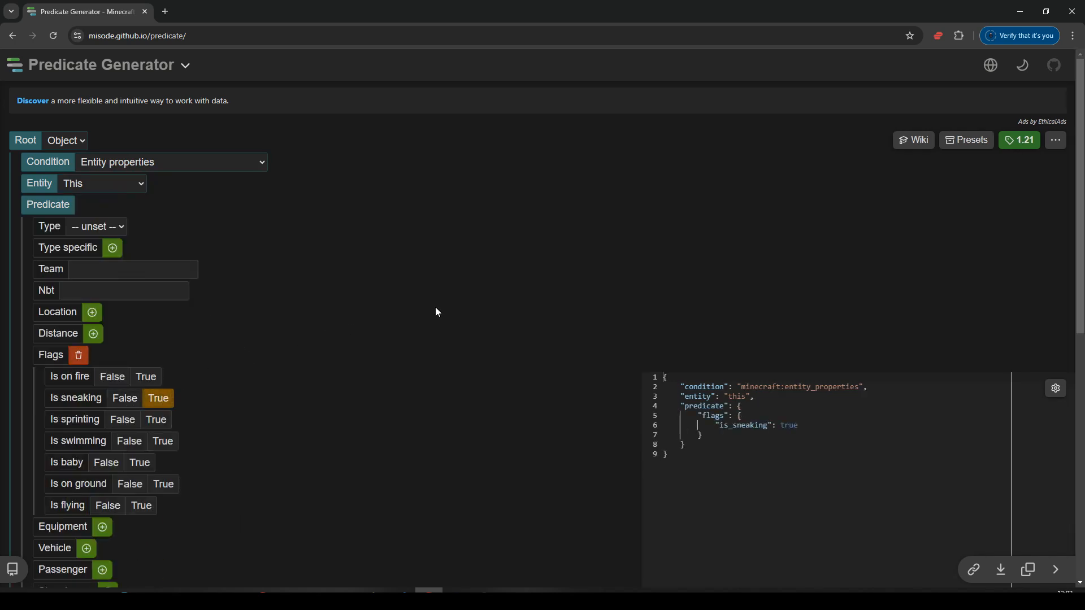
pyautogui.moveTo(472, 523)
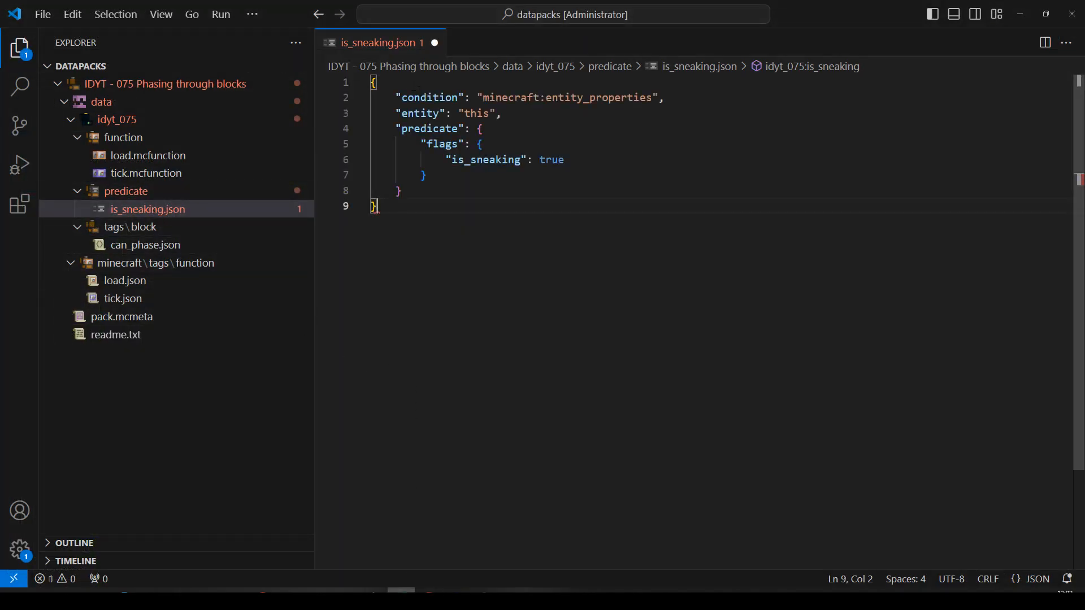
# Save is_sneaking.json with the pasted entity_properties sneaking predicate
pyautogui.press('ctrl+s')
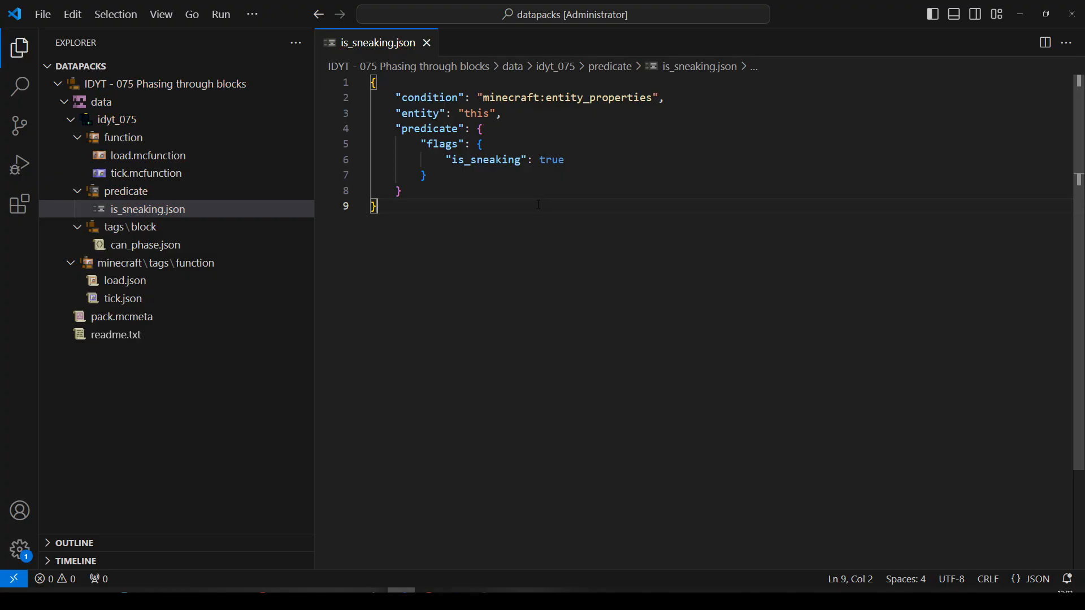
pyautogui.moveTo(441, 56)
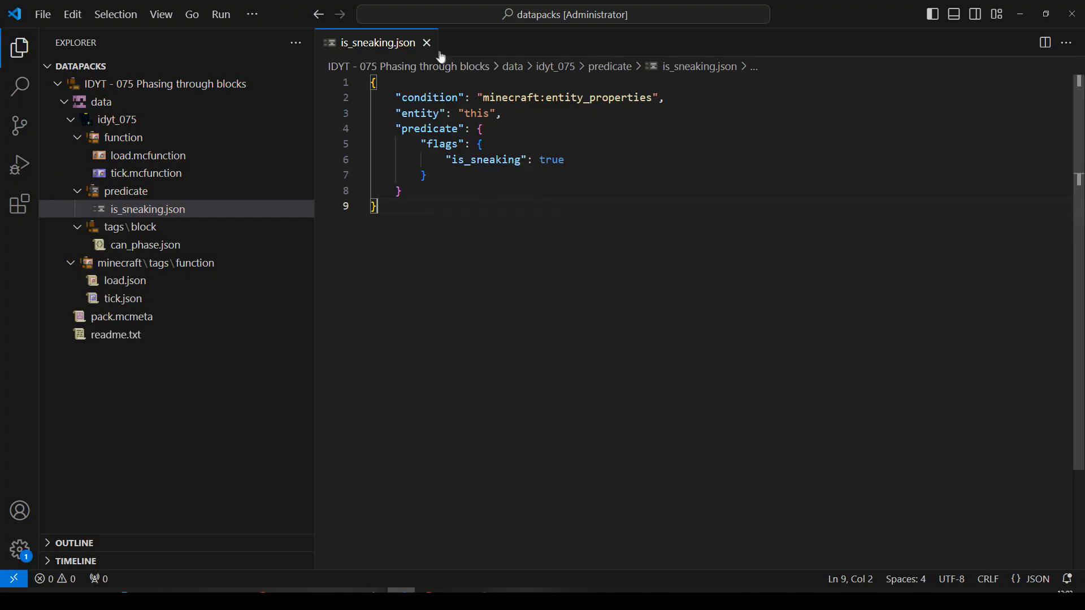
# Begin tick.mcfunction with execute as @a if predicate is_sneaking at @s if block ^ ^ ^0.5
pyautogui.click(146, 173)
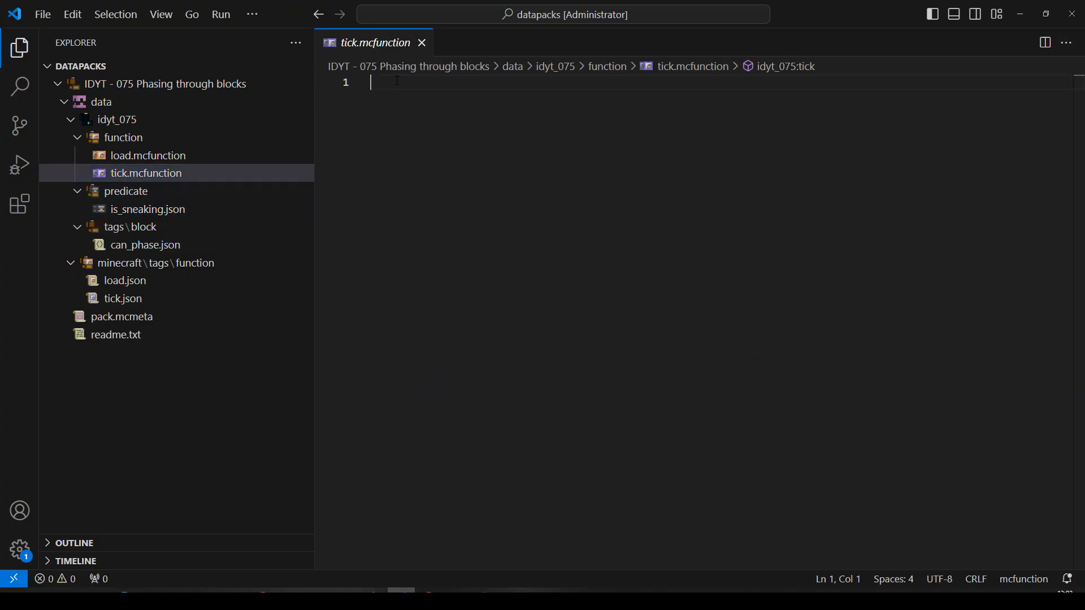
pyautogui.press('enter')
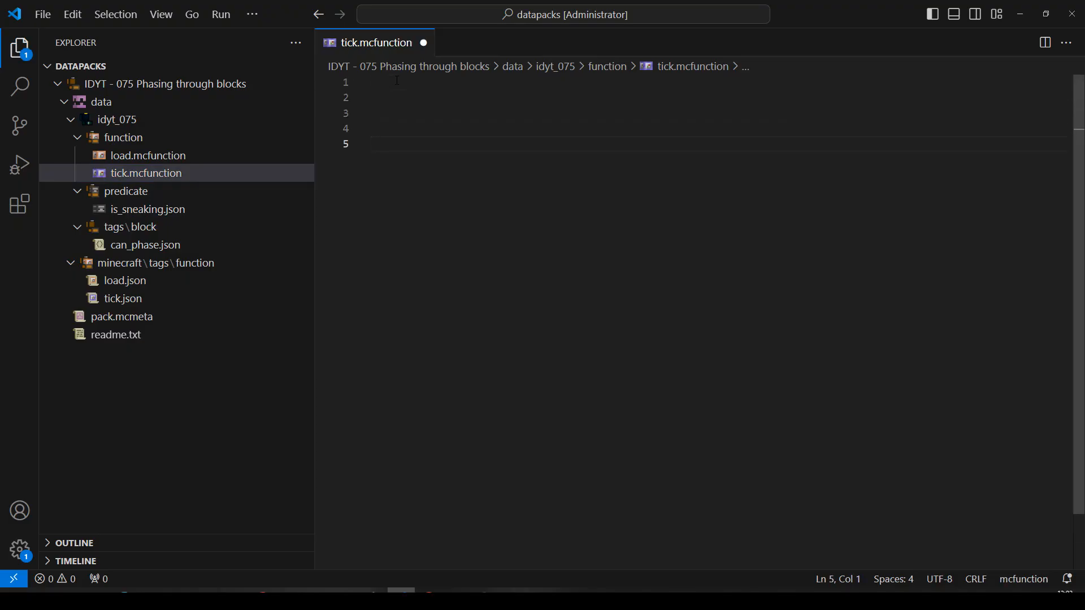
pyautogui.write('execute as')
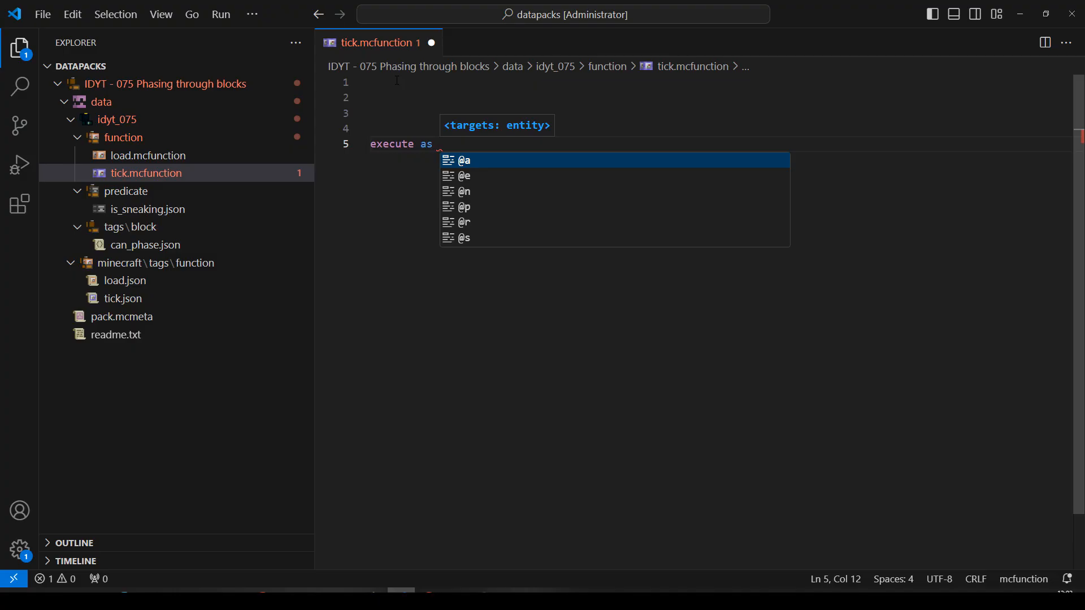
pyautogui.write('@a if predicate idyt_075:is_sneaking')
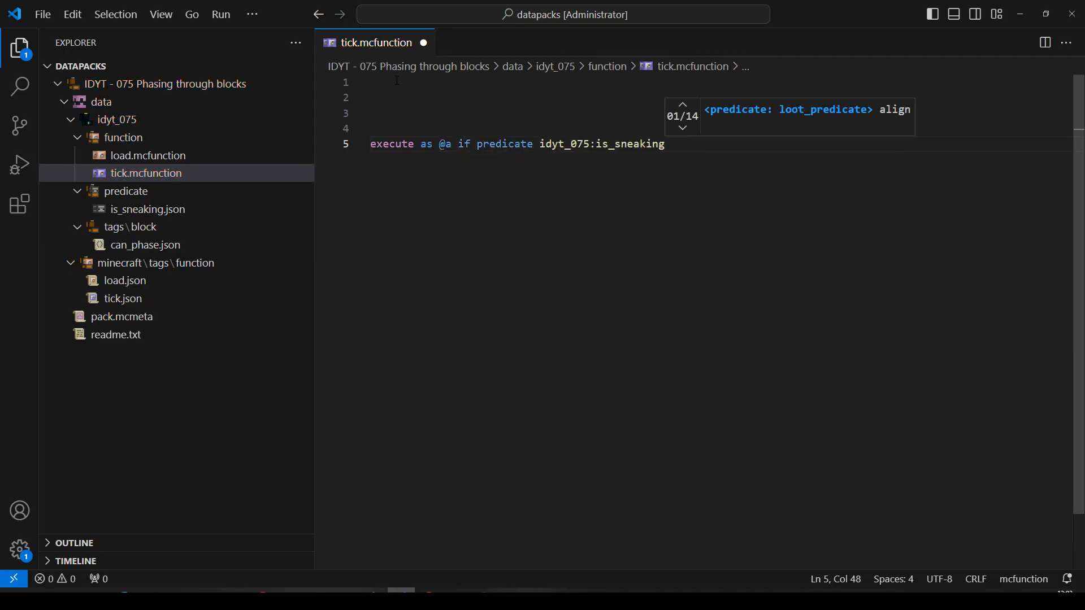
pyautogui.write('at')
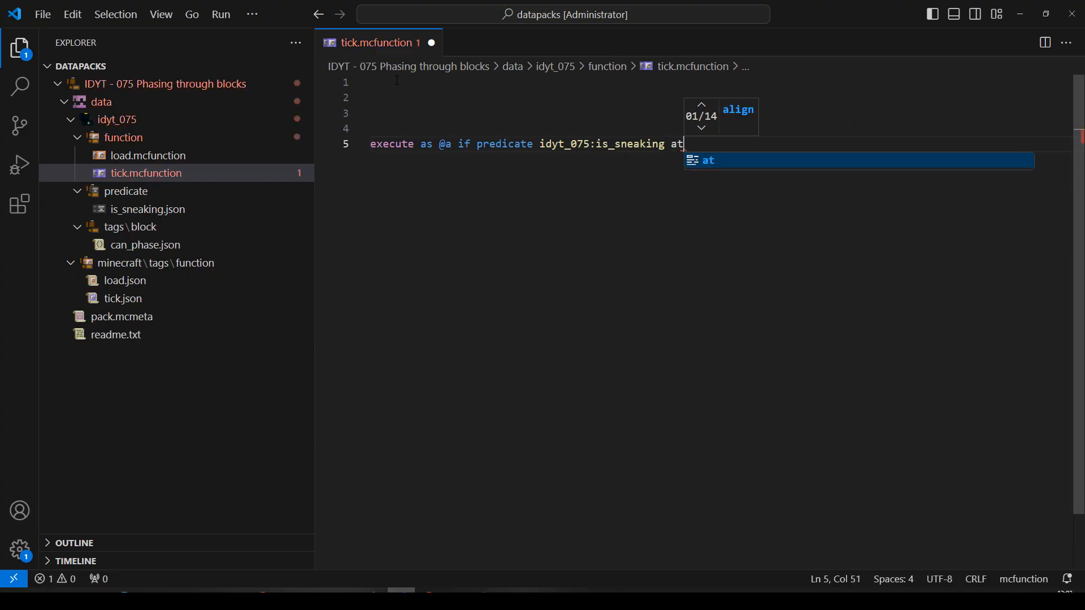
pyautogui.write('@s i')
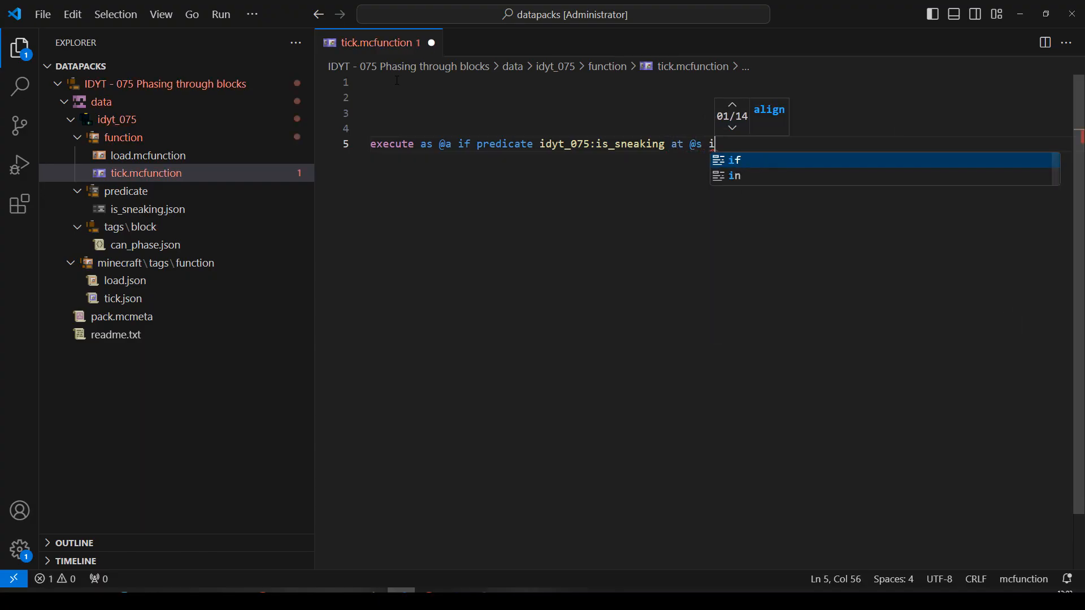
pyautogui.write('f block ^ ^ ^')
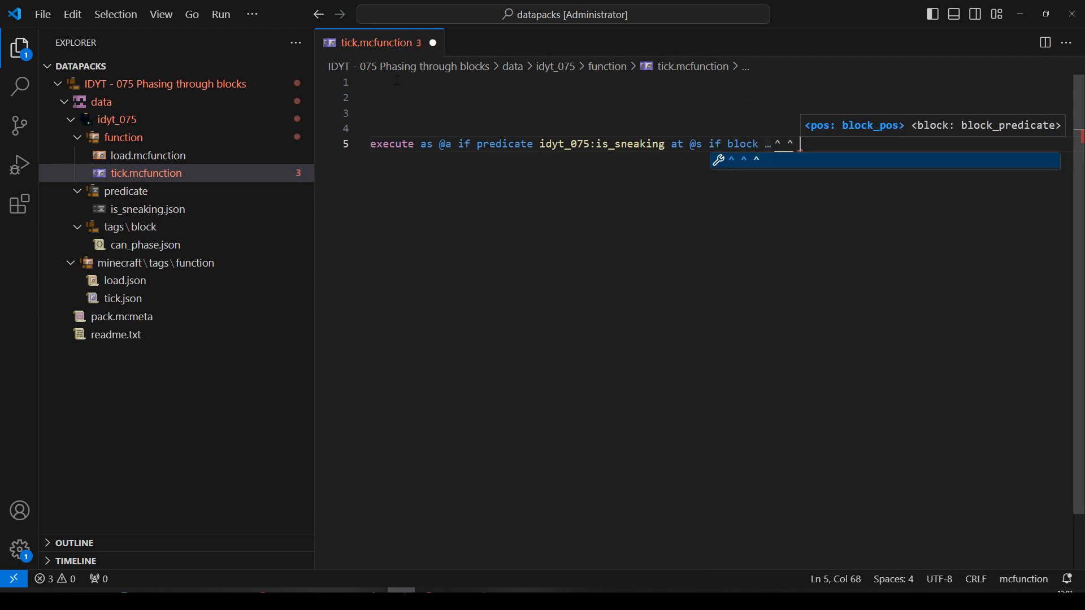
pyautogui.write('pos:')
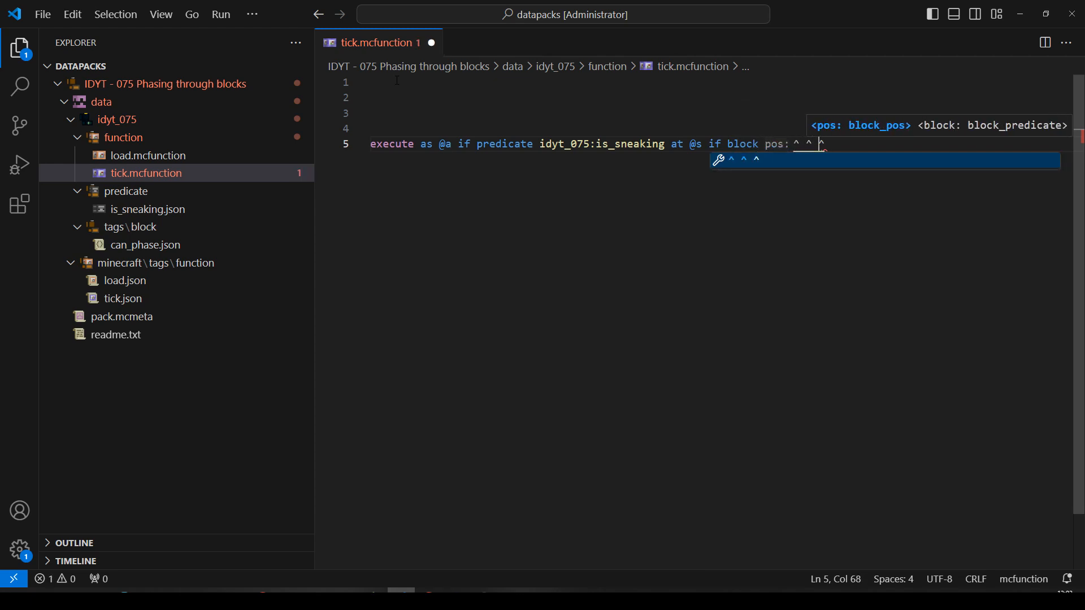
pyautogui.write('0.5')
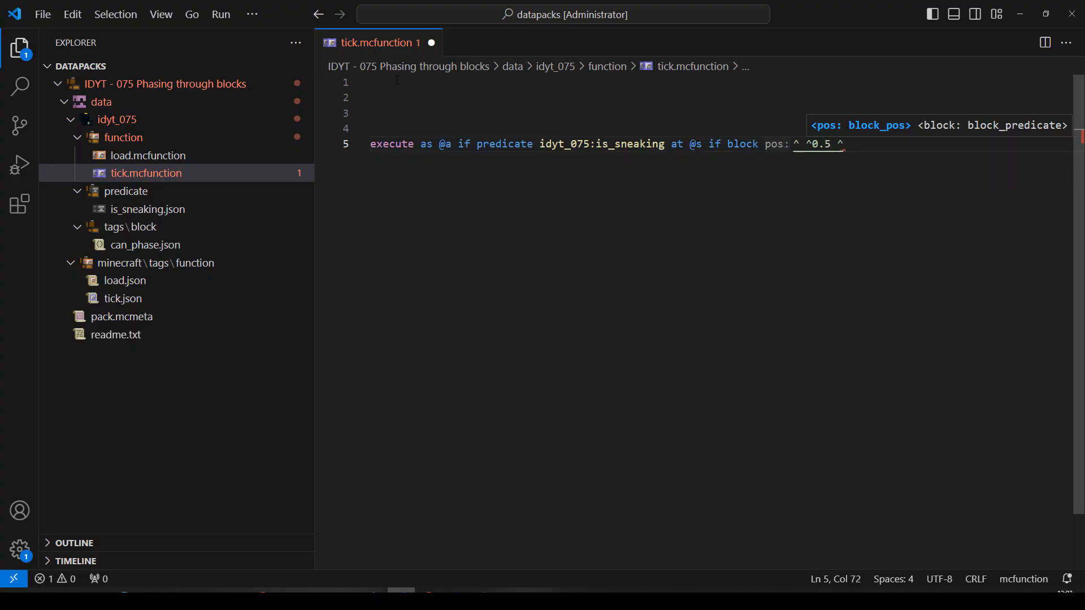
pyautogui.write('0.5')
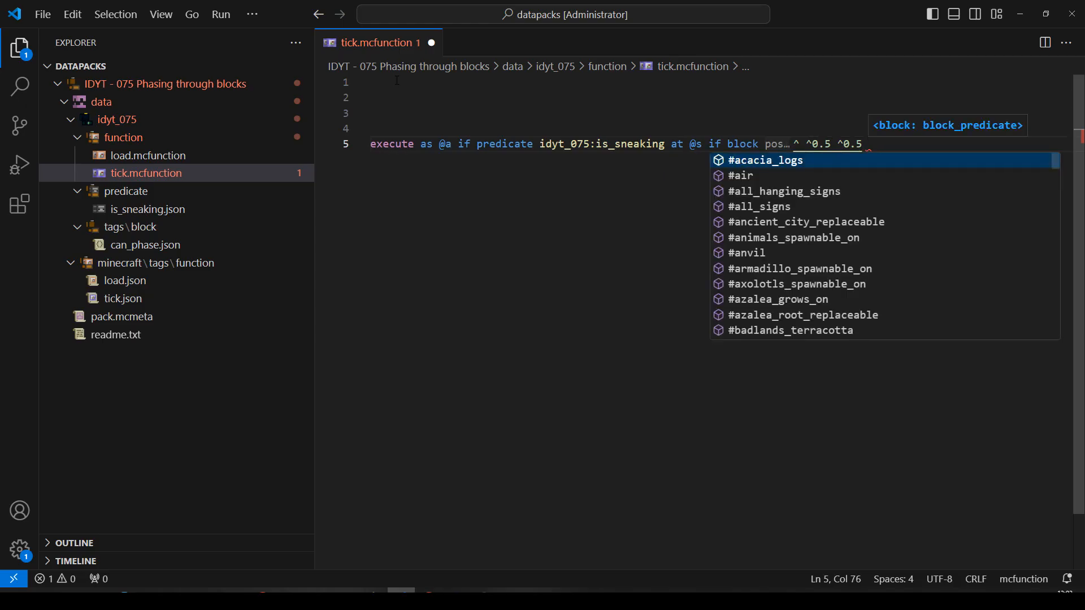
# Finish the command checking #idyt_075:can_phase at both heights and running tp @s ^ ^ ^0.1
pyautogui.write('#')
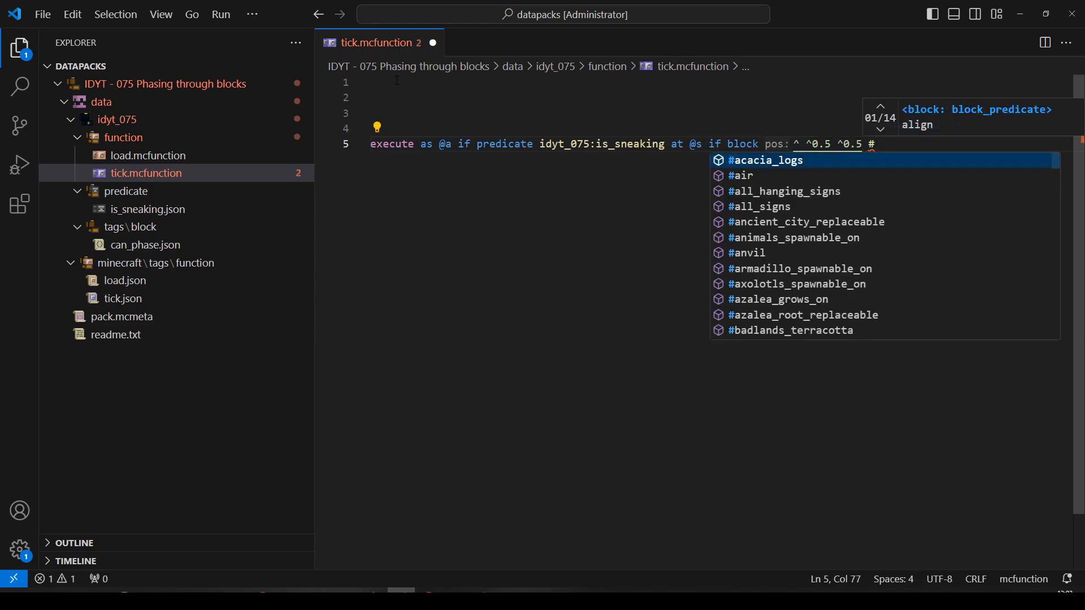
pyautogui.write('idyt_075:can_phase if block ^ ^1.5 ^0.5 #idyt_075:can_phase')
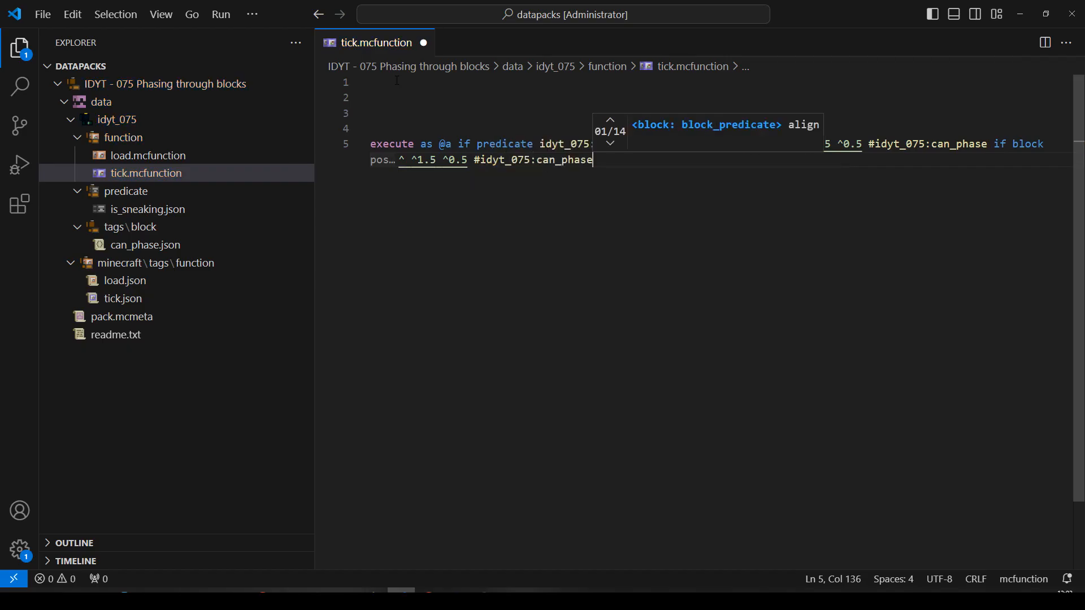
pyautogui.write(':')
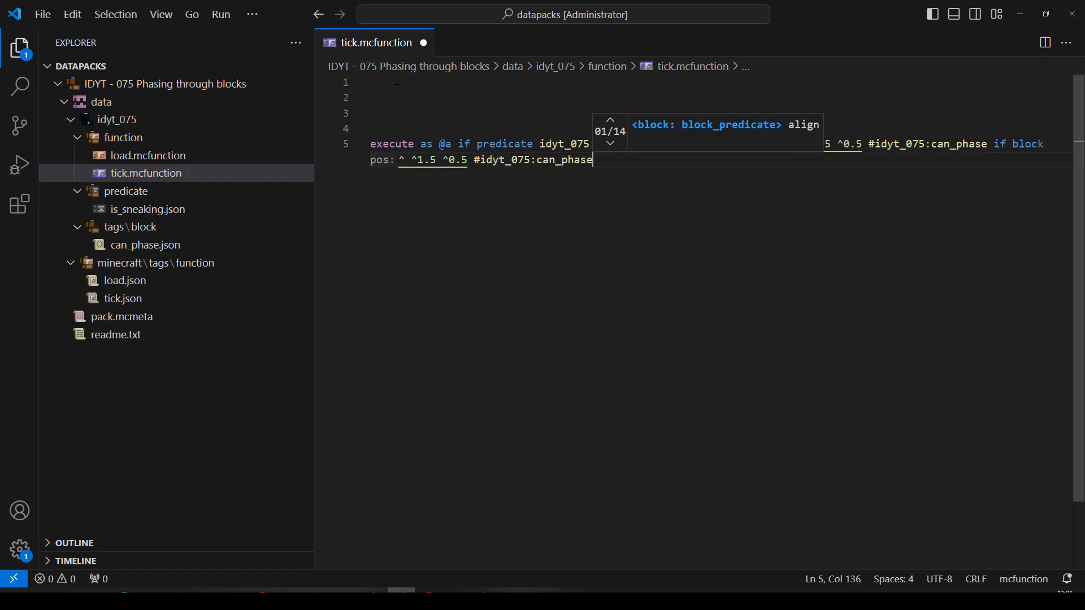
pyautogui.write('ru ntp')
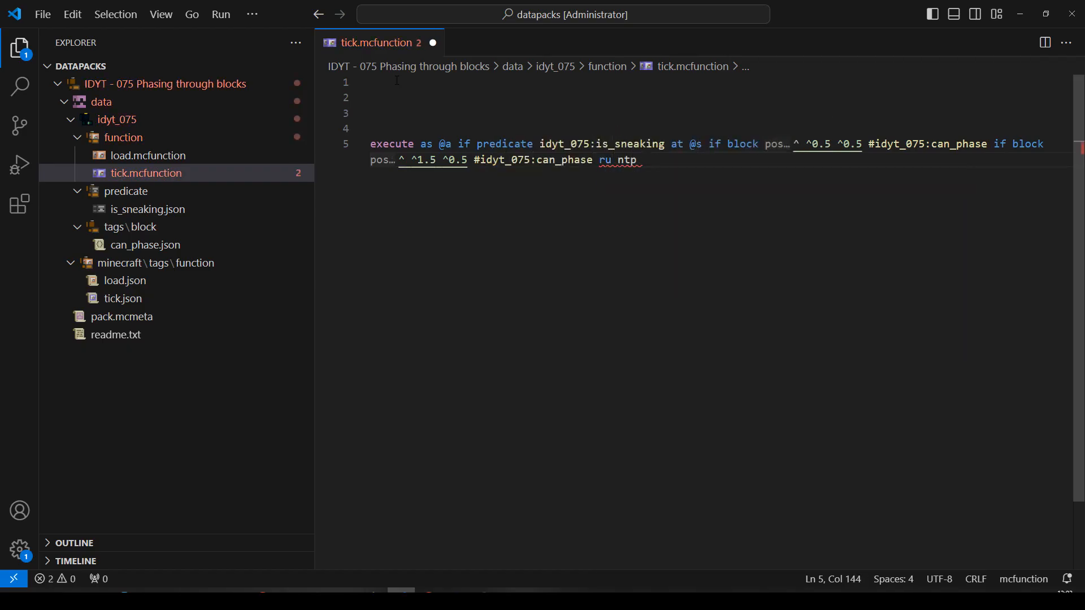
pyautogui.write('@s ^ ^')
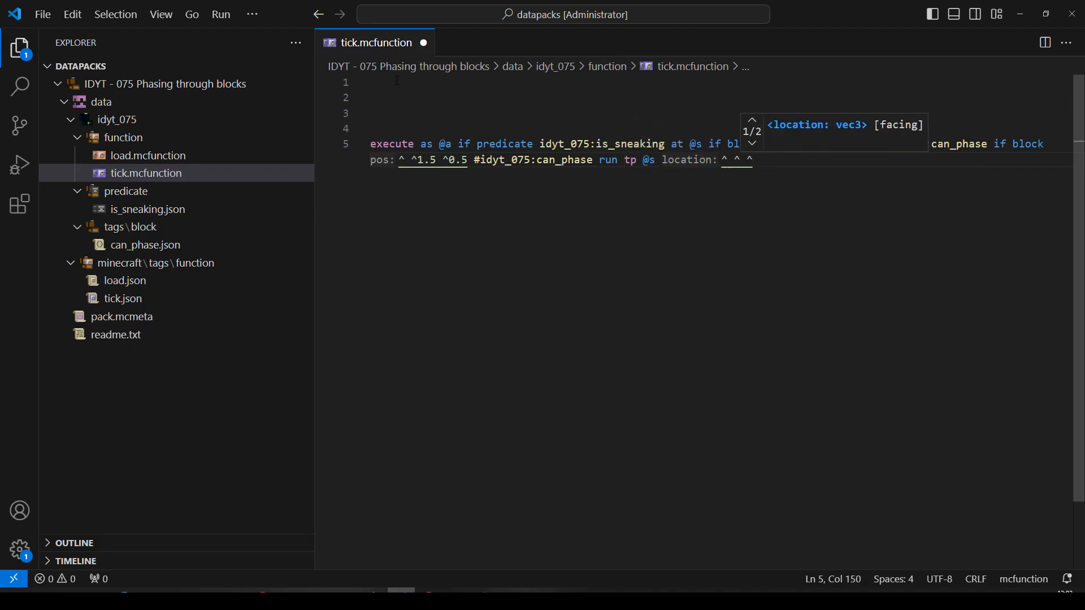
pyautogui.write('^')
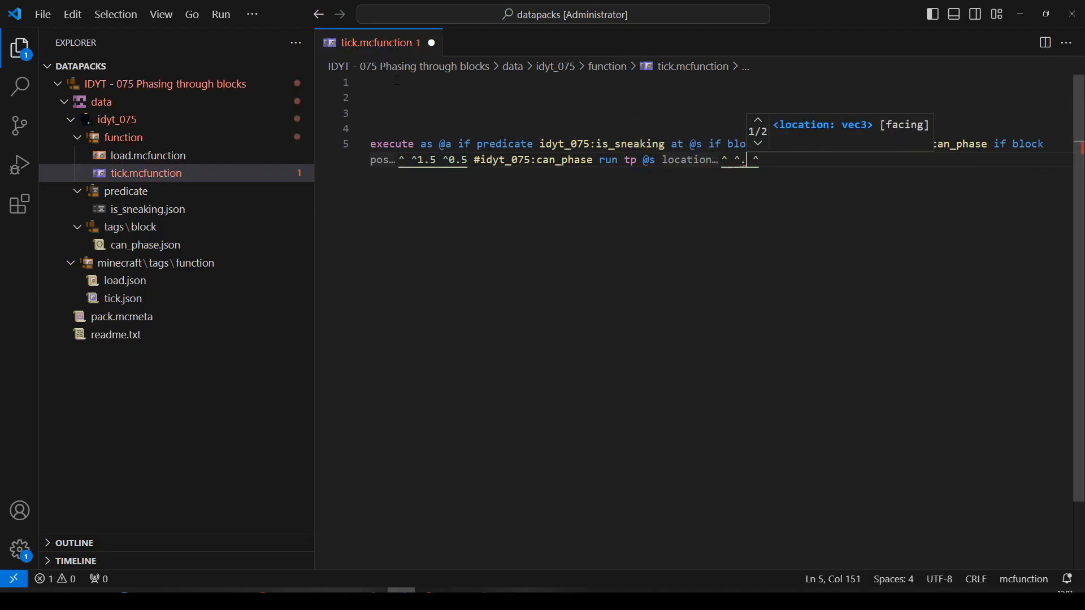
pyautogui.write('01')
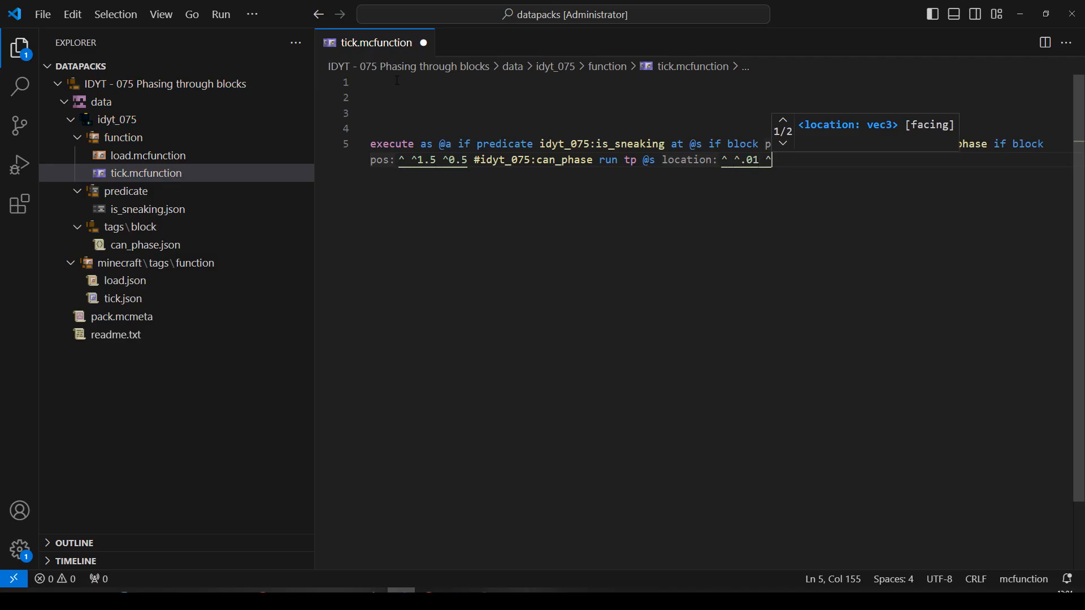
pyautogui.write('.')
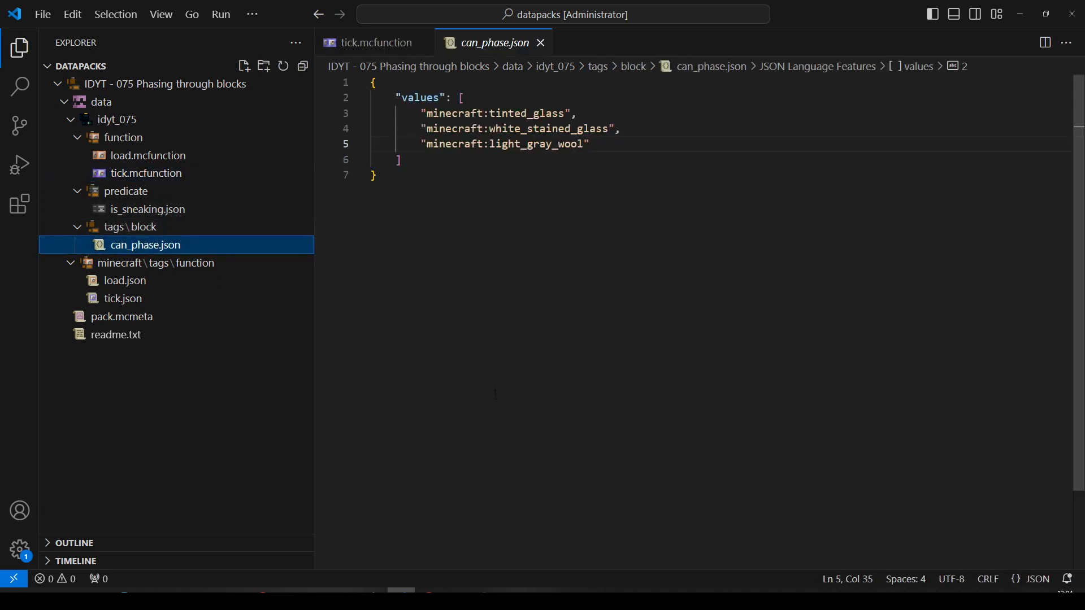
pyautogui.moveTo(428, 588)
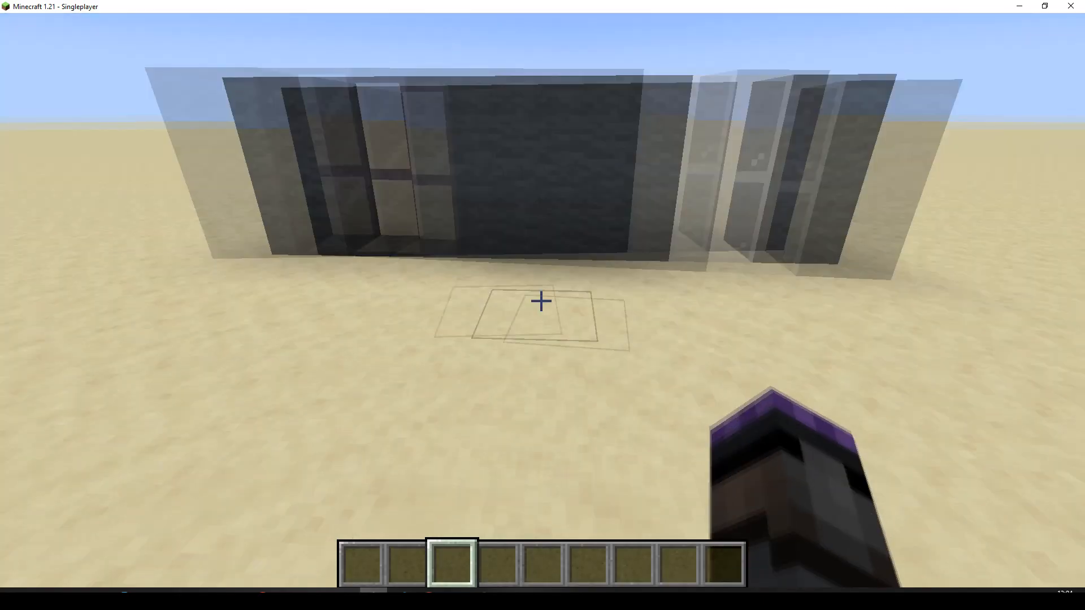
pyautogui.moveTo(542, 300)
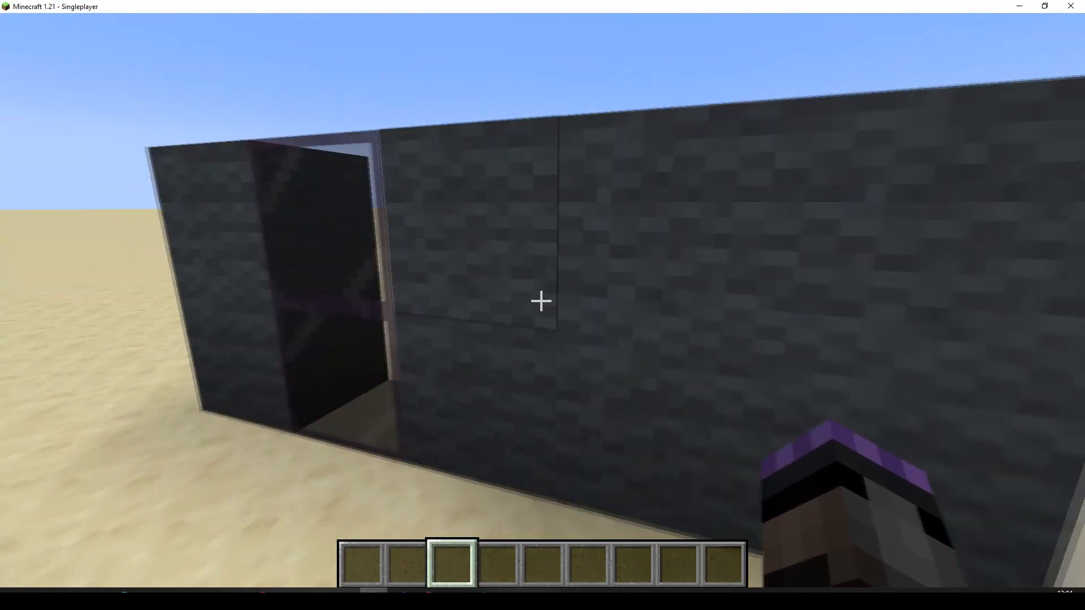
pyautogui.moveTo(542, 300)
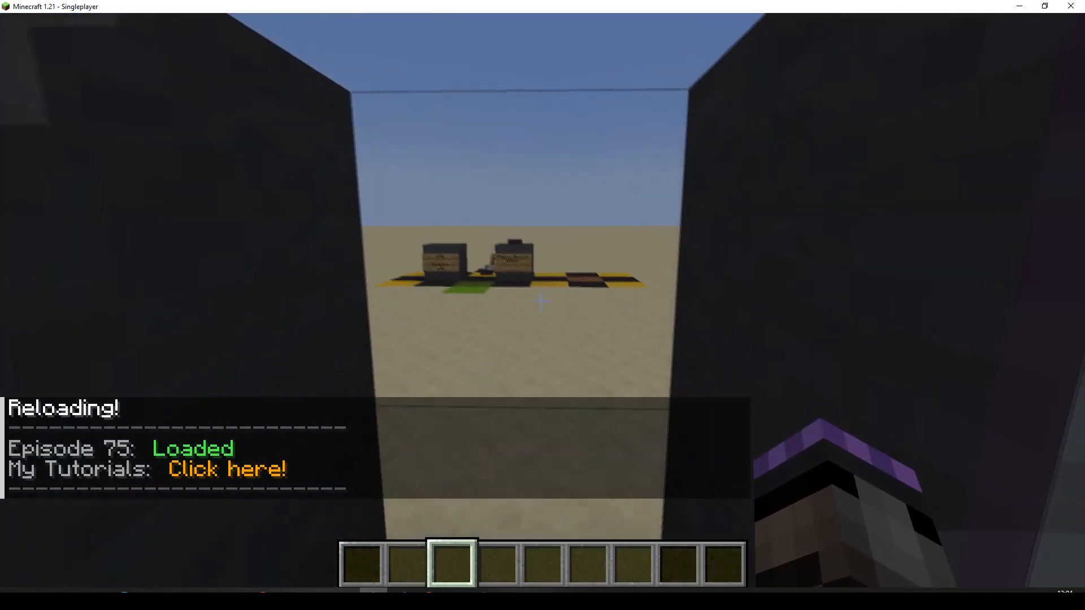
pyautogui.moveTo(542, 301)
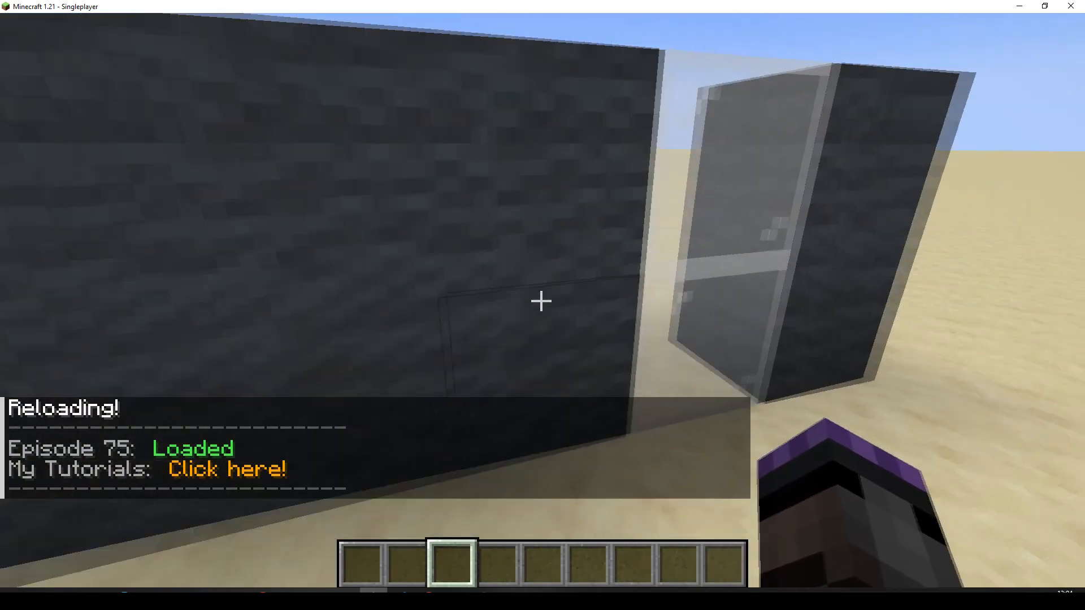
# Take light gray wool from the creative inventory to build a column in the dark wall
pyautogui.press('e')
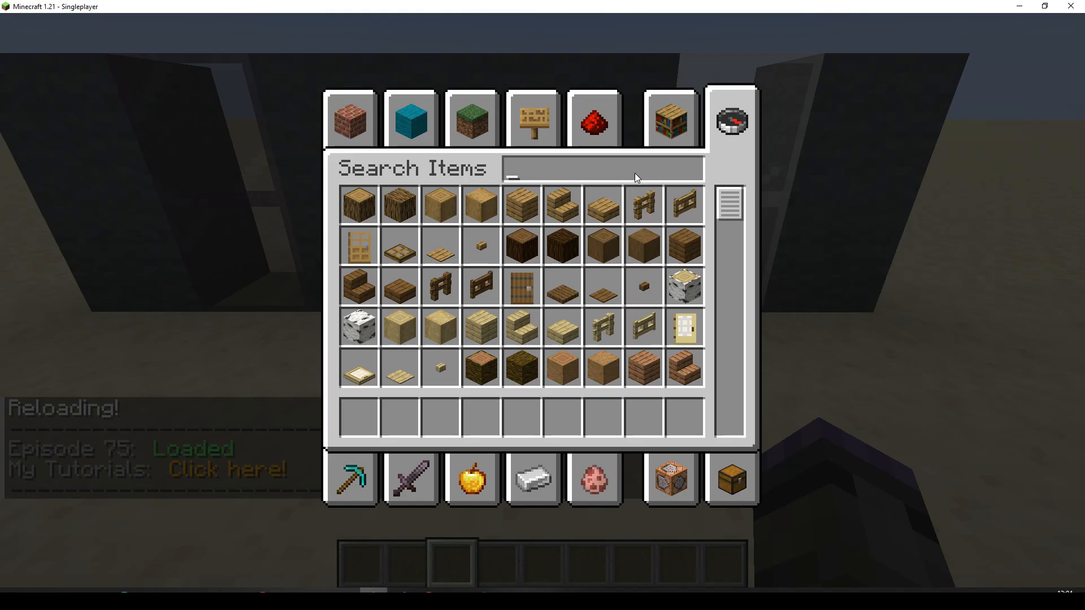
pyautogui.write('ool')
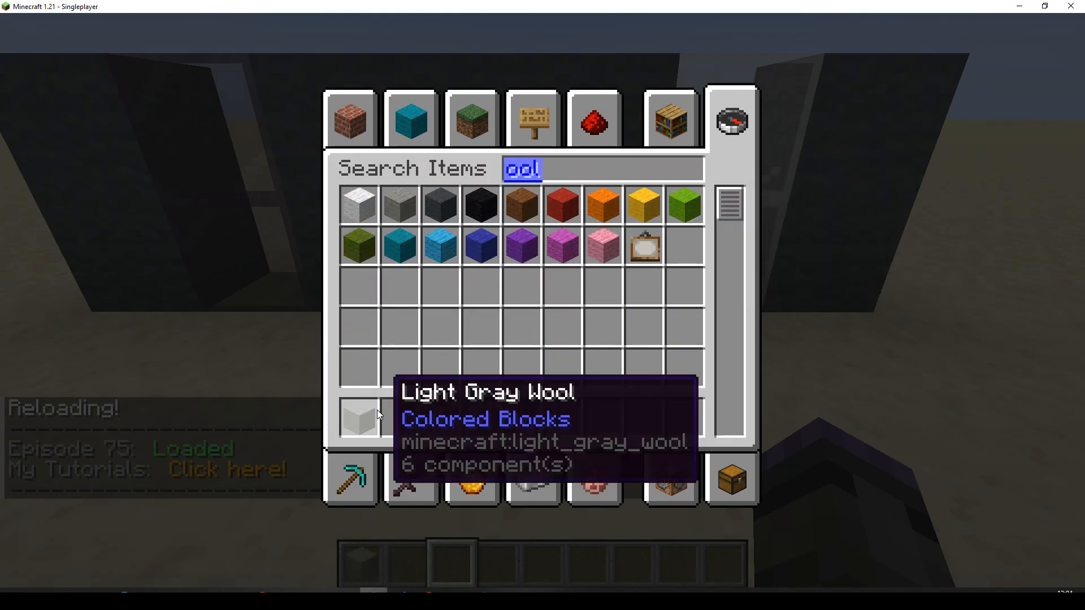
pyautogui.press('Escape')
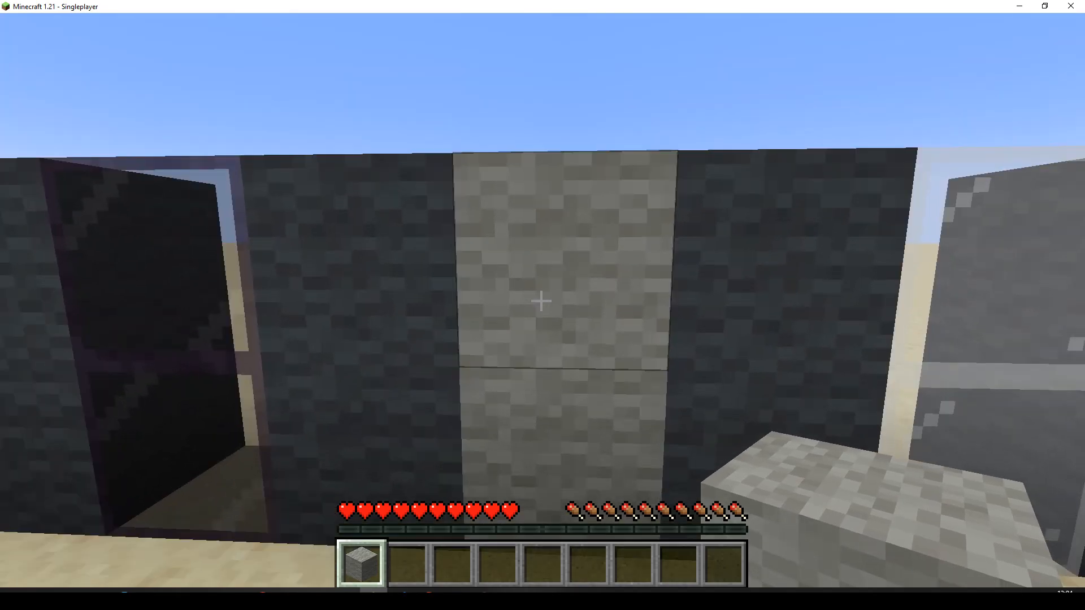
pyautogui.moveTo(542, 301)
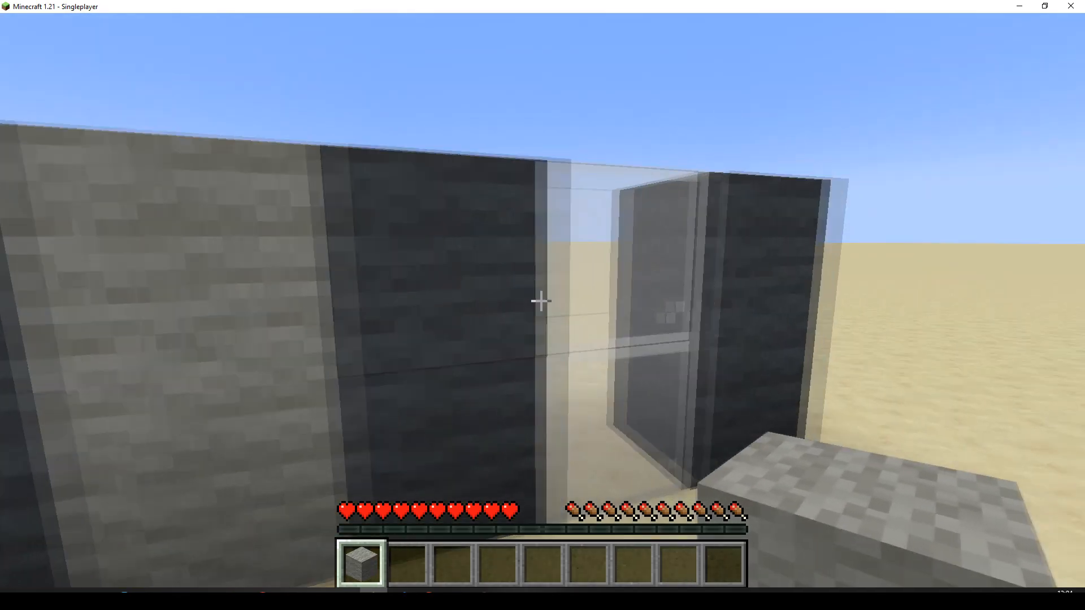
pyautogui.moveTo(542, 306)
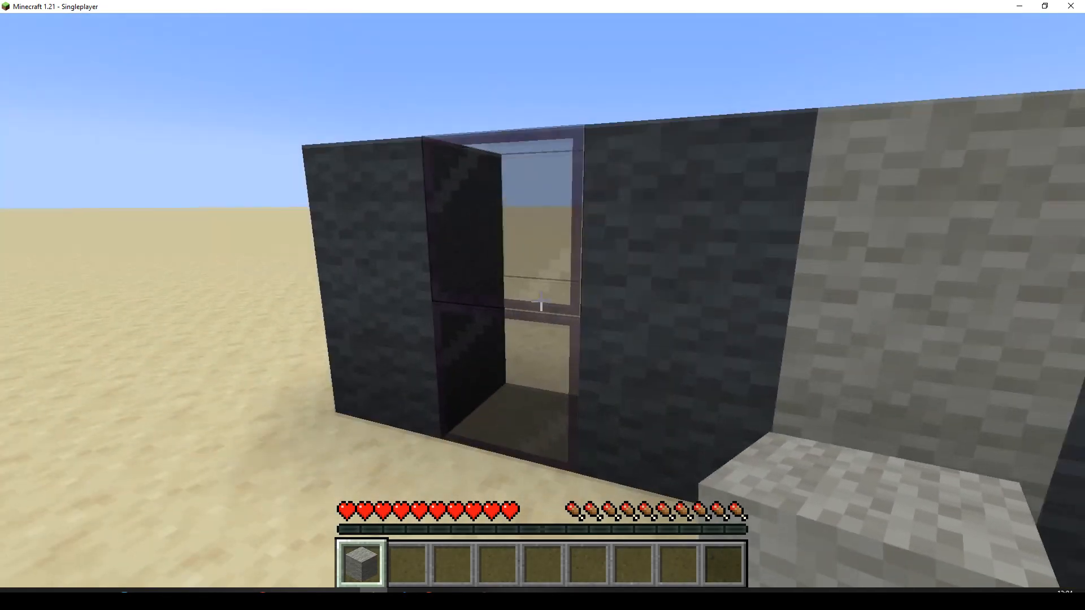
pyautogui.moveTo(541, 300)
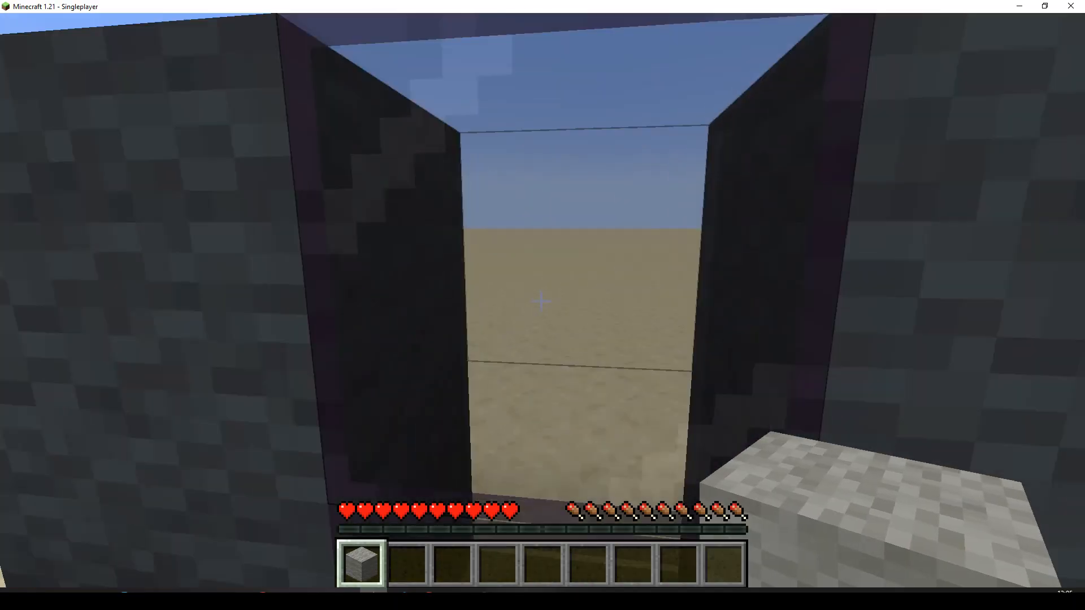
pyautogui.moveTo(540, 298)
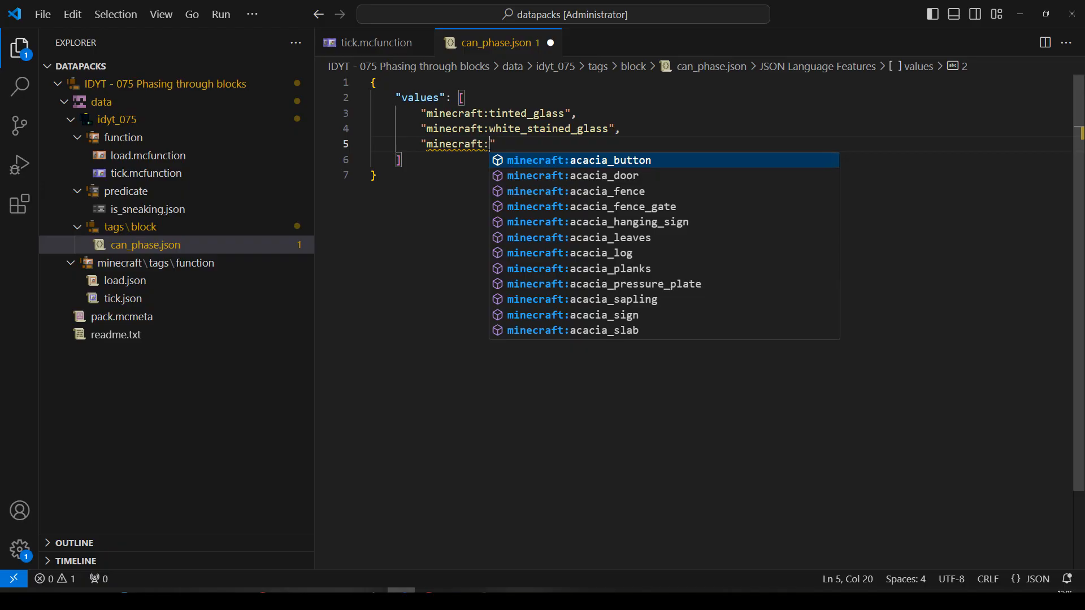
# Add minecraft:iron_door as a third entry in the can_phase values array
pyautogui.write('iron')
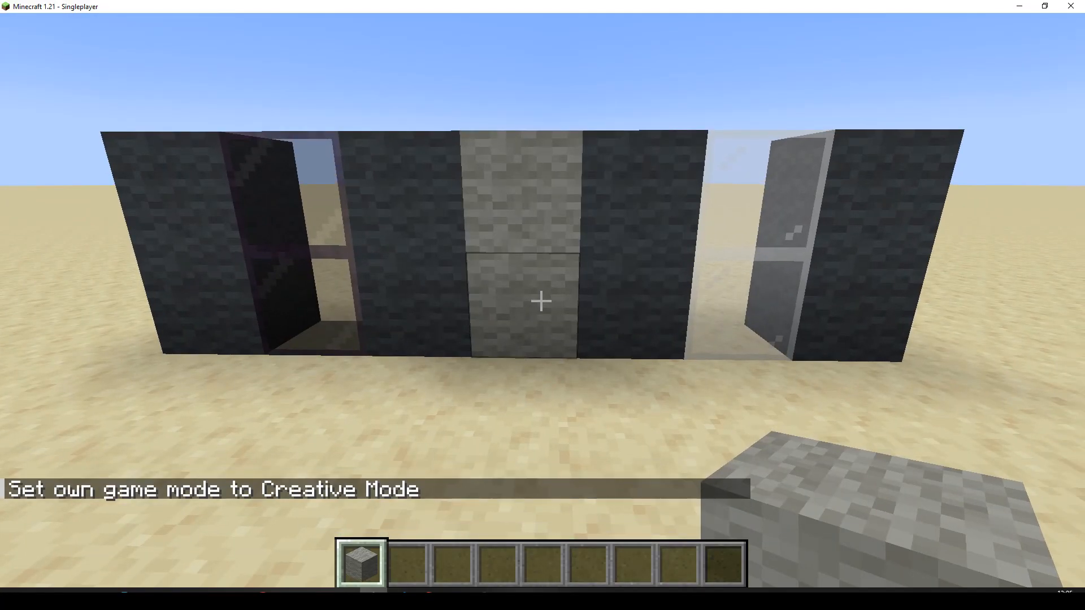
# Take an iron door from the creative inventory to place in the dark wall
pyautogui.press('e')
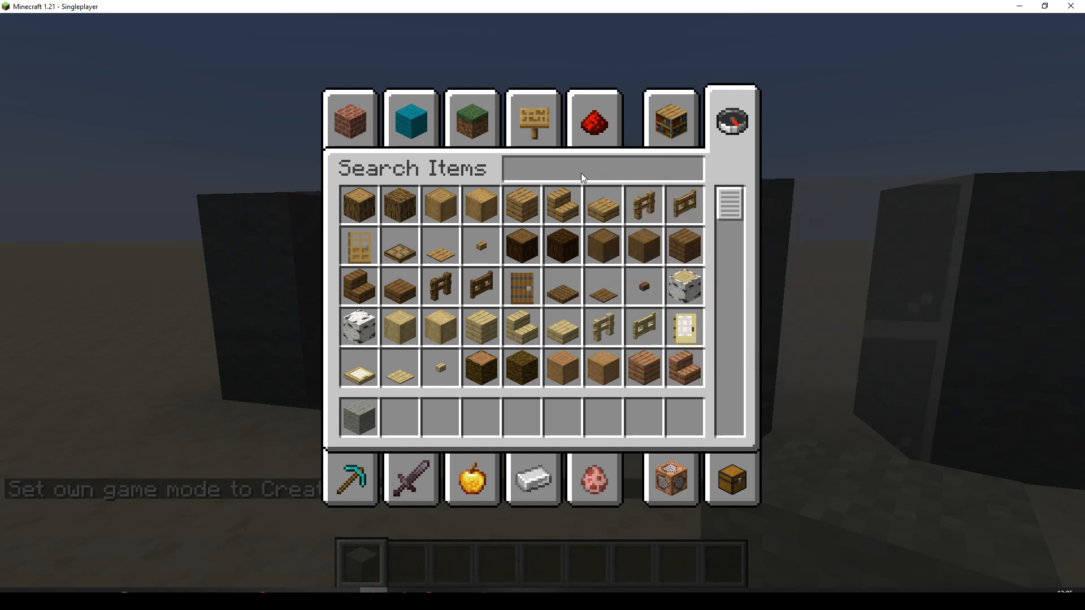
pyautogui.write('oor')
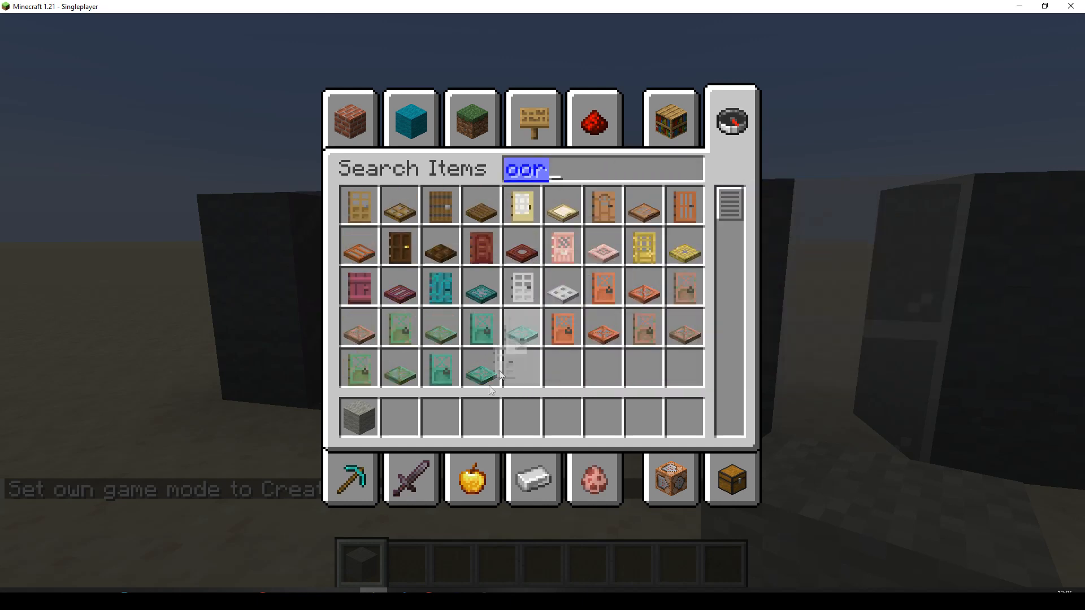
pyautogui.press('Escape')
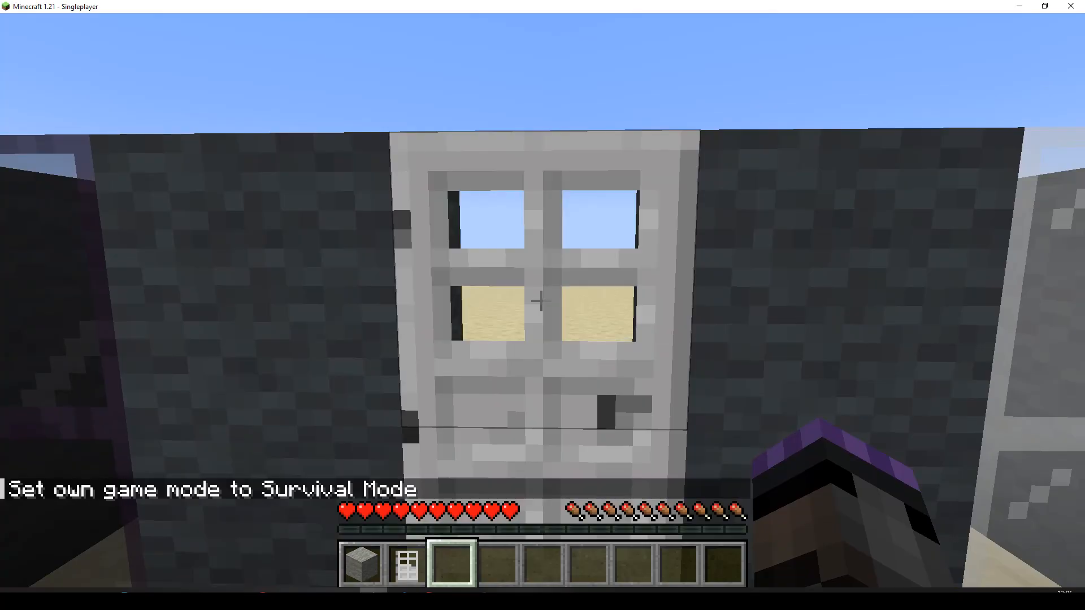
pyautogui.moveTo(540, 300)
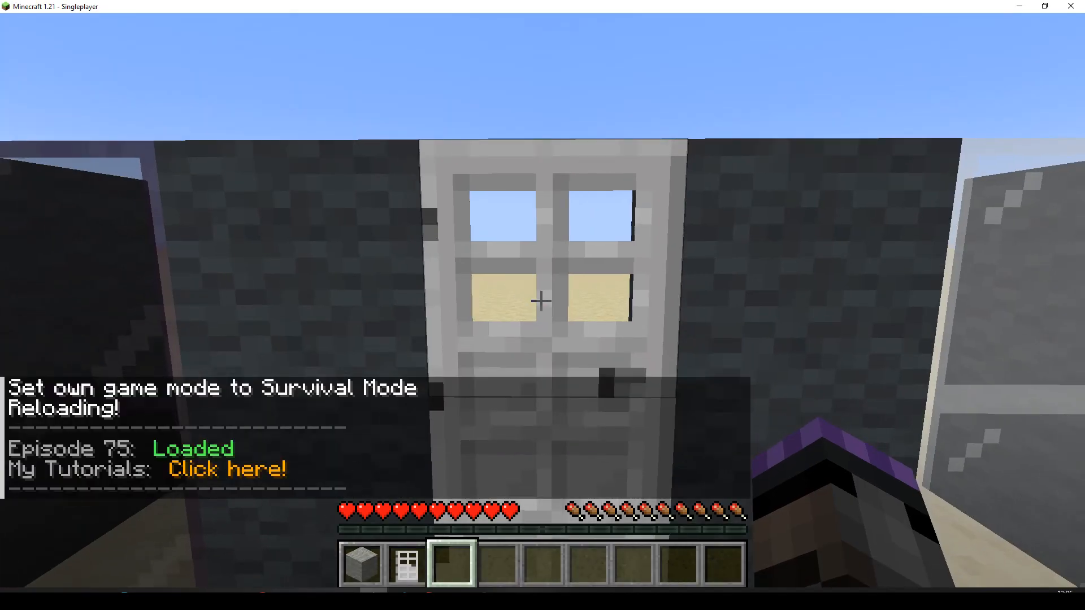
pyautogui.moveTo(543, 301)
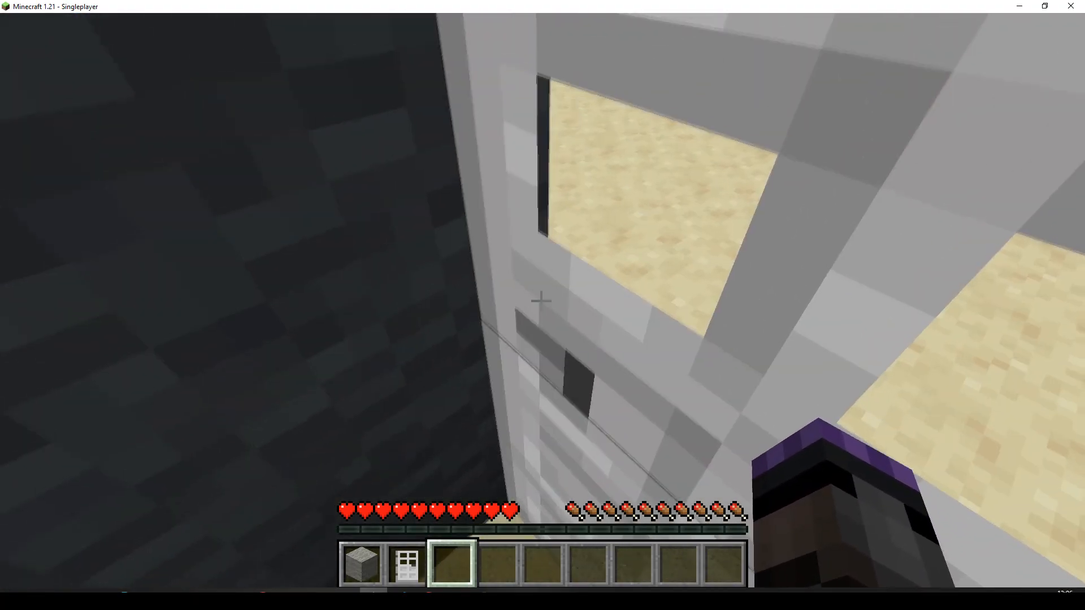
pyautogui.moveTo(542, 301)
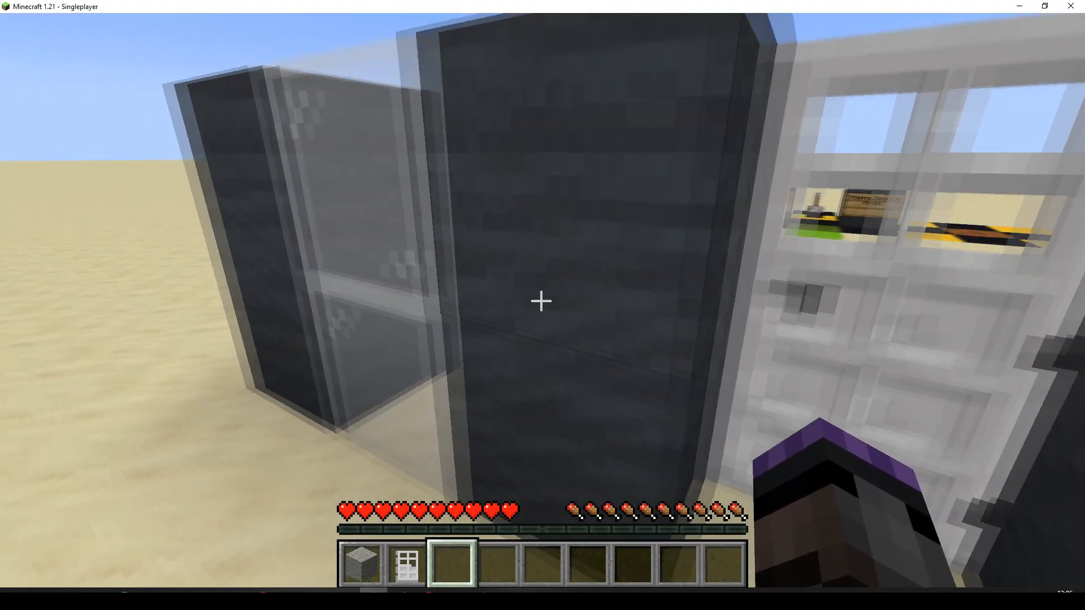
pyautogui.moveTo(542, 300)
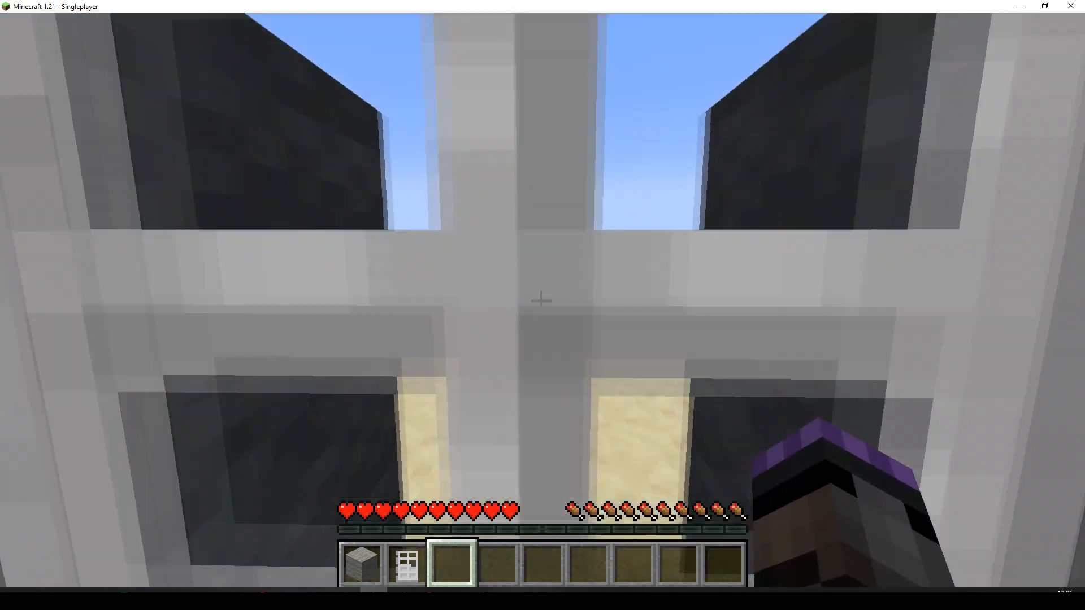
pyautogui.moveTo(542, 301)
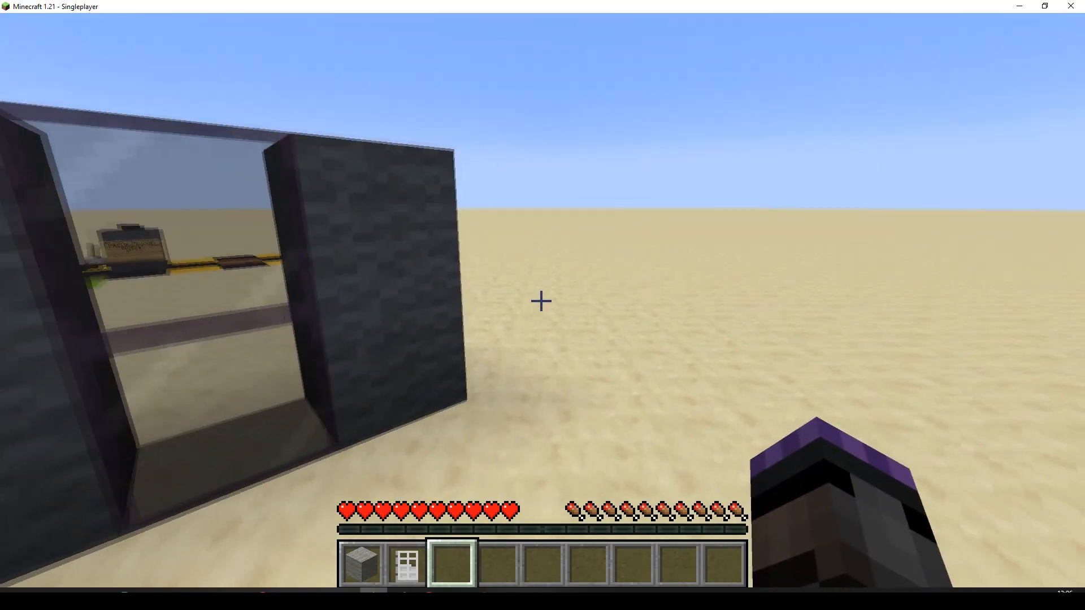
pyautogui.moveTo(542, 301)
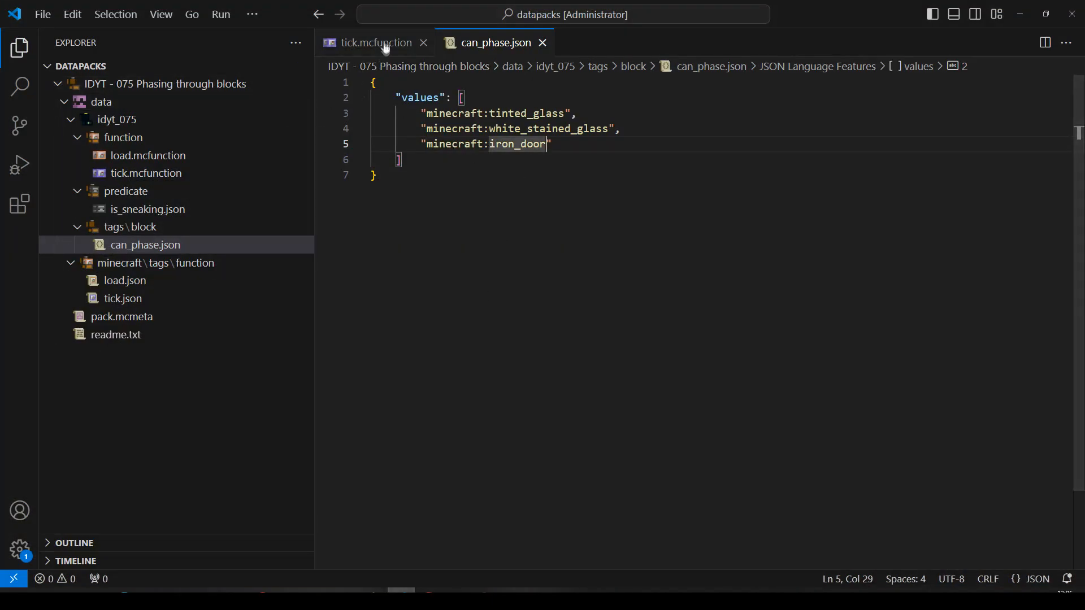
# Change both ^0.5 forward offsets in tick.mcfunction to ^0.1 and save
pyautogui.click(375, 41)
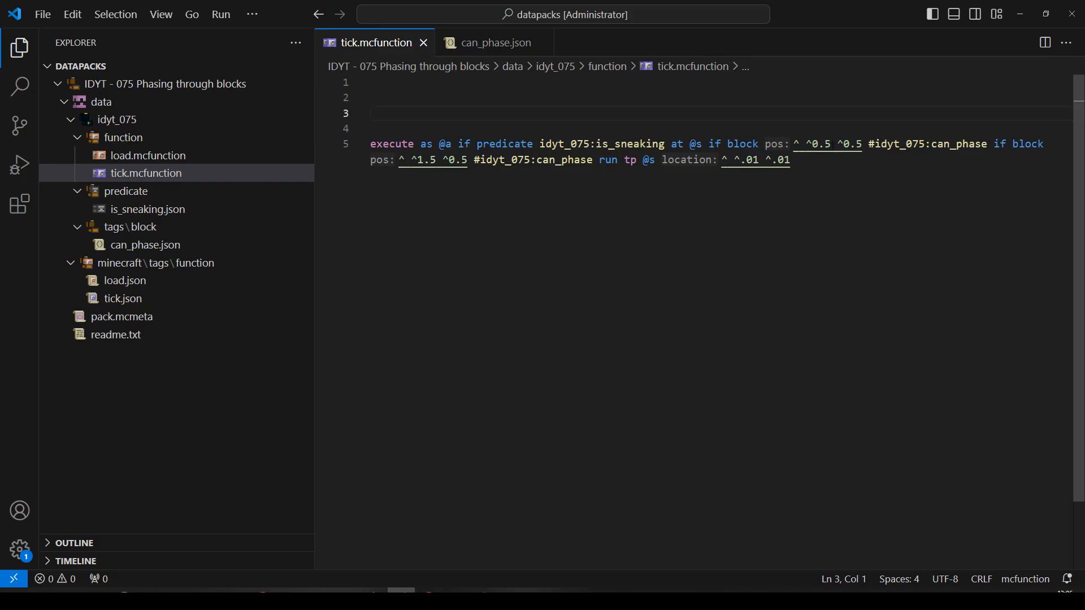
pyautogui.doubleClick(823, 144)
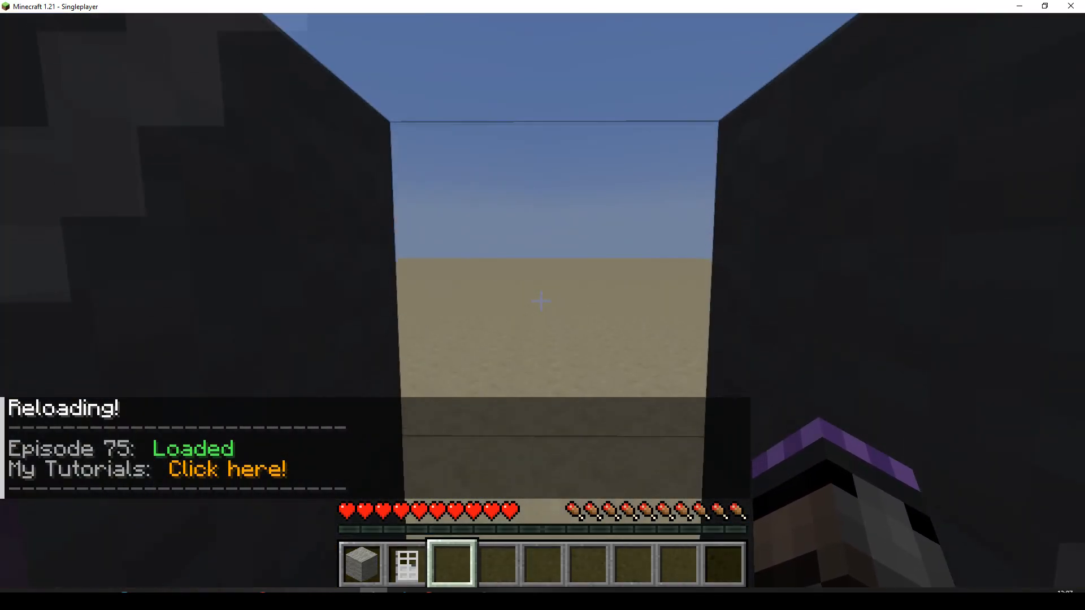
pyautogui.moveTo(543, 301)
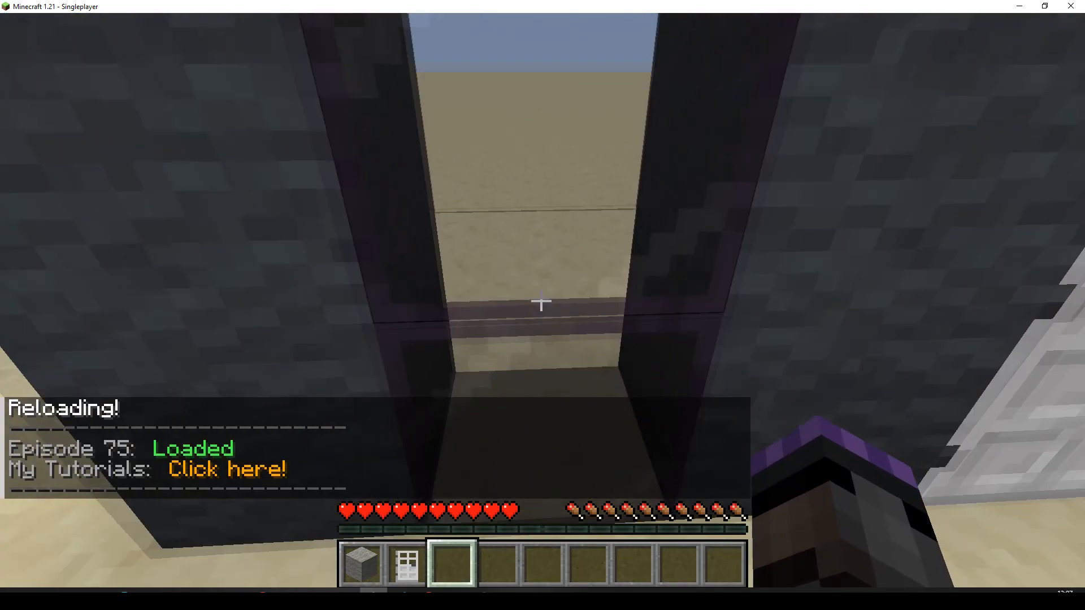
pyautogui.moveTo(542, 301)
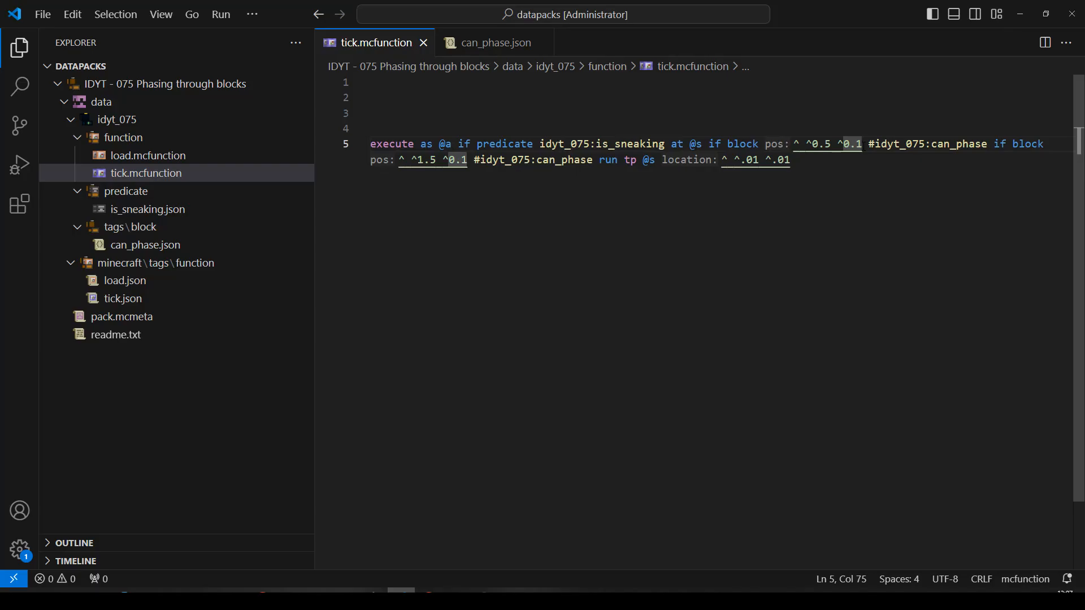
# Raise both forward block-check offsets in tick.mcfunction to ^0.2 and save
pyautogui.write('5')
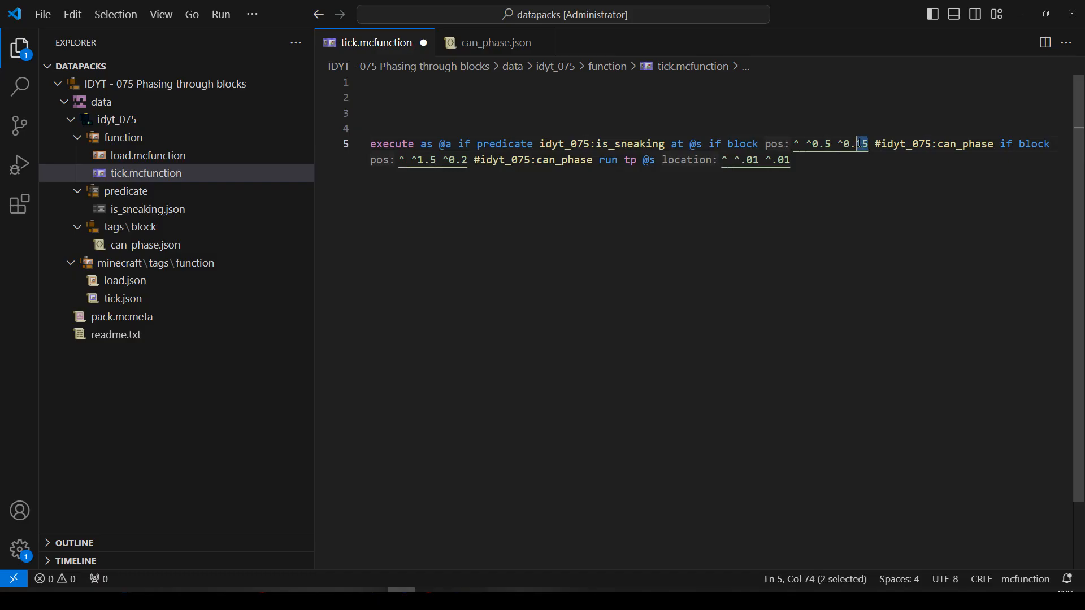
pyautogui.write('2')
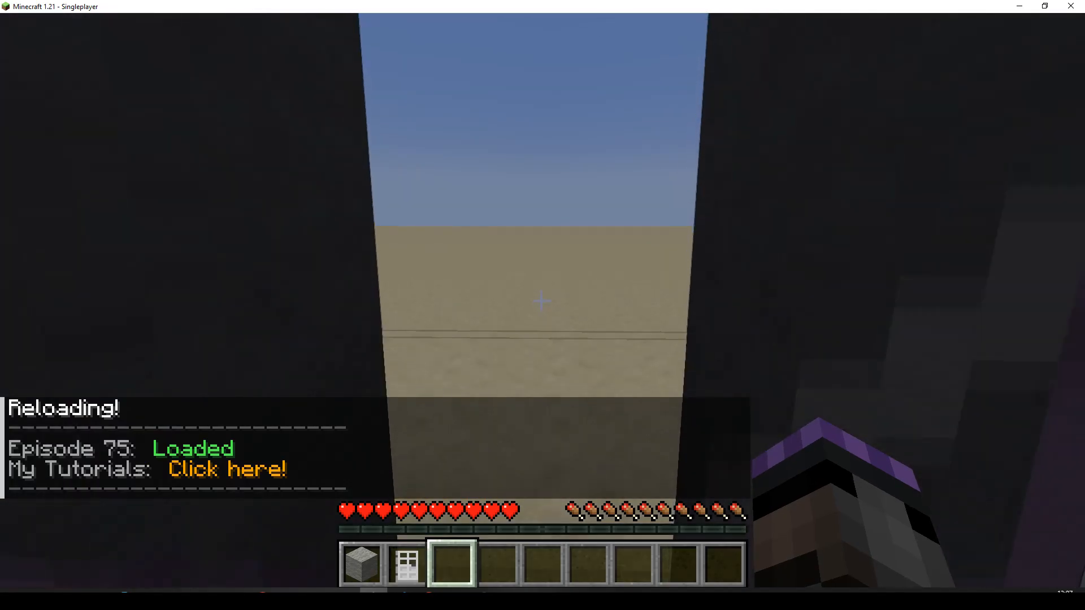
pyautogui.moveTo(542, 302)
pyautogui.write('/')
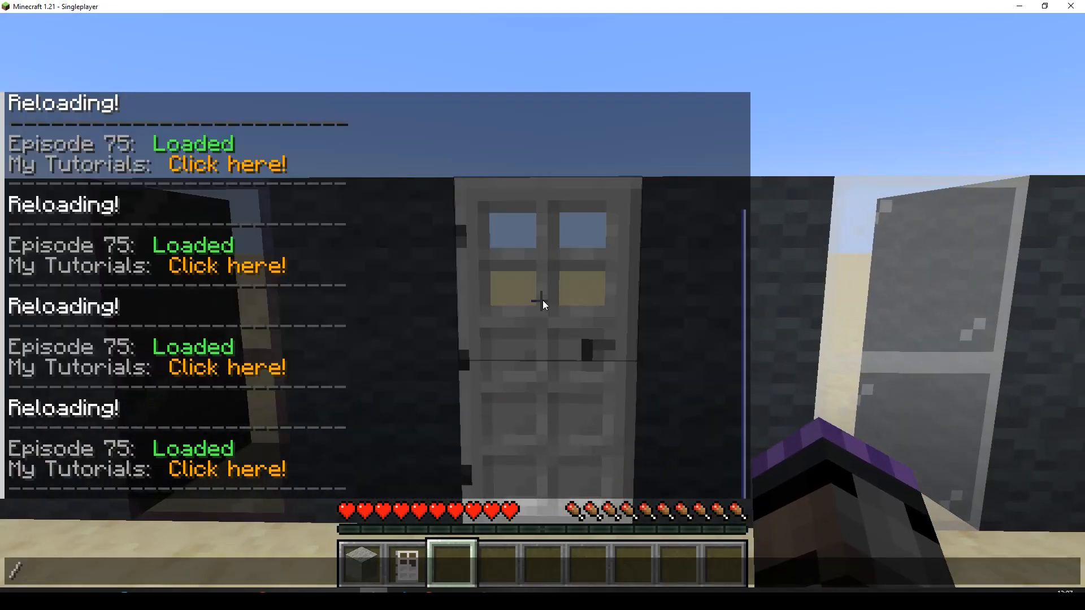
pyautogui.moveTo(403, 420)
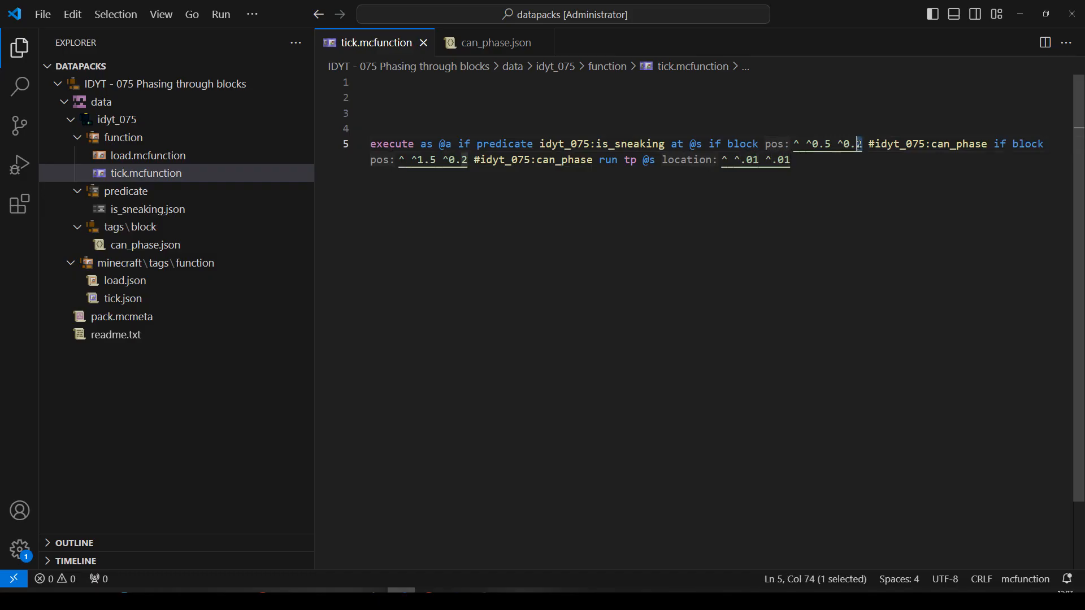
# Change the forward block-check offset in tick.mcfunction to ^0.3
pyautogui.write('3')
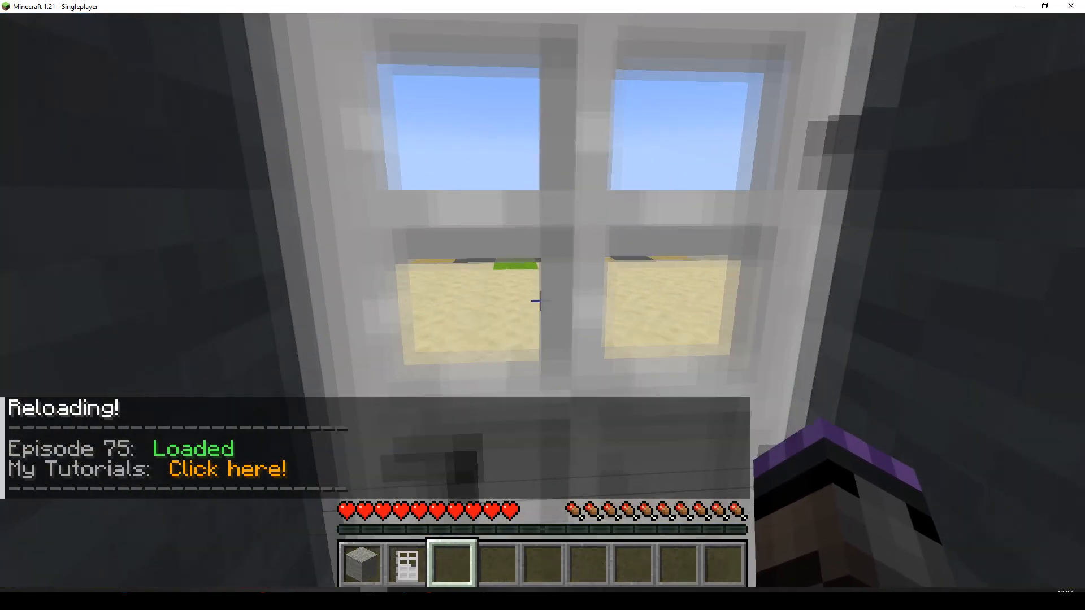
pyautogui.moveTo(543, 300)
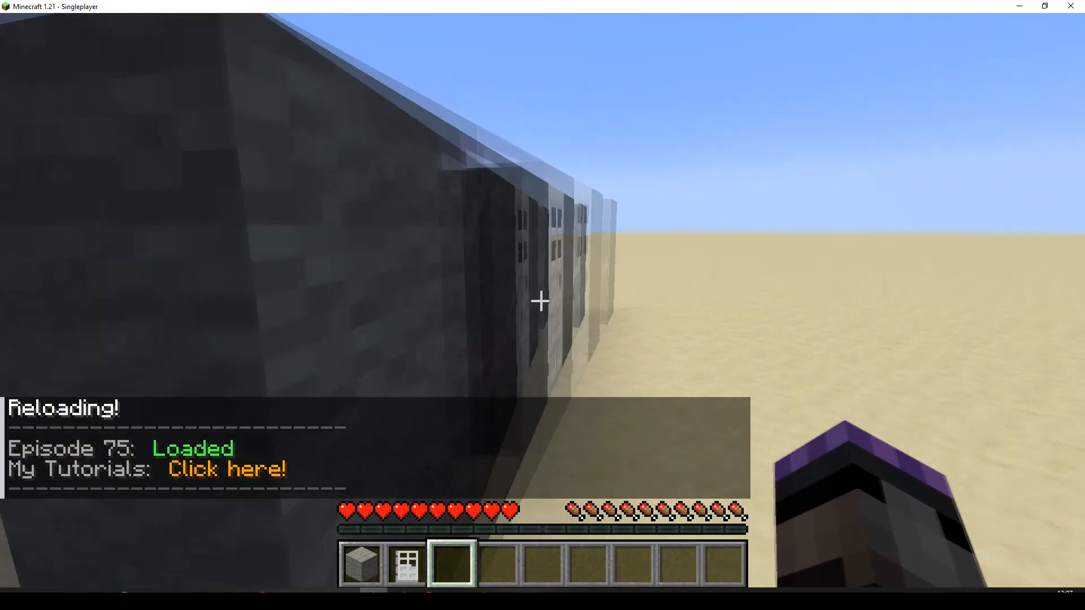
pyautogui.moveTo(543, 301)
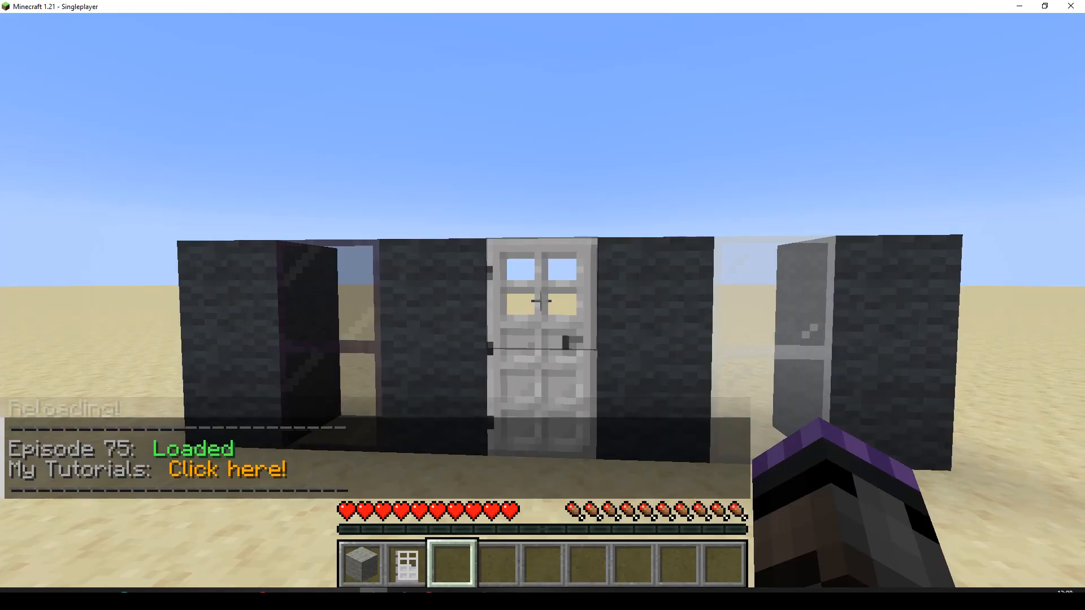
# Switch to VS Code and select the ^0.3 offset in tick.mcfunction to change it to ^0.5
pyautogui.press('alt+tab')
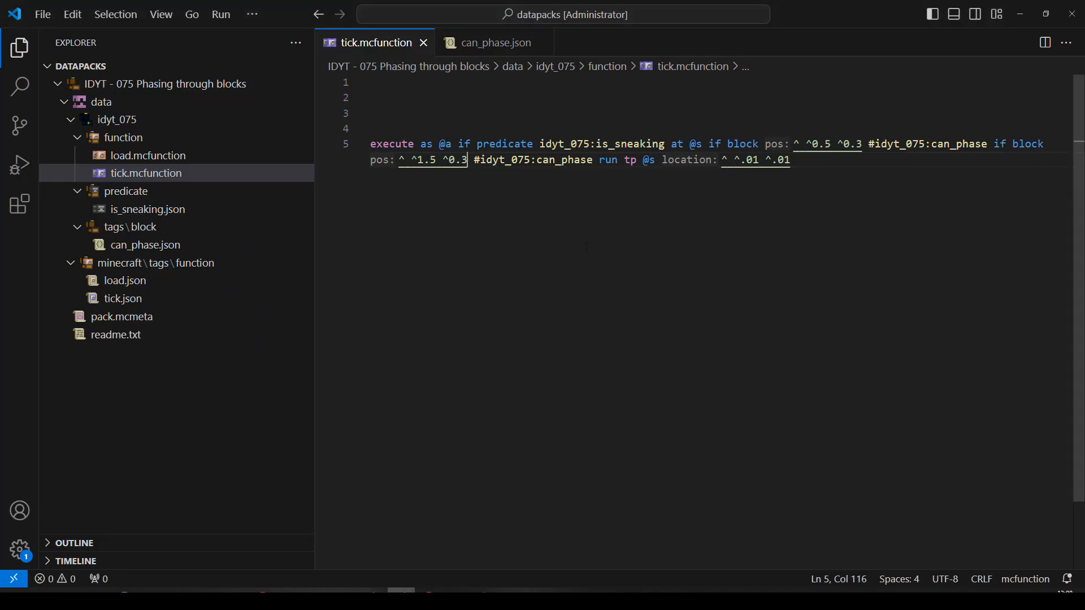
pyautogui.doubleClick(853, 144)
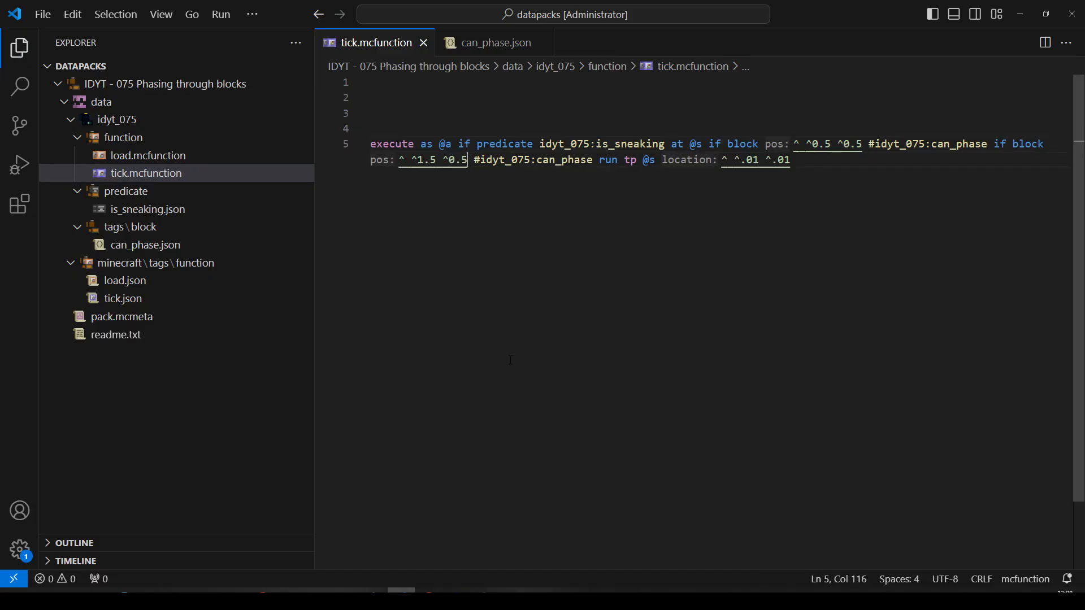
pyautogui.moveTo(422, 362)
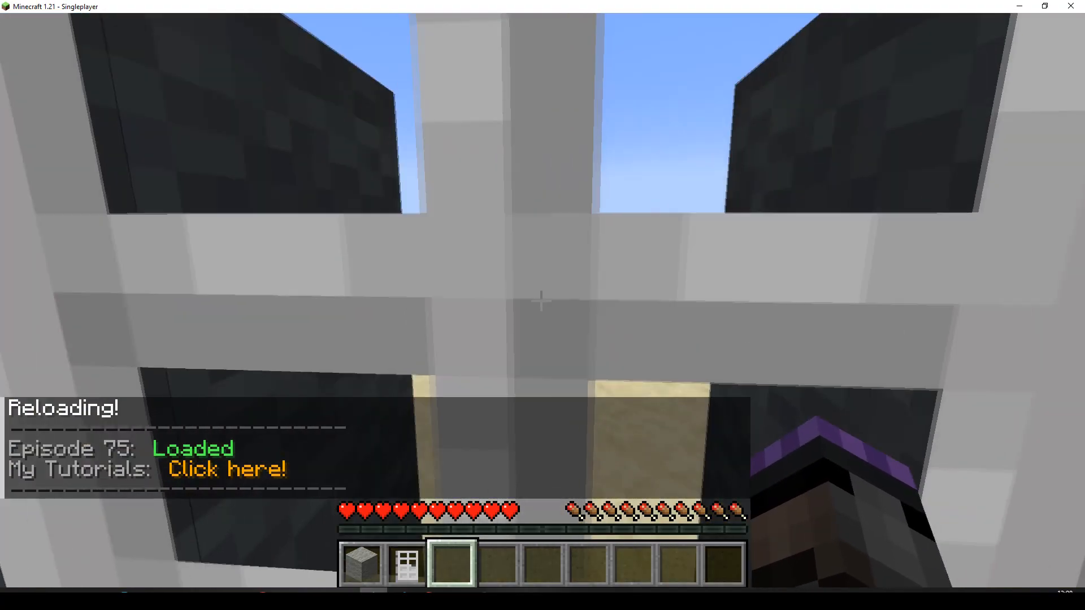
pyautogui.moveTo(542, 300)
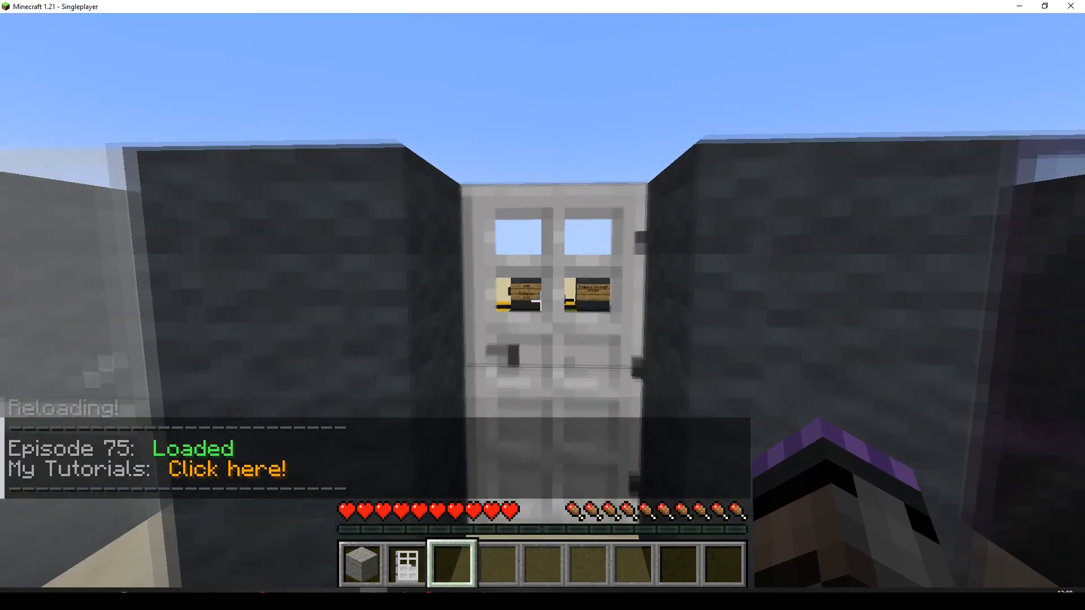
pyautogui.moveTo(542, 305)
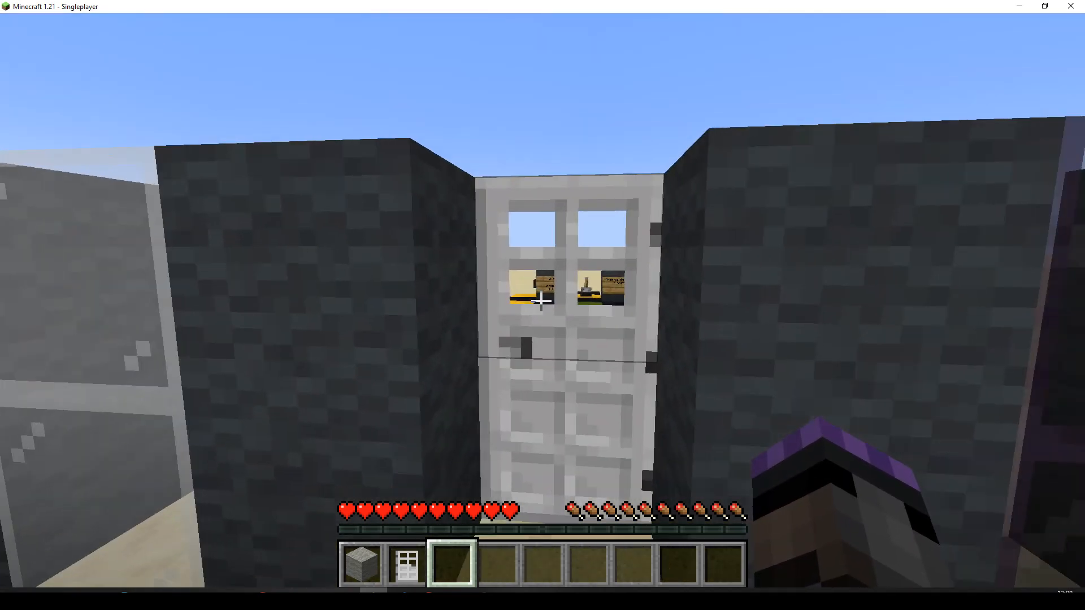
pyautogui.moveTo(543, 301)
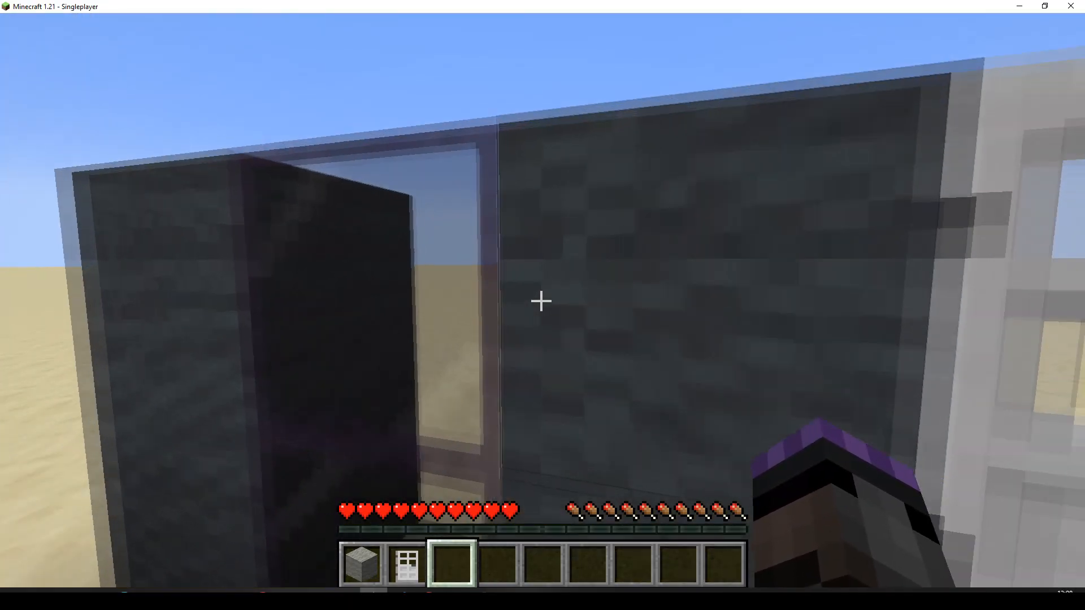
pyautogui.moveTo(541, 301)
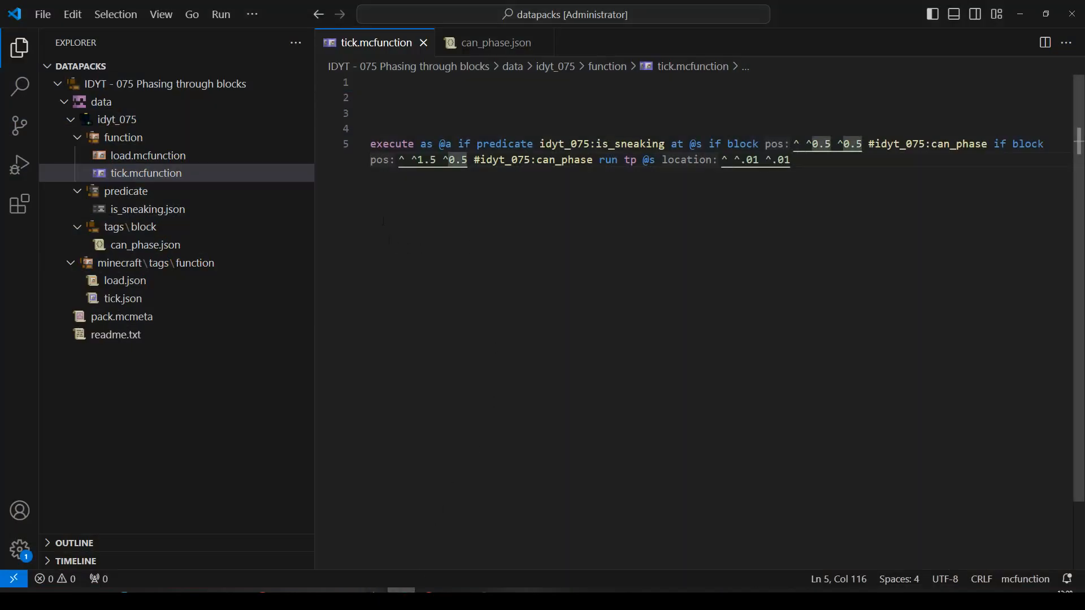
# Replace iron_door with andesite_stairs in can_phase.json via IntelliSense and save
pyautogui.click(495, 43)
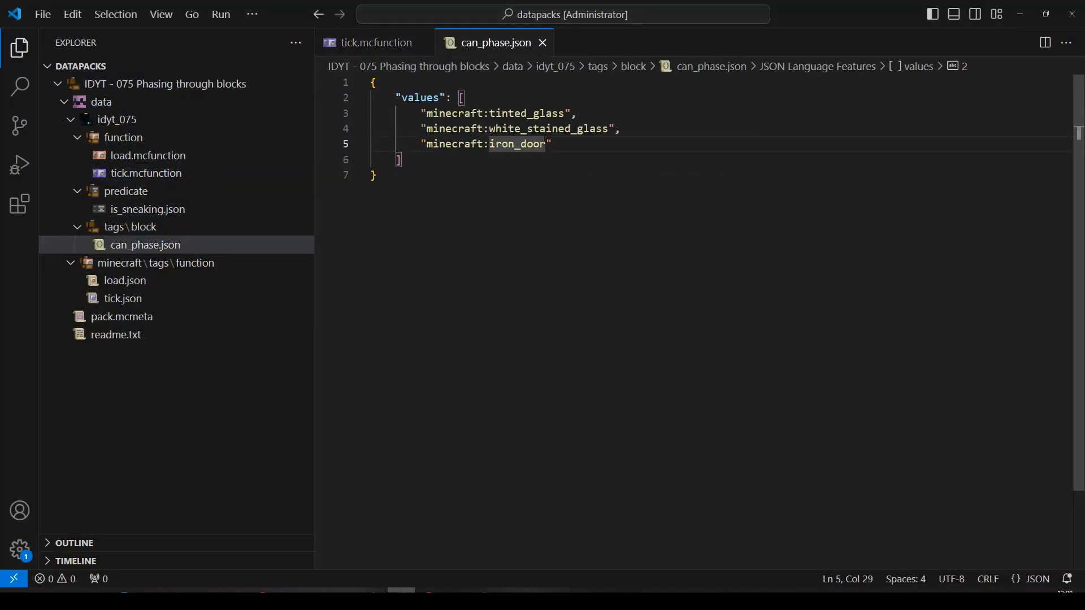
pyautogui.doubleClick(515, 143)
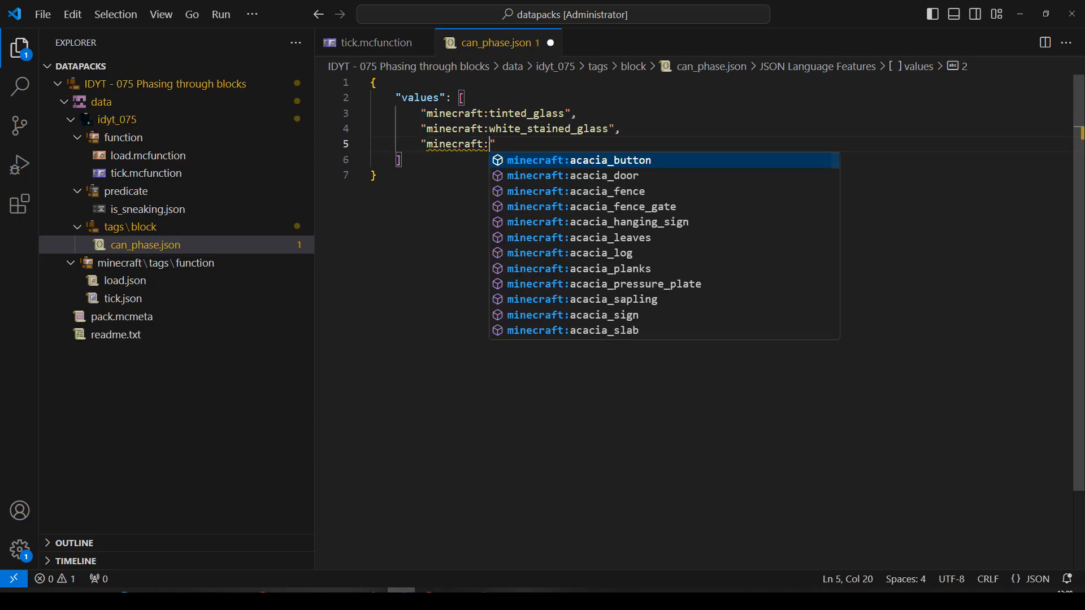
pyautogui.scroll(-3)
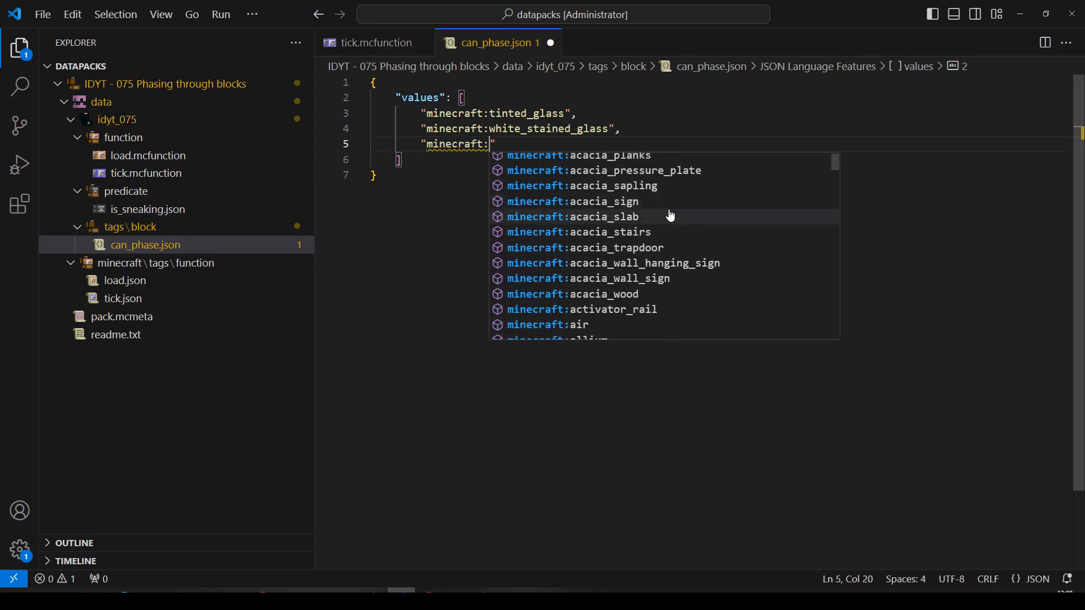
pyautogui.scroll(-3)
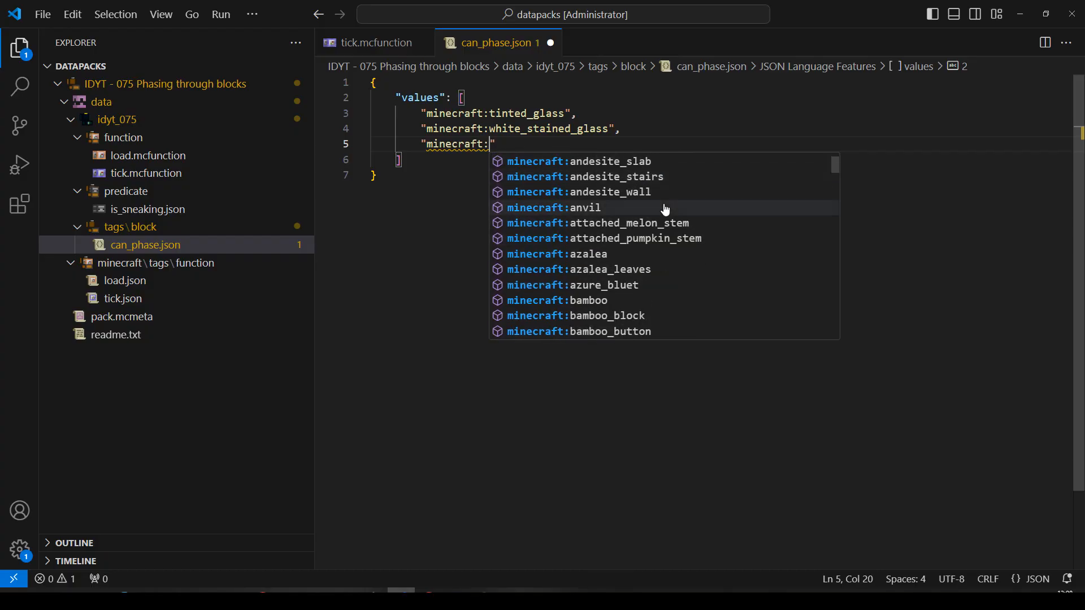
pyautogui.scroll(3)
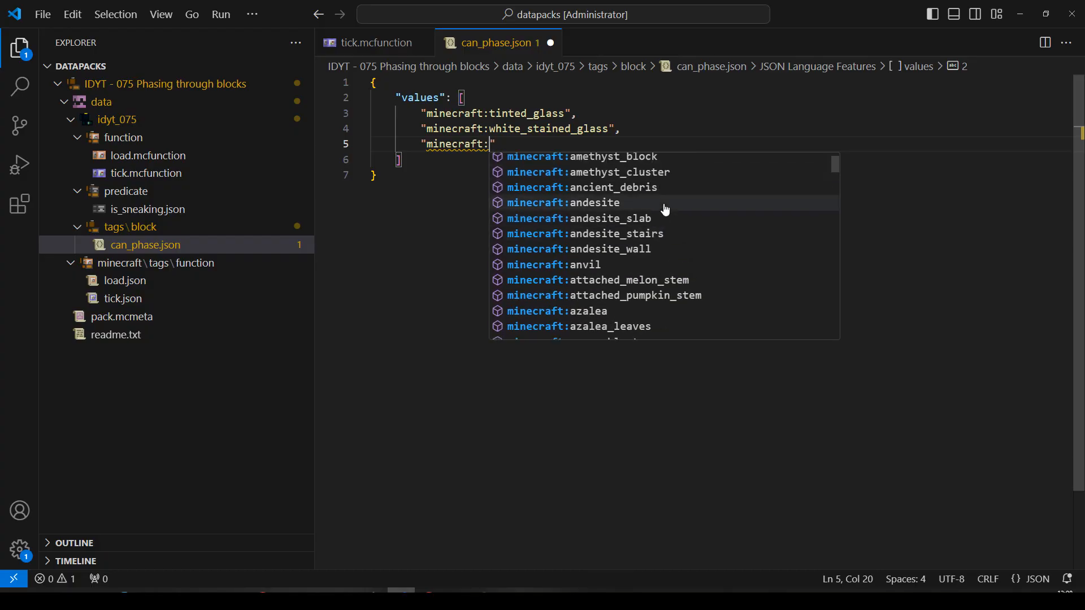
pyautogui.moveTo(637, 238)
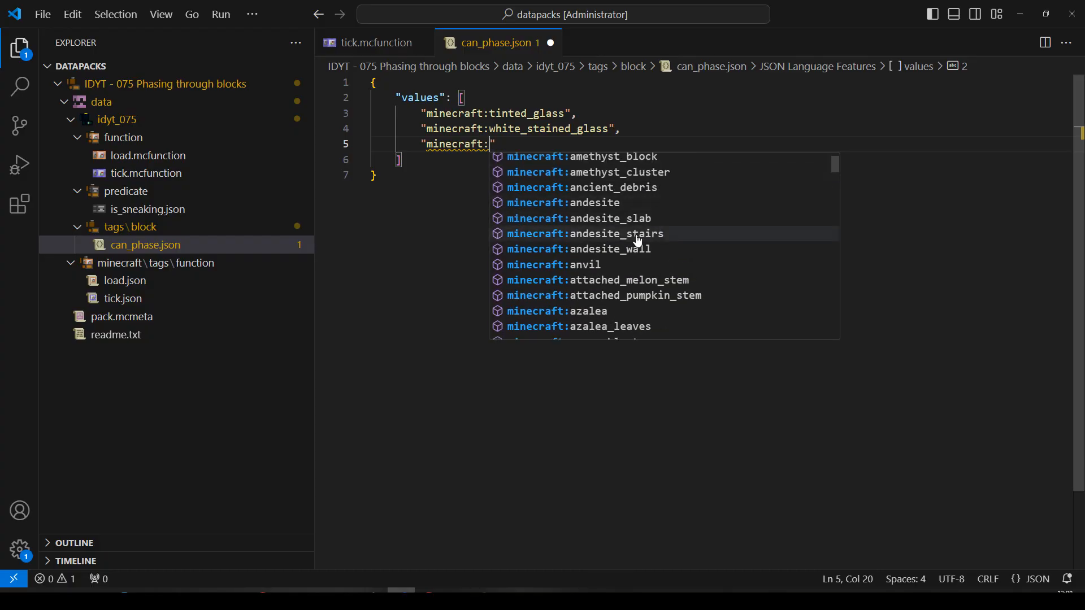
pyautogui.click(585, 233)
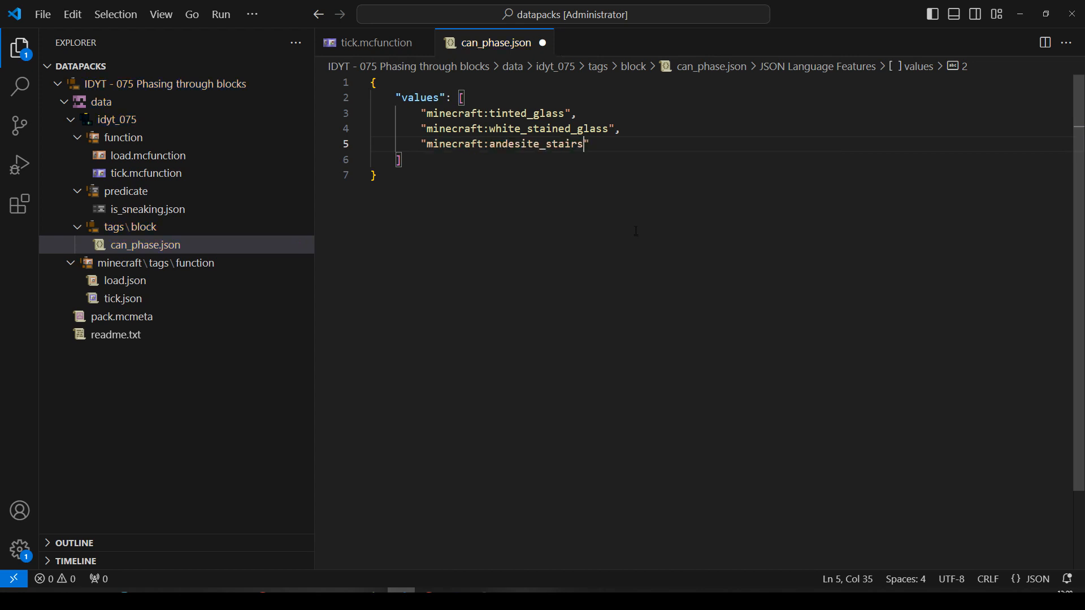
pyautogui.press('ctrl+s')
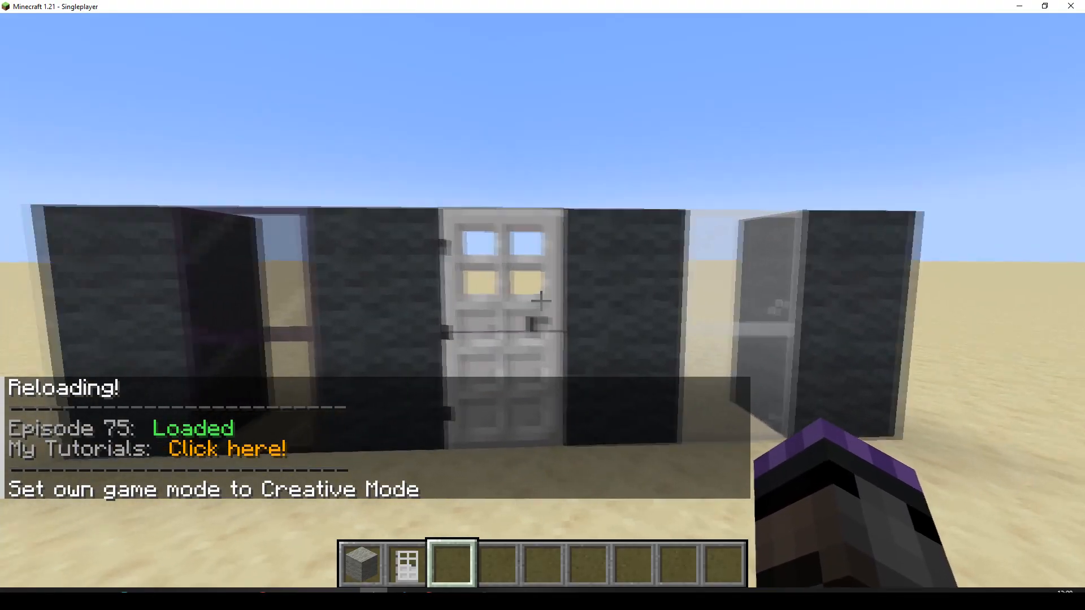
# Search the creative inventory for 'stai' and put Andesite Stairs in the hotbar
pyautogui.press('e')
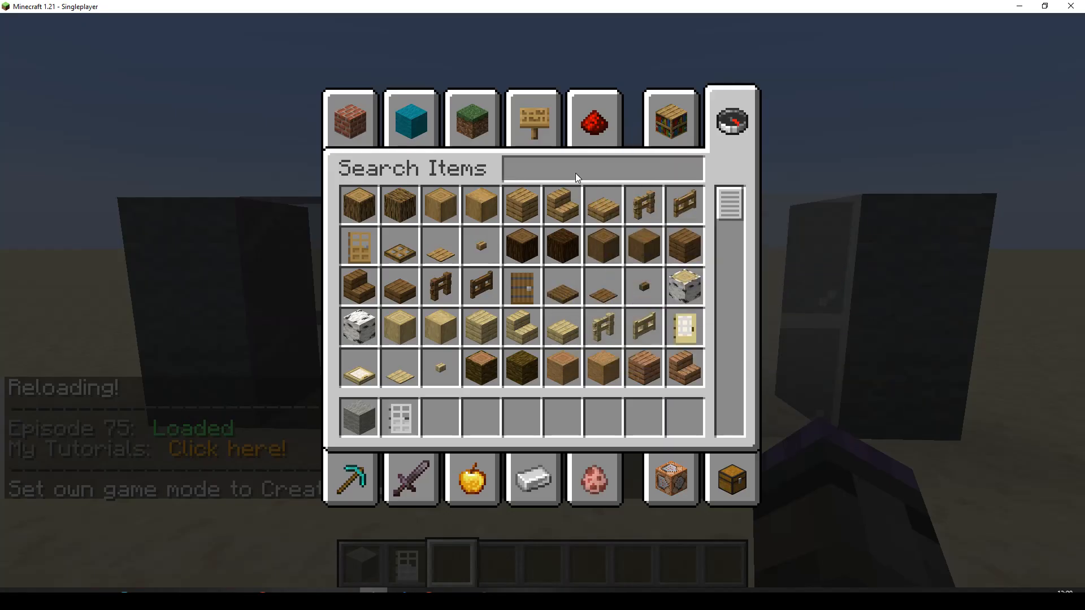
pyautogui.write('stai')
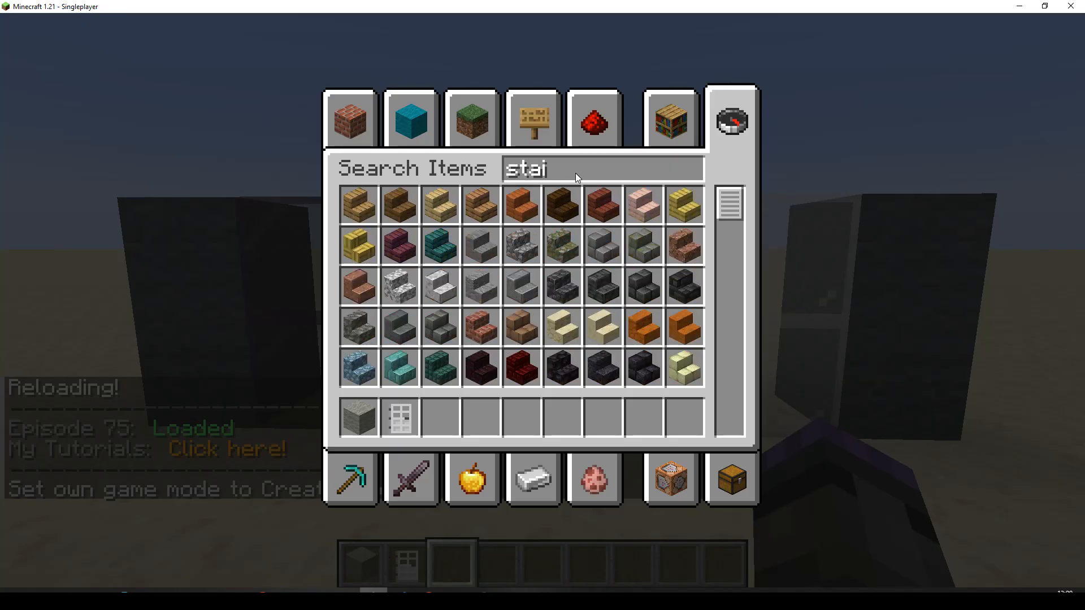
pyautogui.moveTo(453, 332)
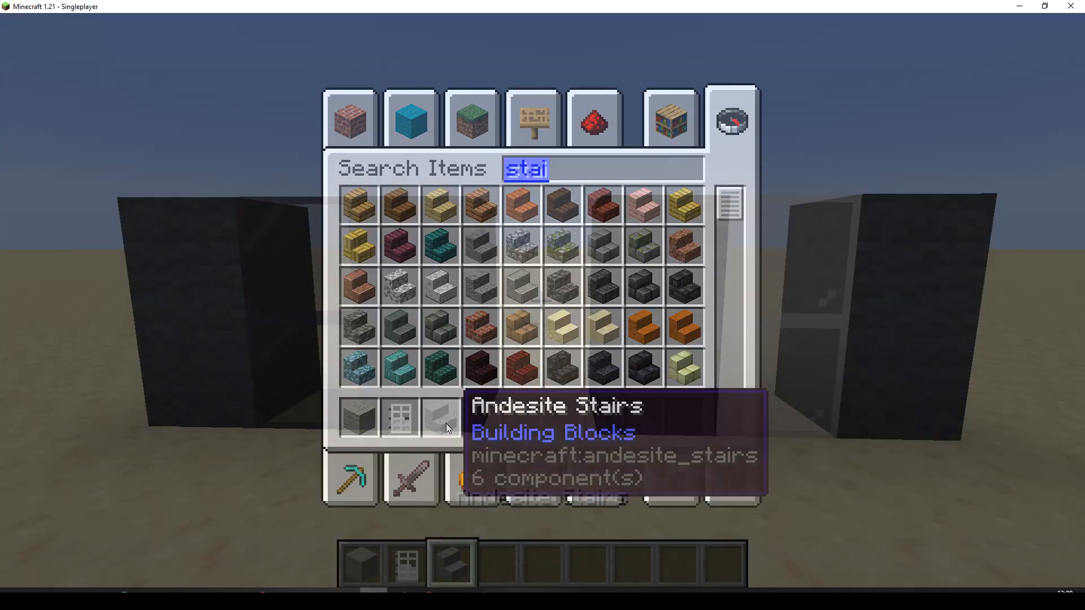
pyautogui.press('Escape')
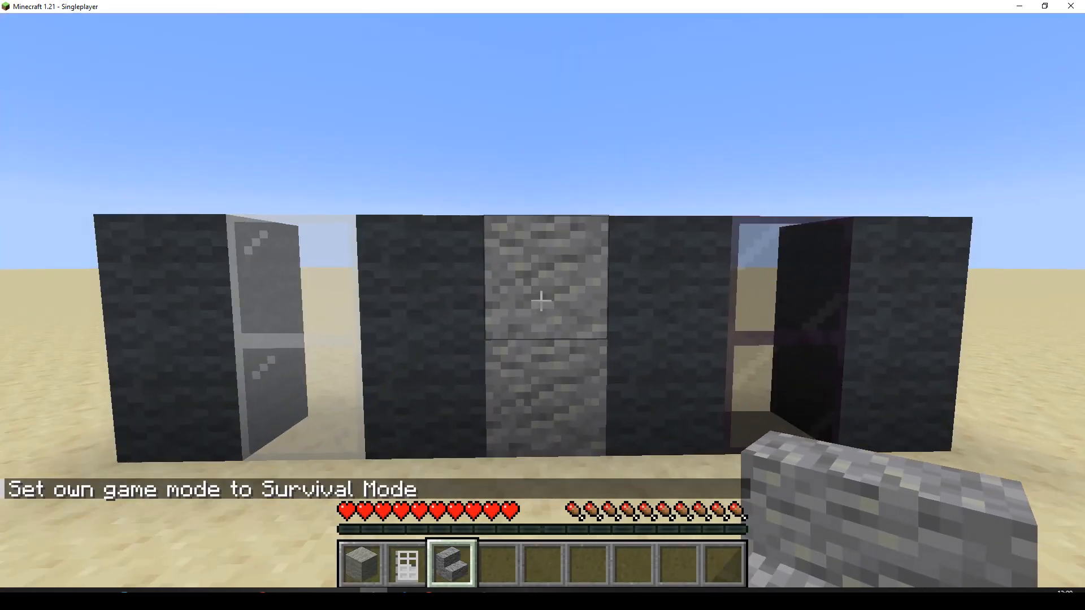
pyautogui.moveTo(541, 301)
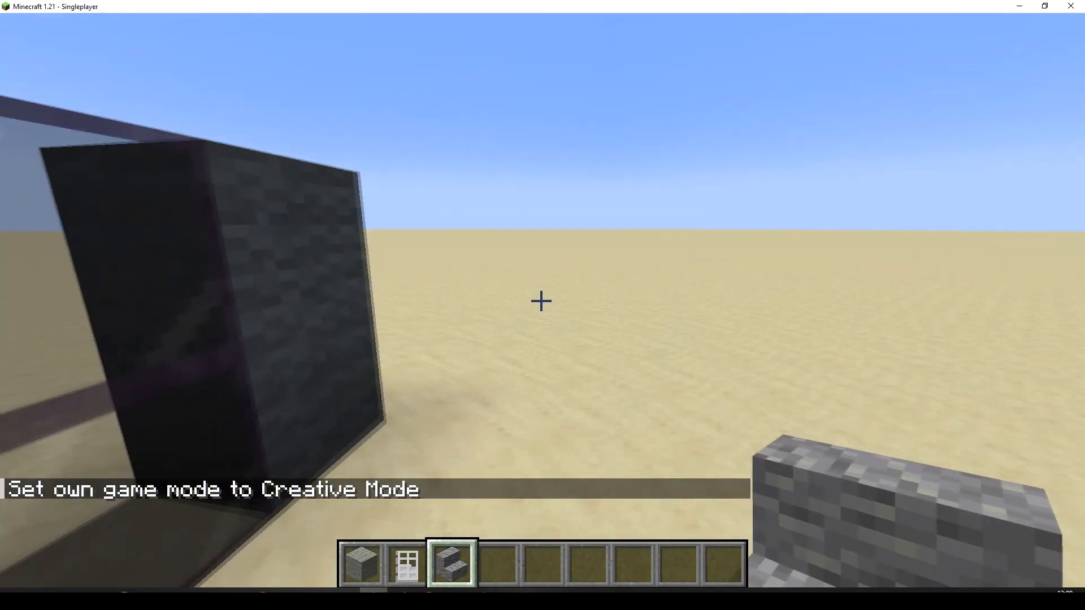
pyautogui.moveTo(542, 301)
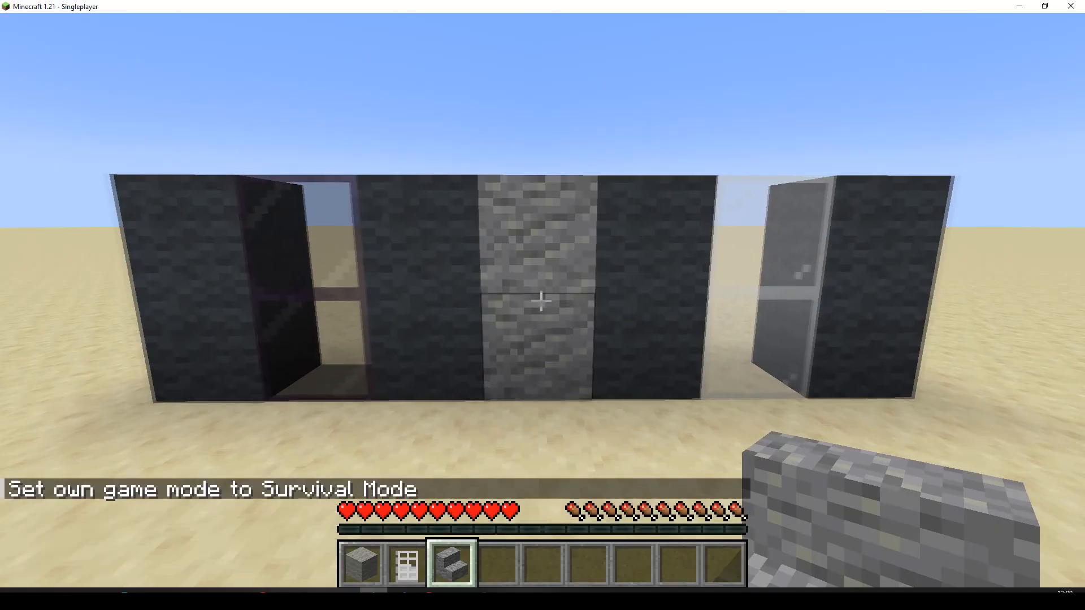
pyautogui.moveTo(540, 301)
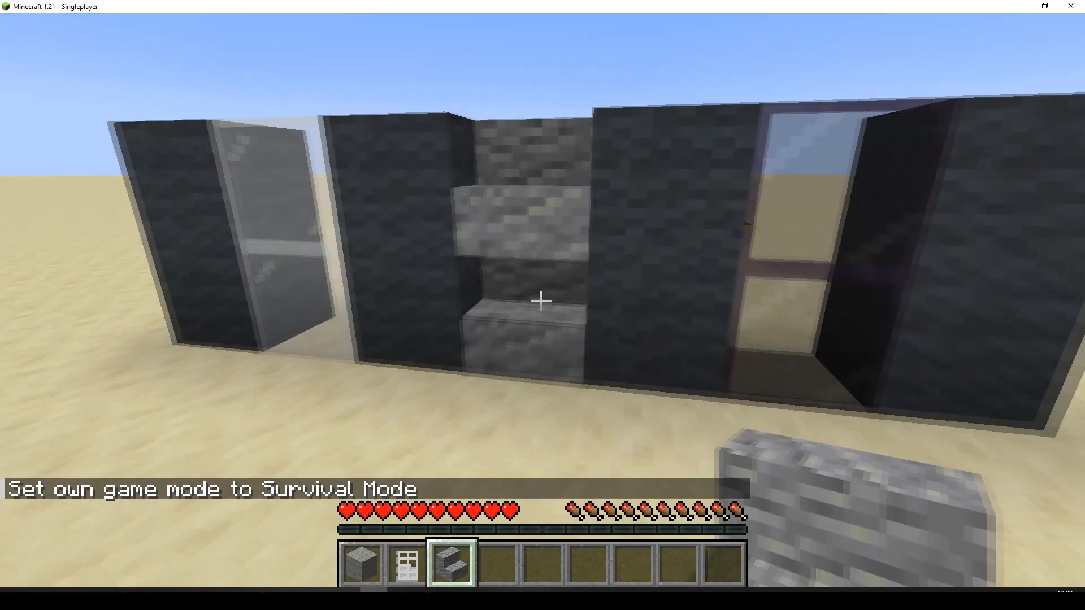
pyautogui.moveTo(543, 300)
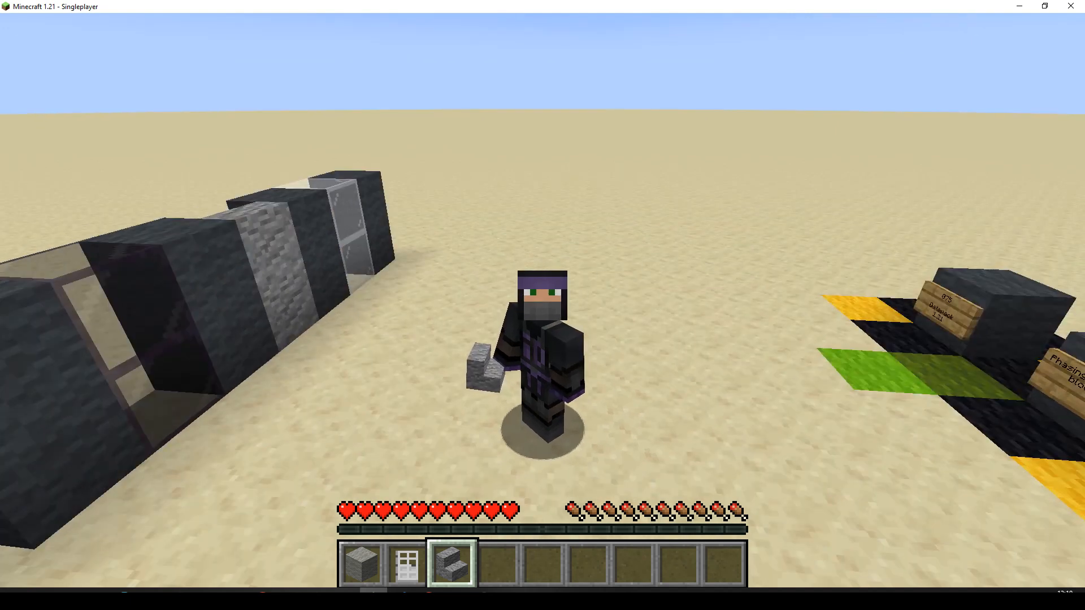
pyautogui.moveTo(543, 277)
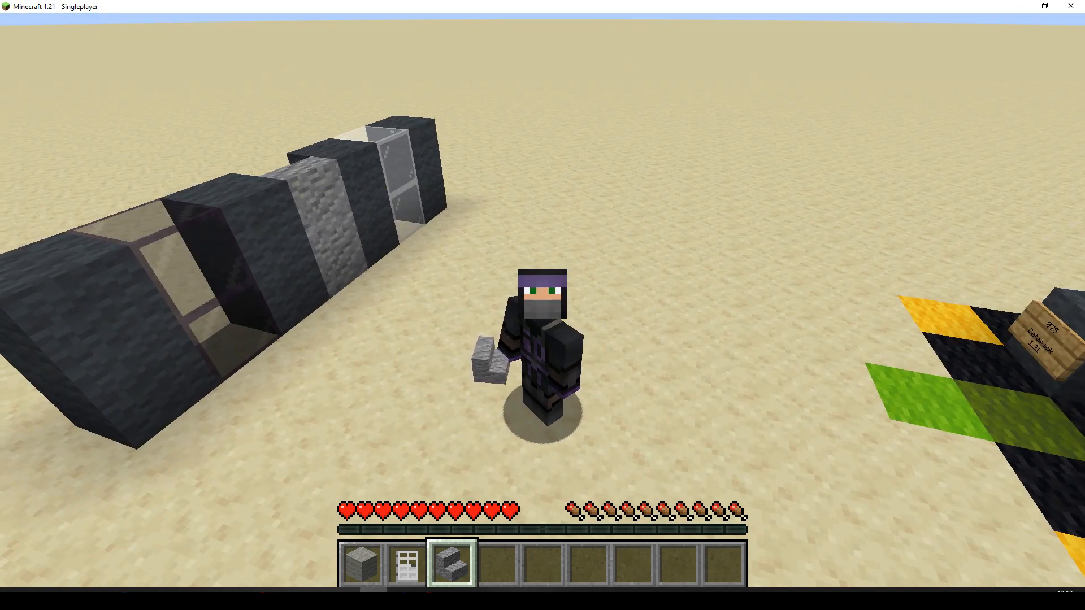